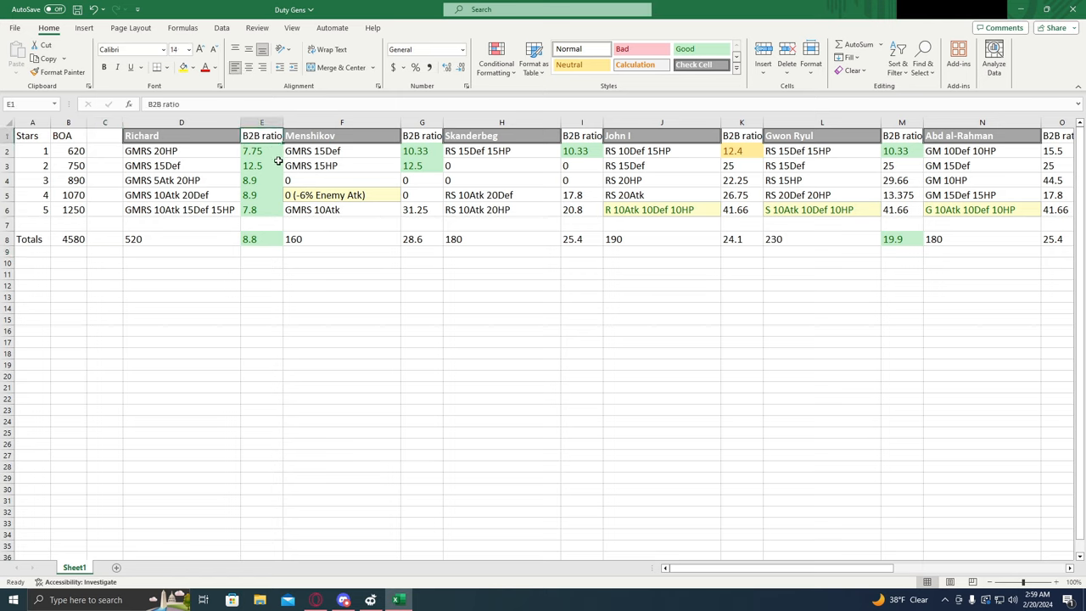
pyautogui.moveTo(261, 144)
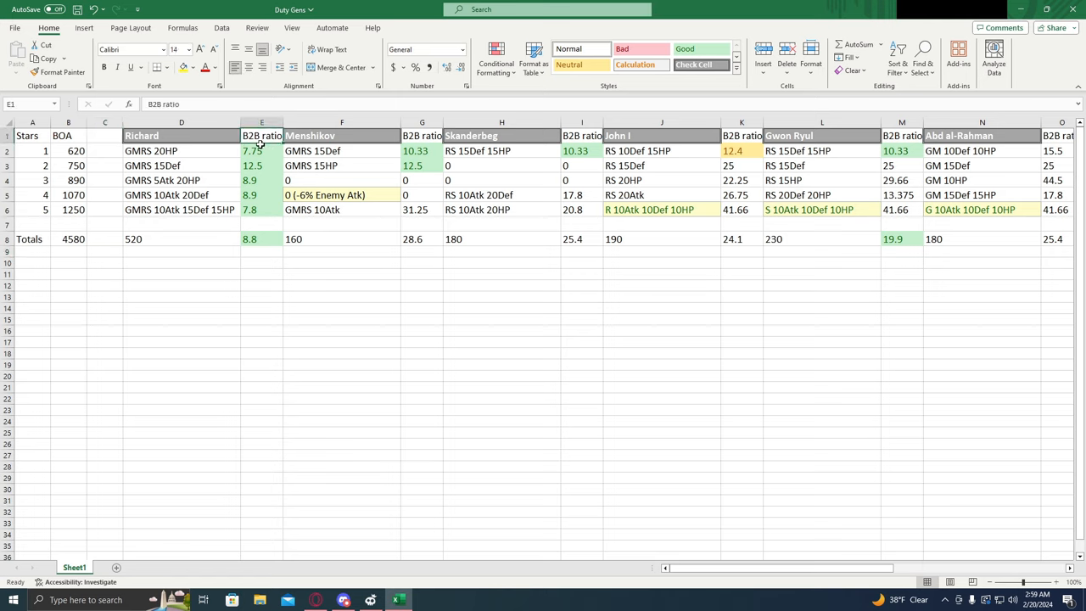
pyautogui.moveTo(275, 175)
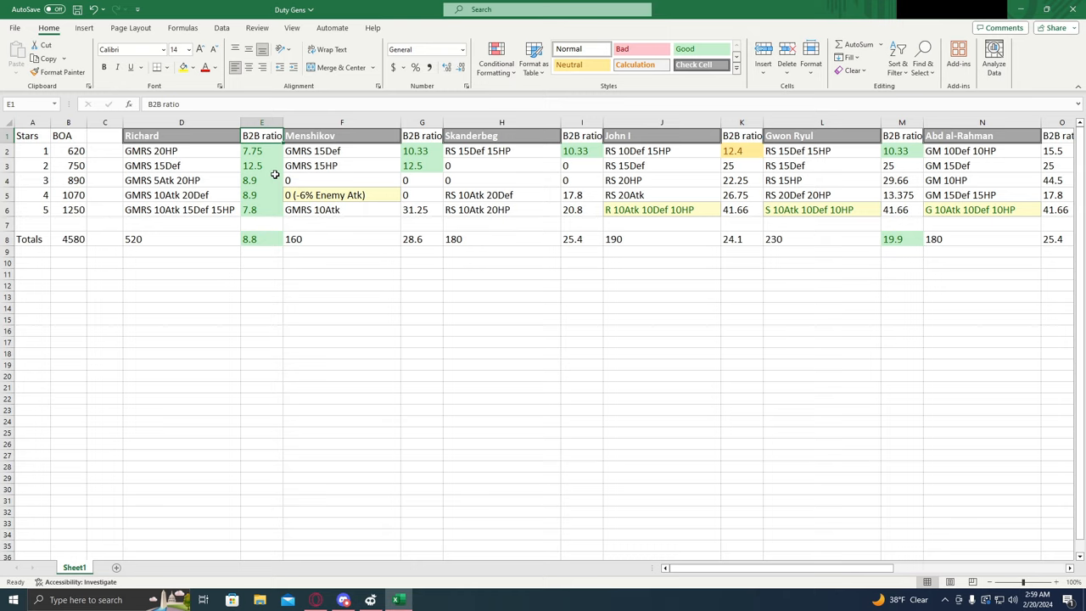
pyautogui.click(68, 150)
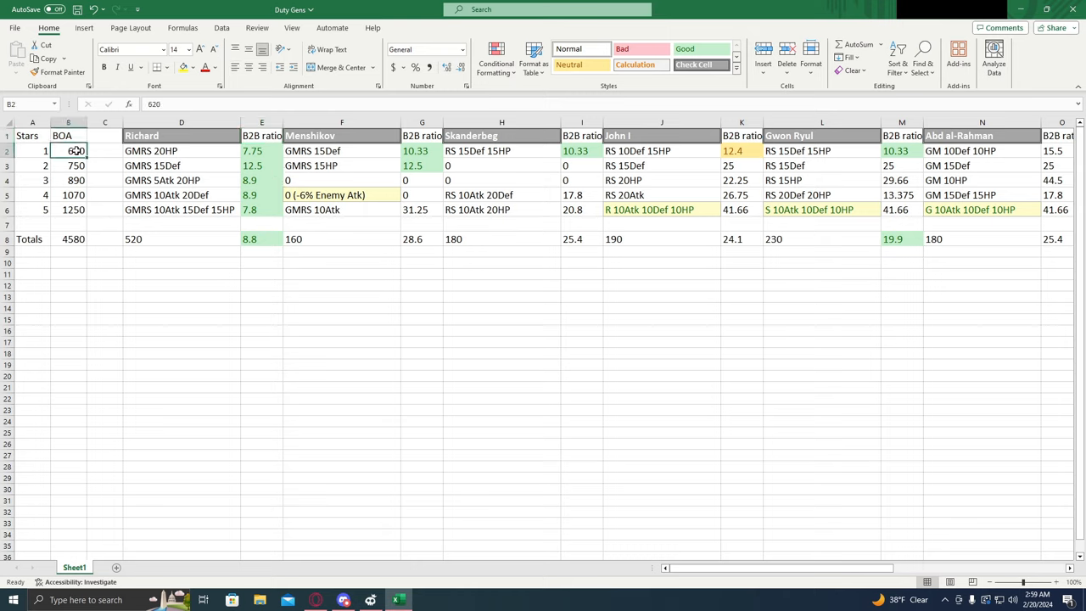
pyautogui.click(182, 149)
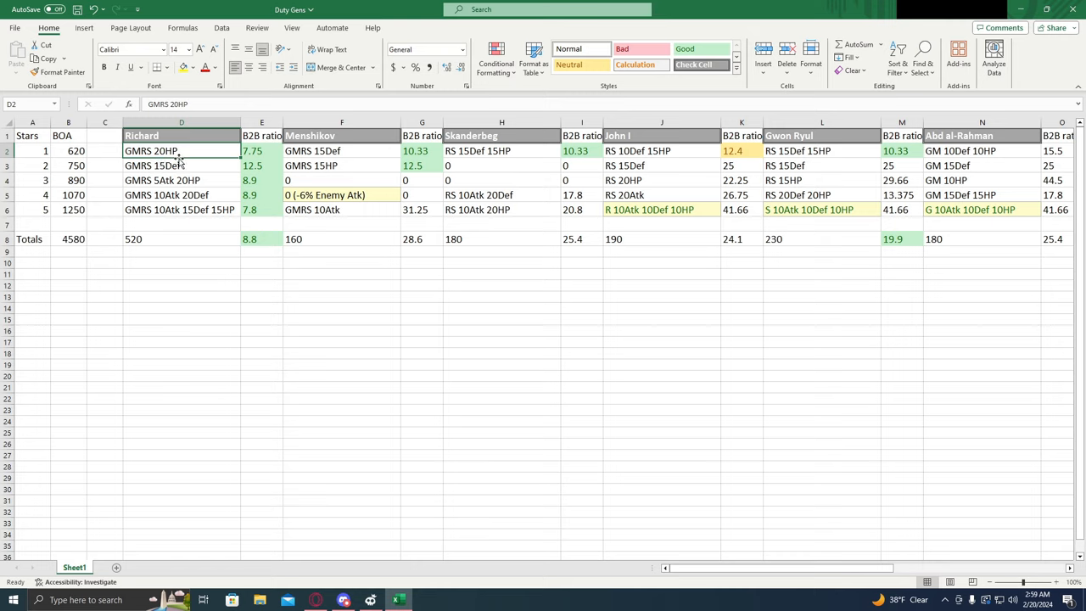
pyautogui.moveTo(166, 151)
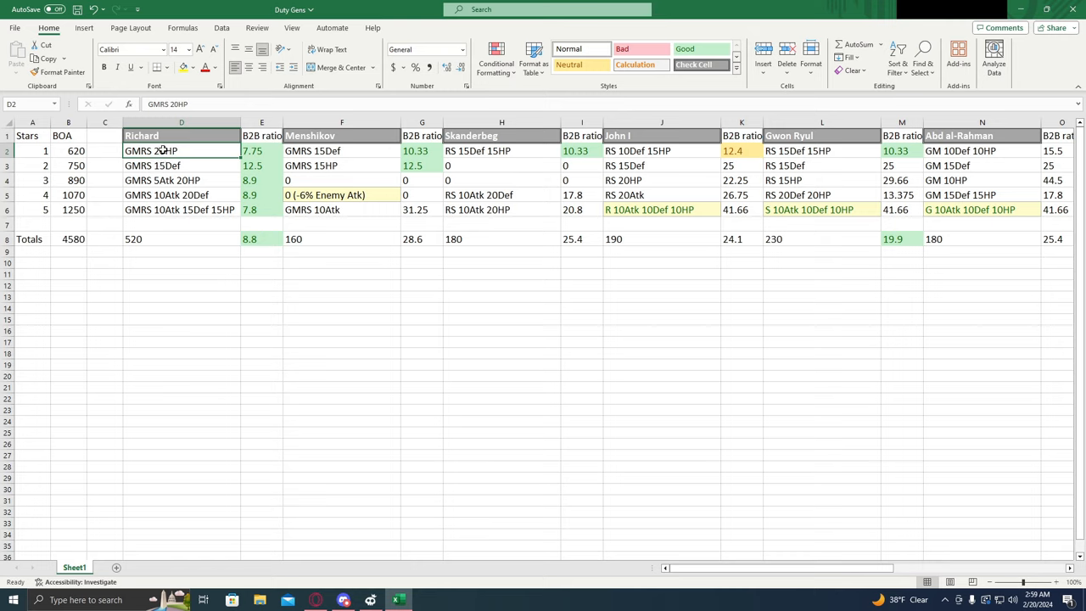
pyautogui.moveTo(160, 149)
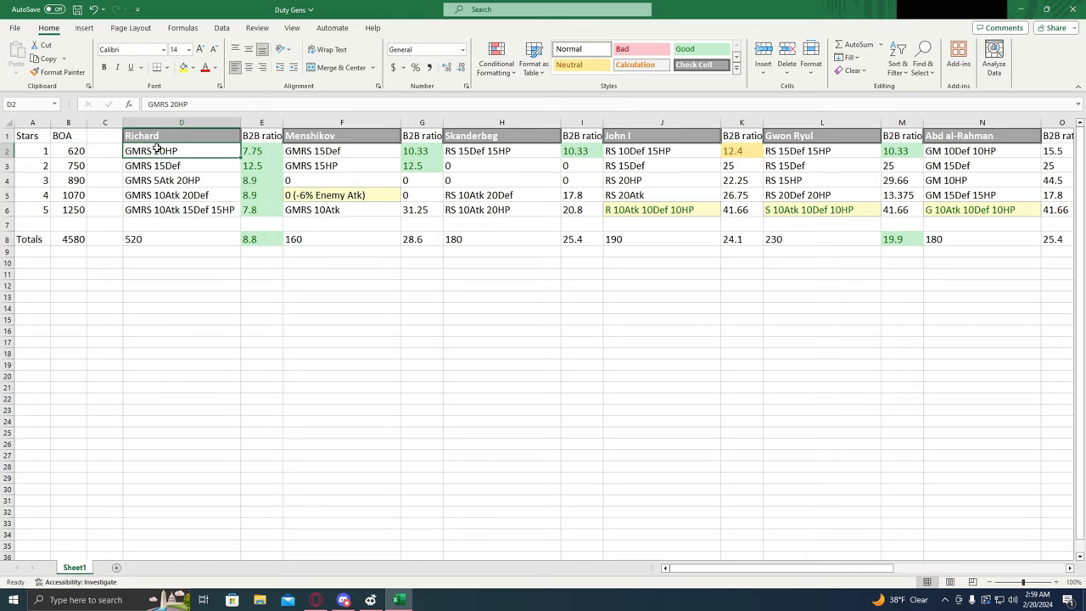
pyautogui.click(262, 149)
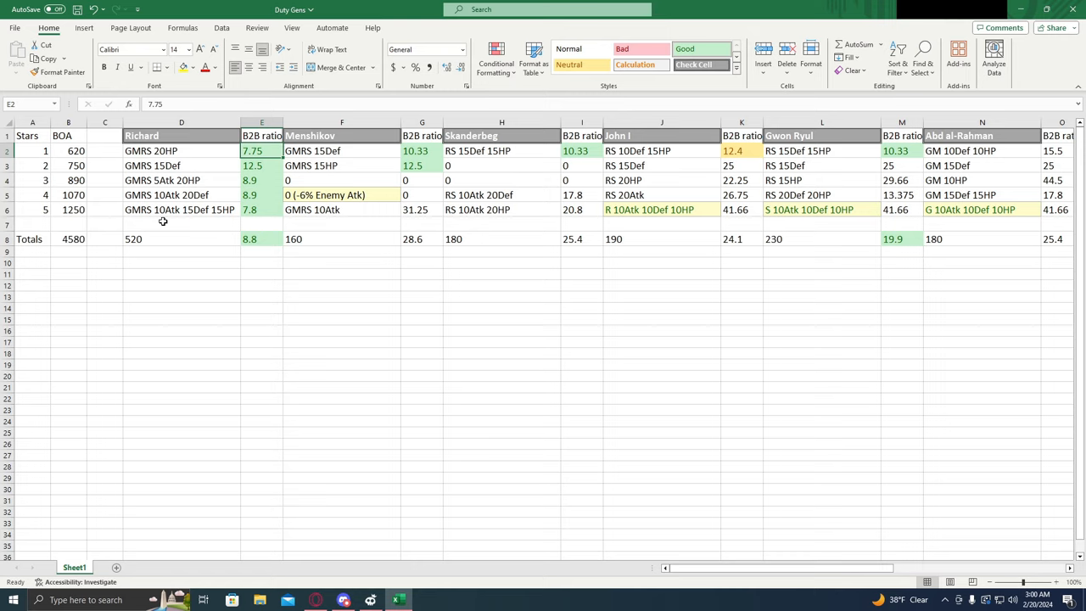
pyautogui.moveTo(285, 221)
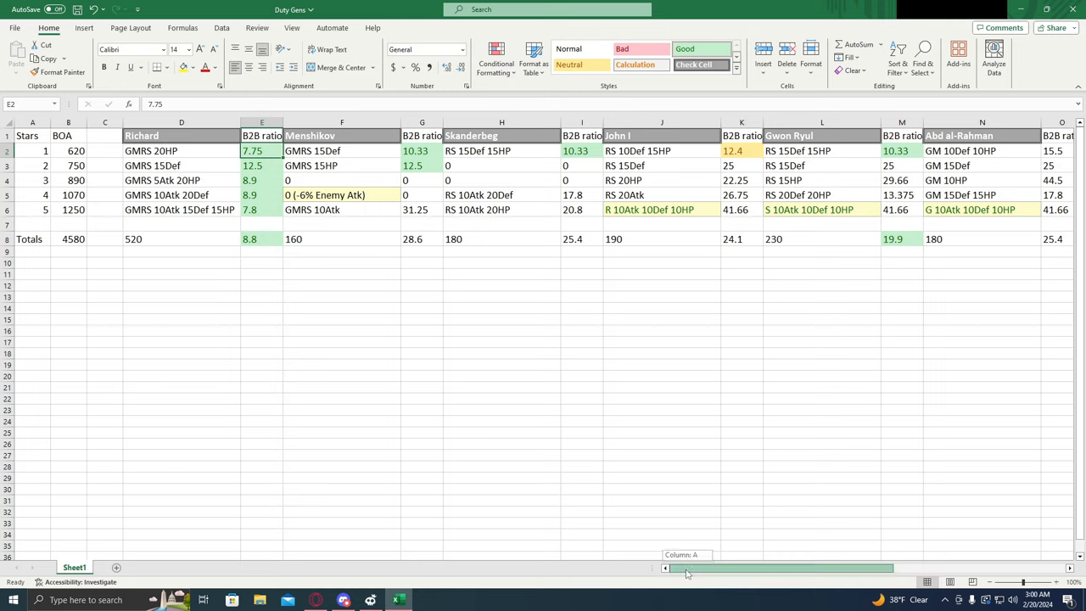
pyautogui.click(180, 135)
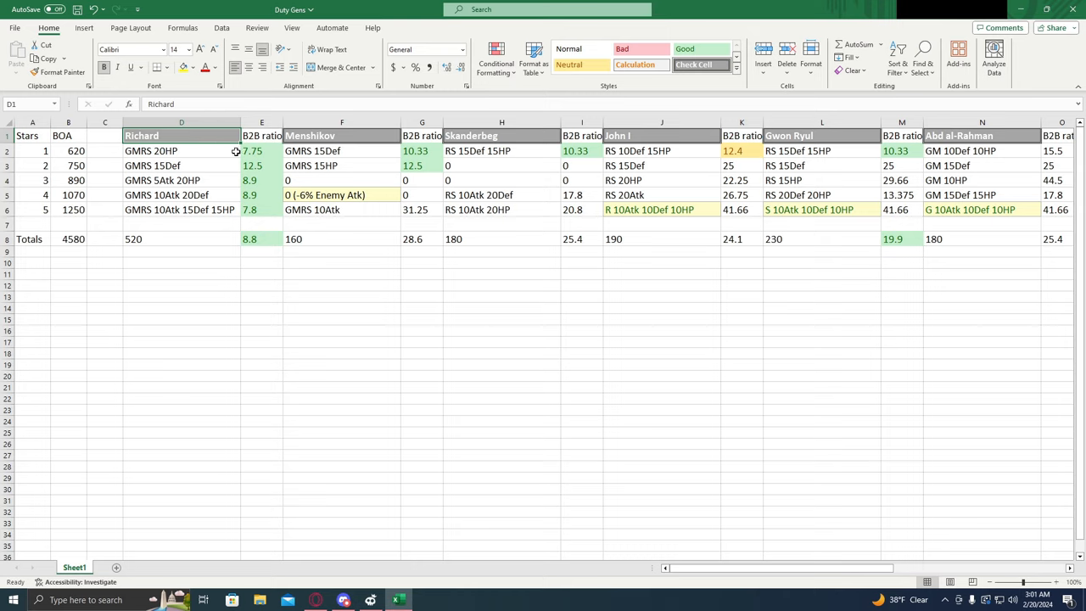
pyautogui.click(252, 150)
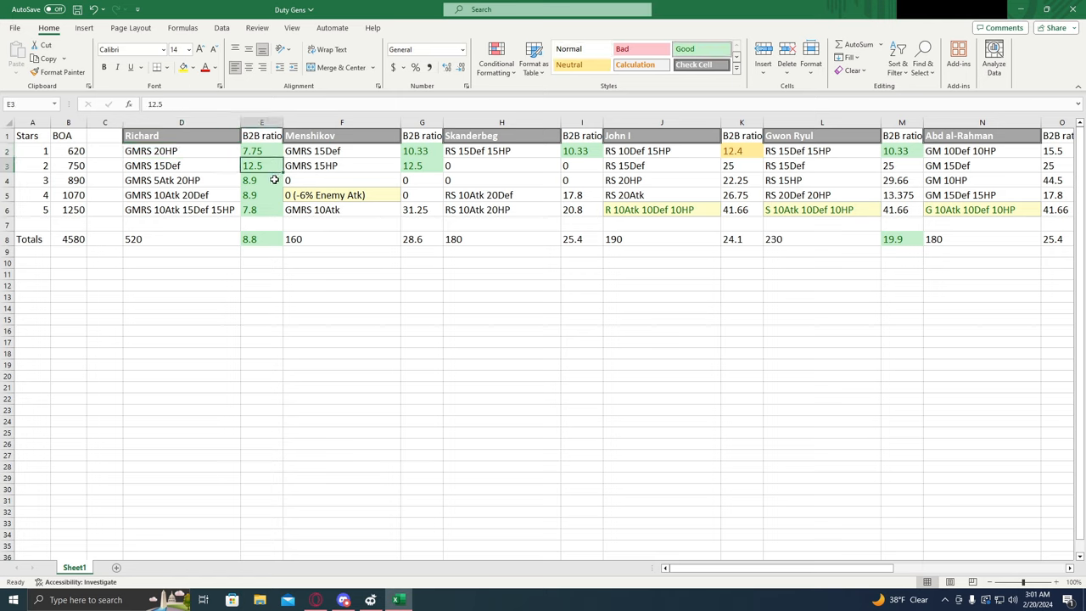
pyautogui.click(262, 193)
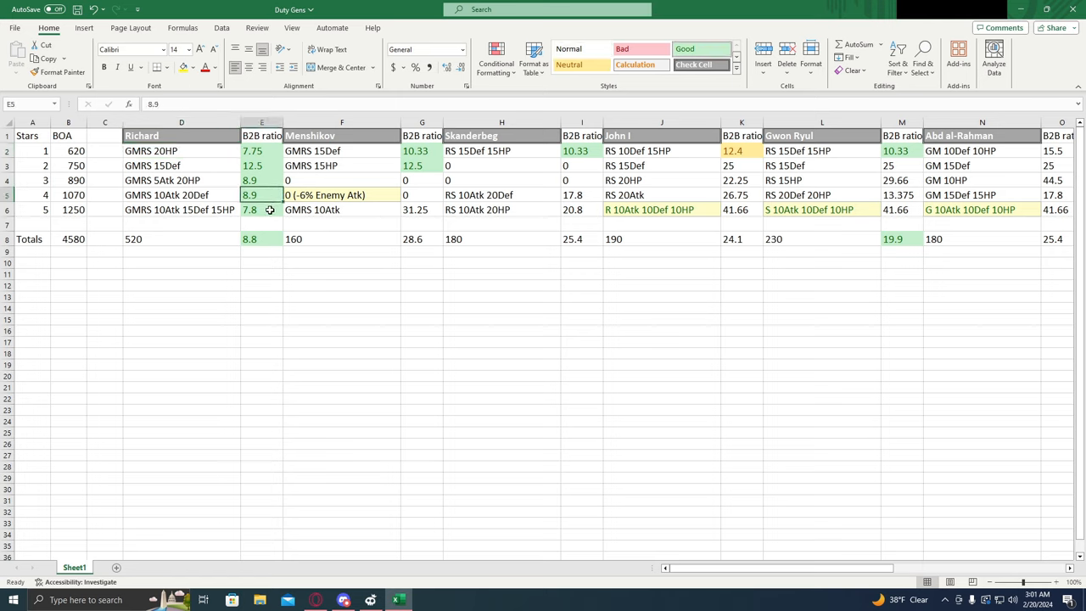
pyautogui.click(261, 238)
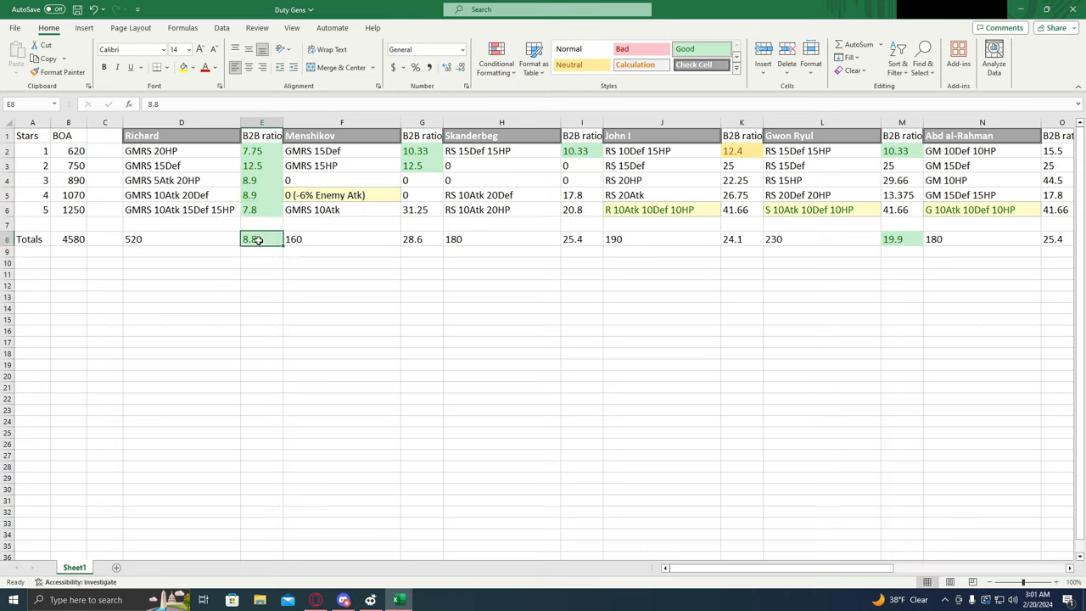
pyautogui.moveTo(187, 237)
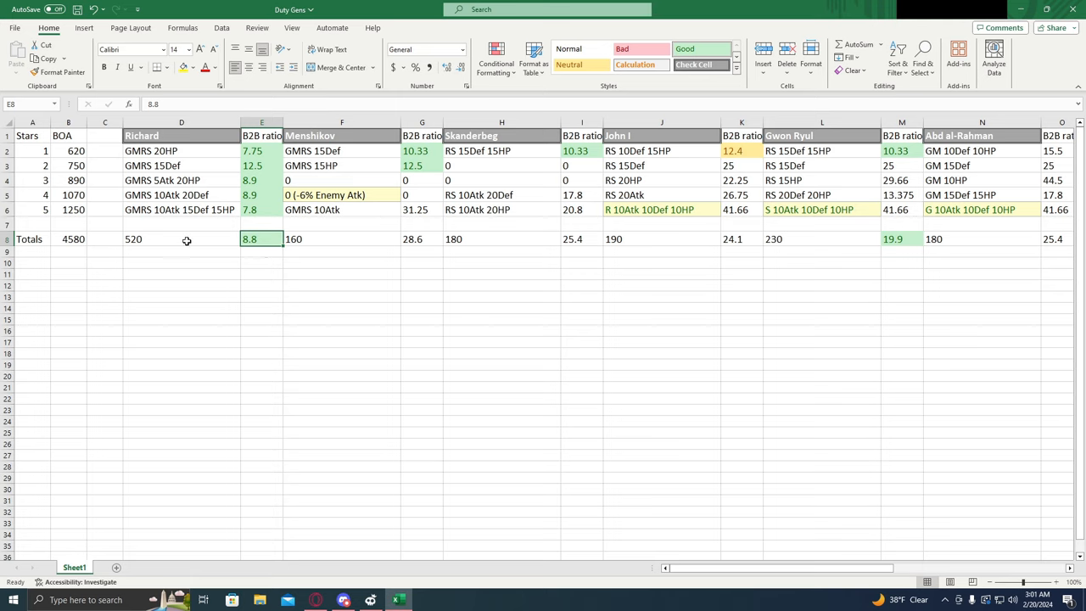
pyautogui.click(181, 237)
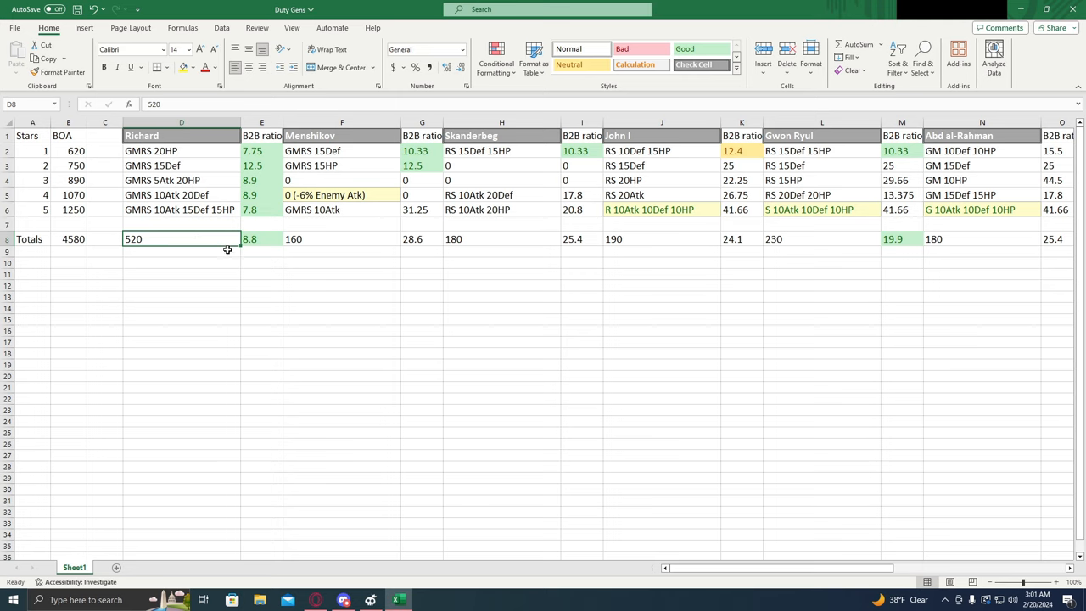
pyautogui.moveTo(207, 234)
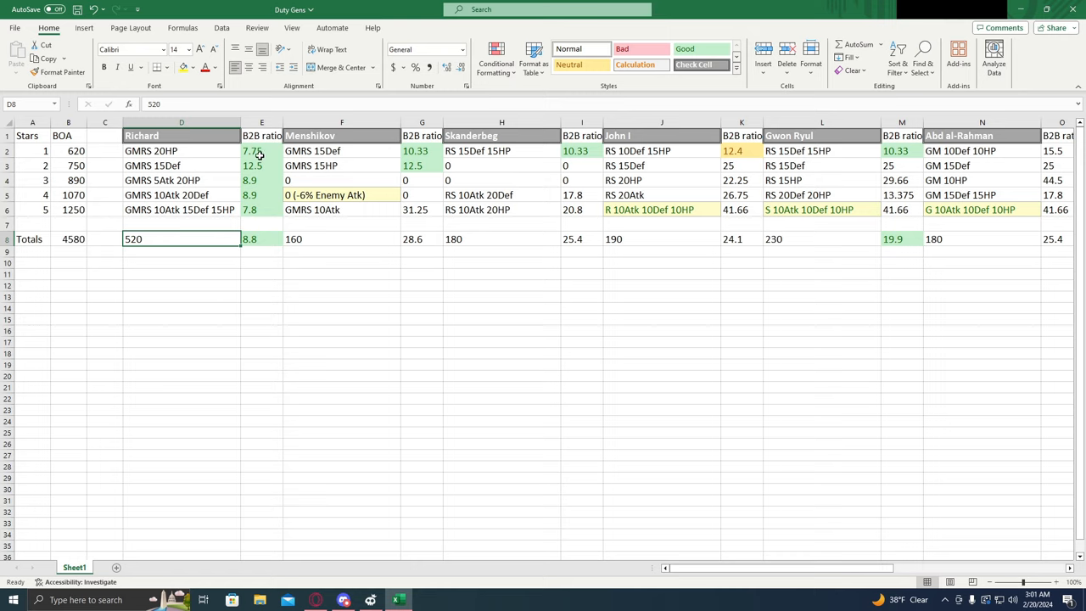
pyautogui.moveTo(268, 183)
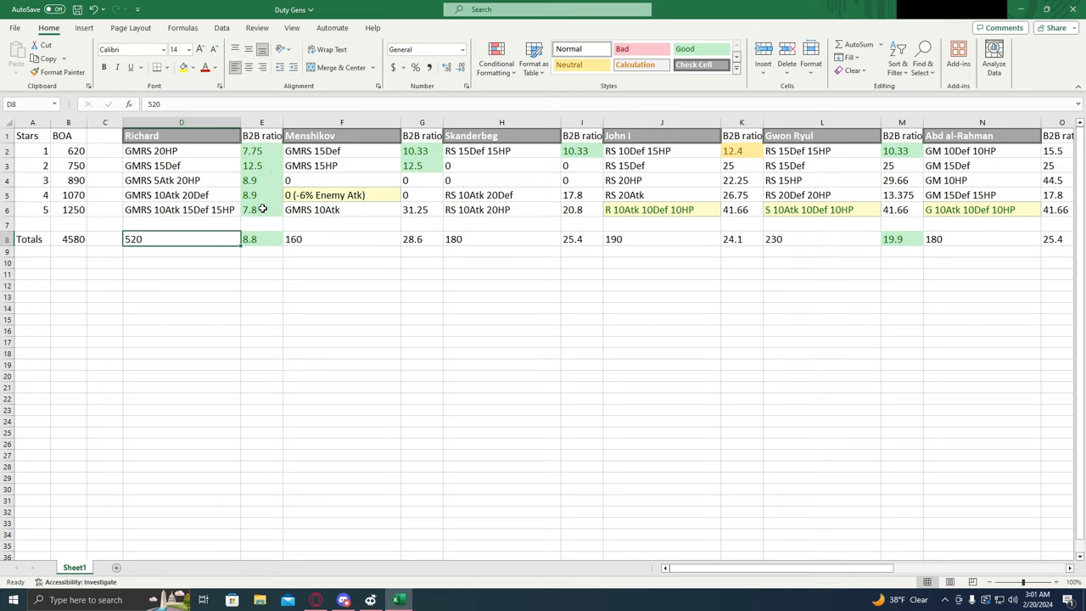
pyautogui.moveTo(750, 152)
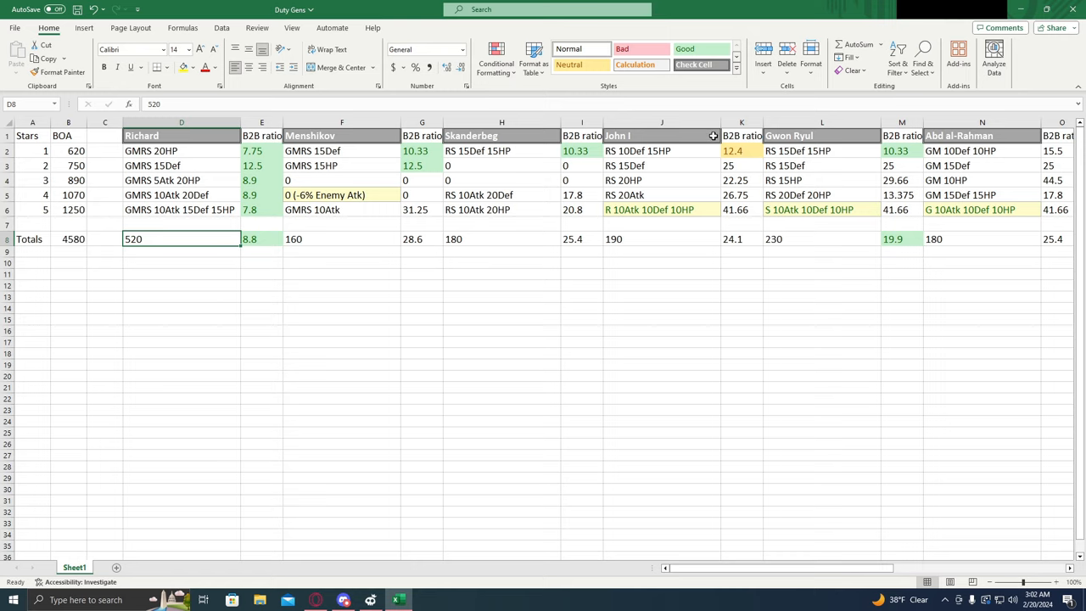
pyautogui.moveTo(346, 193)
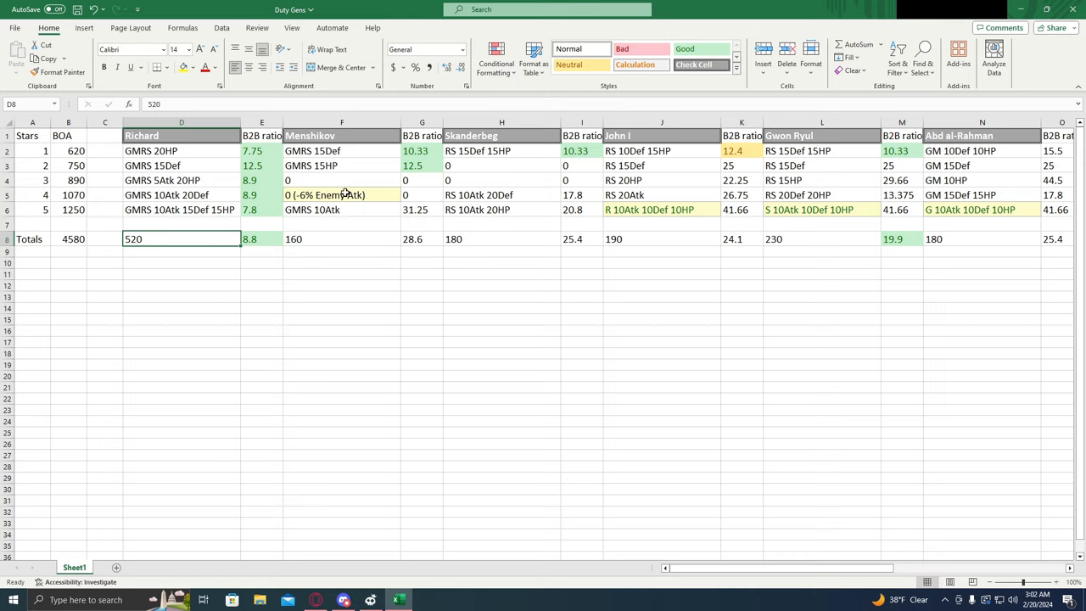
pyautogui.moveTo(365, 194)
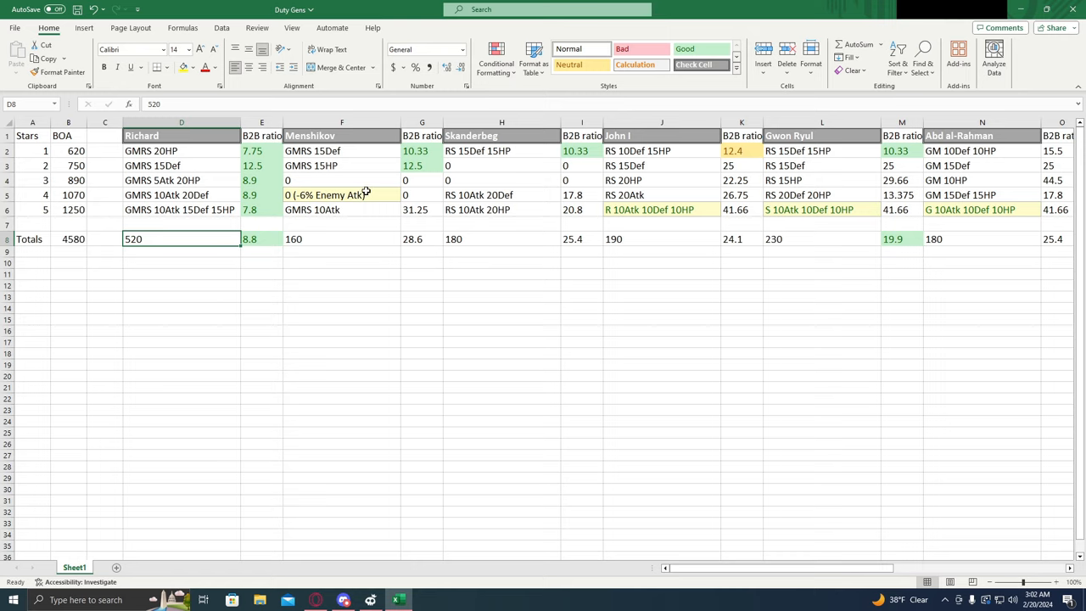
pyautogui.moveTo(221, 230)
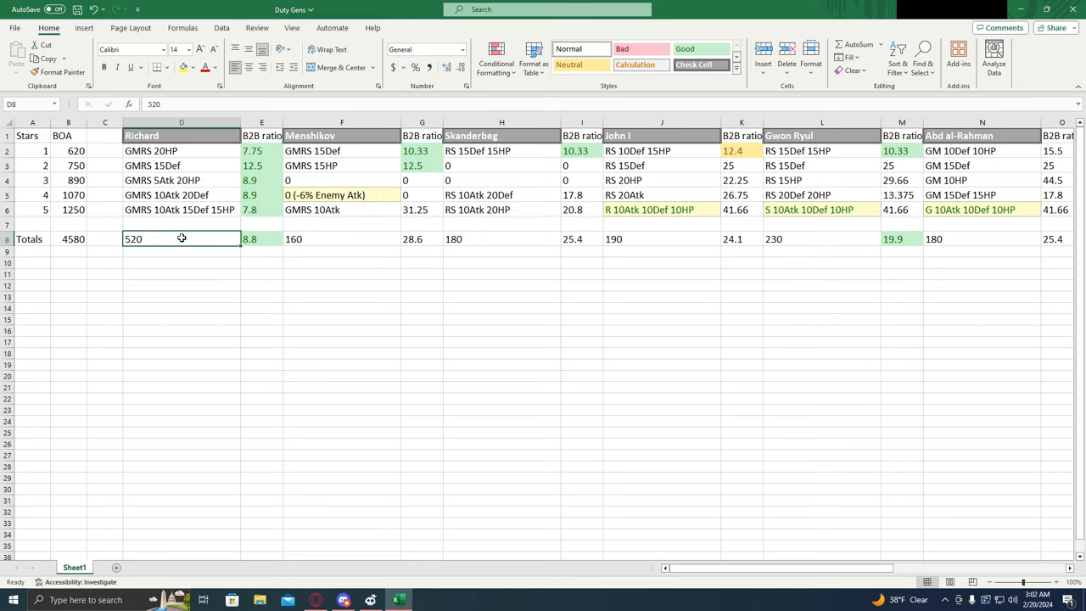
pyautogui.moveTo(240, 255)
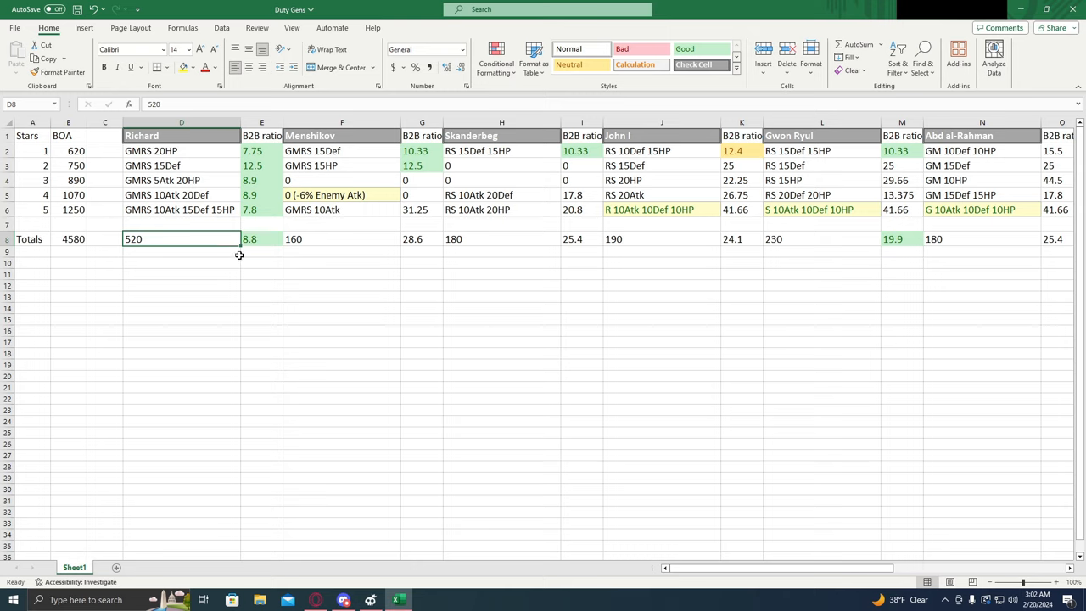
pyautogui.moveTo(753, 567)
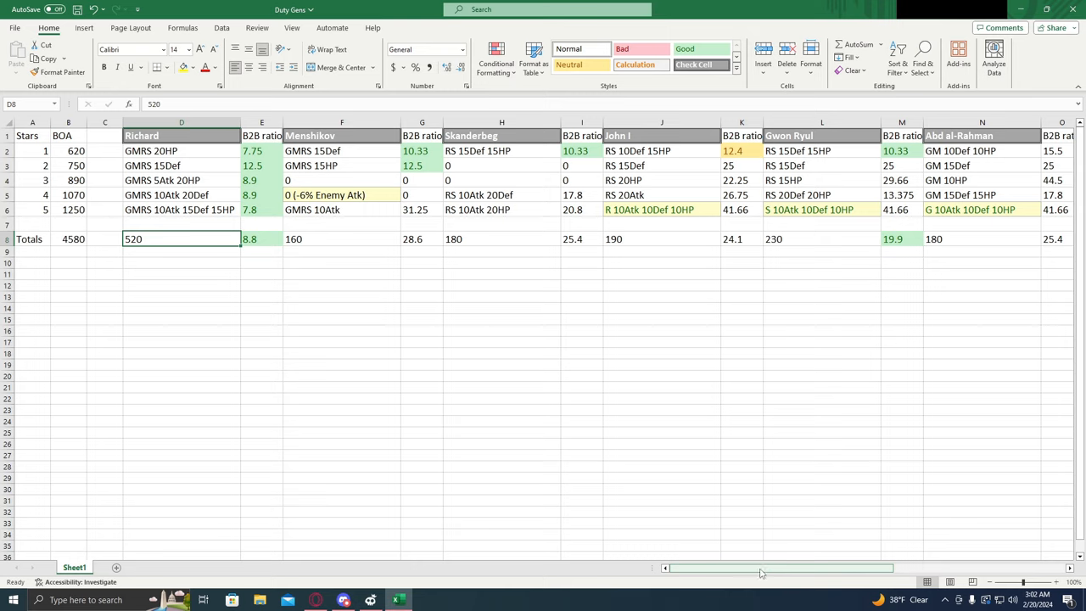
pyautogui.moveTo(760, 569)
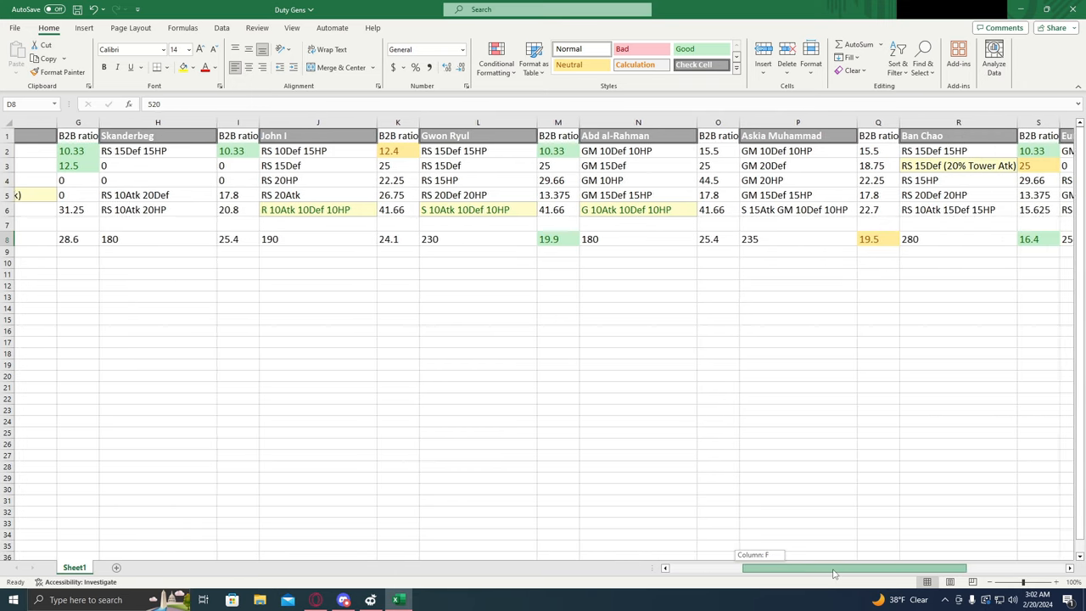
pyautogui.hscroll(3)
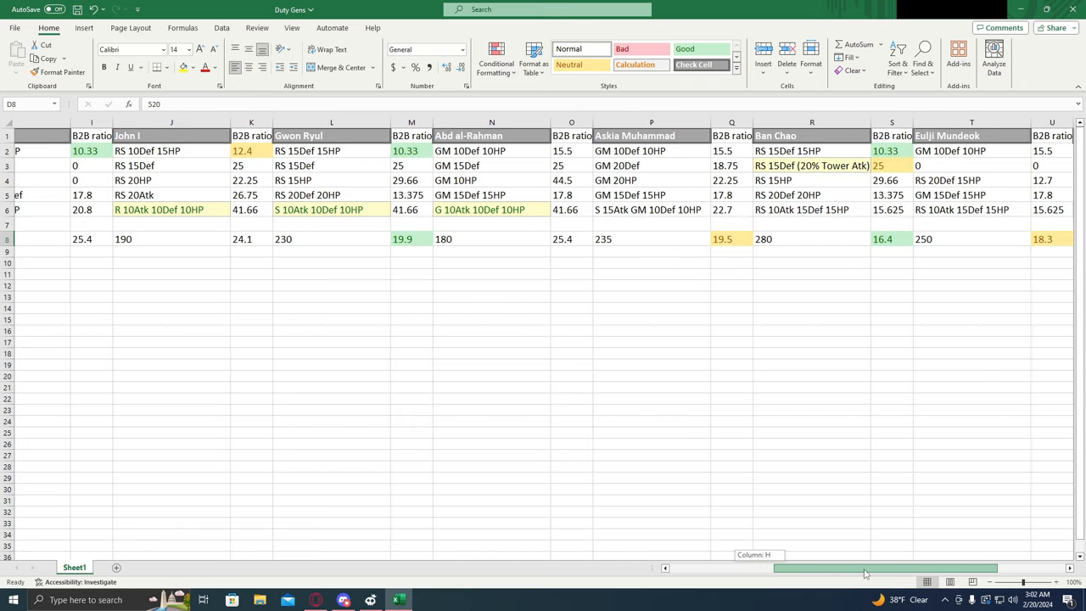
pyautogui.hscroll(3)
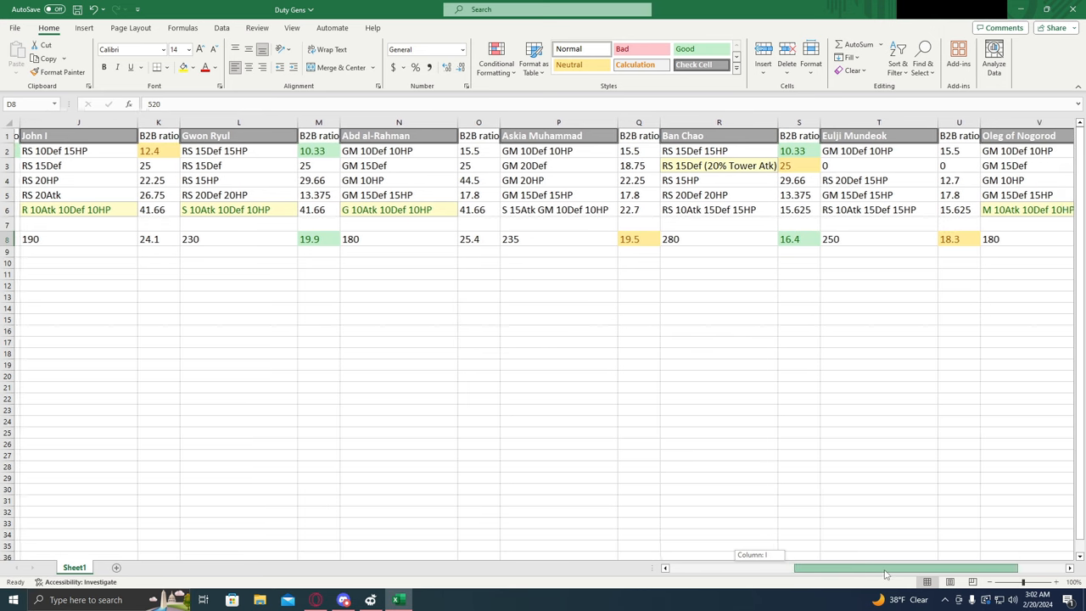
pyautogui.hscroll(3)
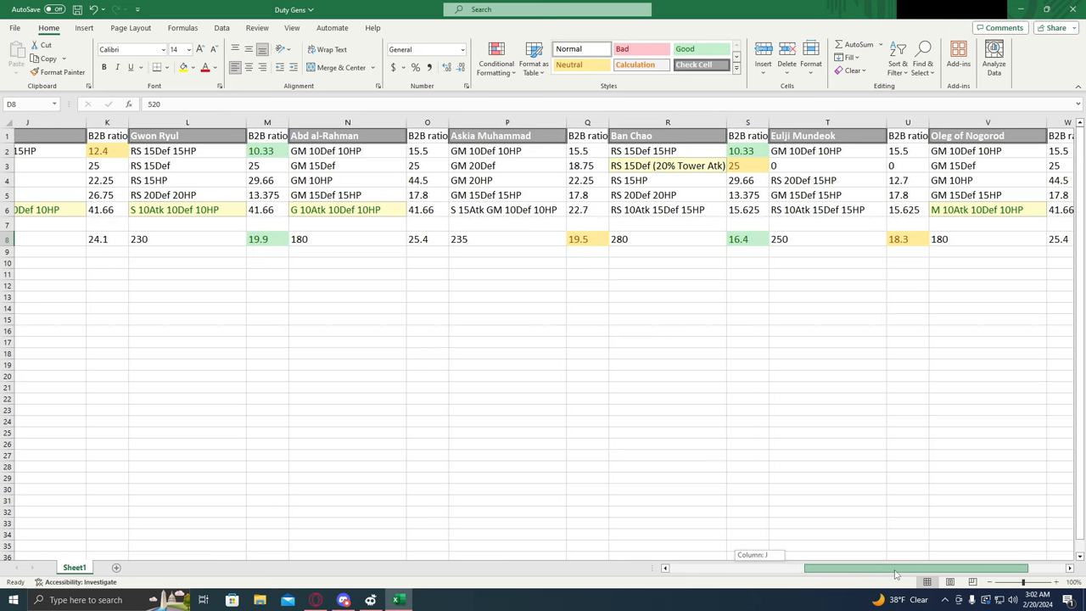
pyautogui.hscroll(3)
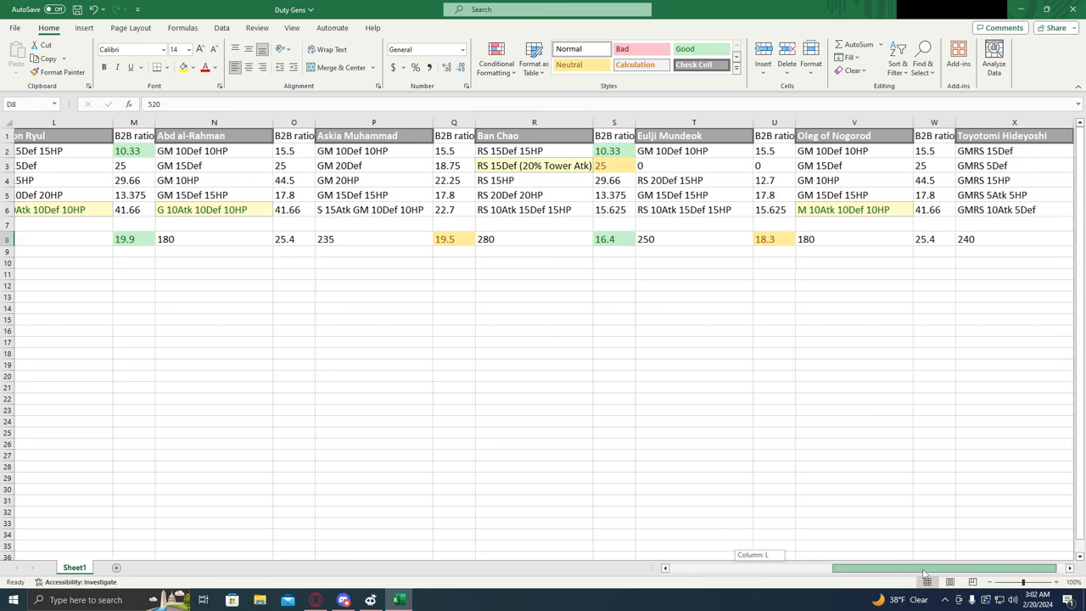
pyautogui.hscroll(3)
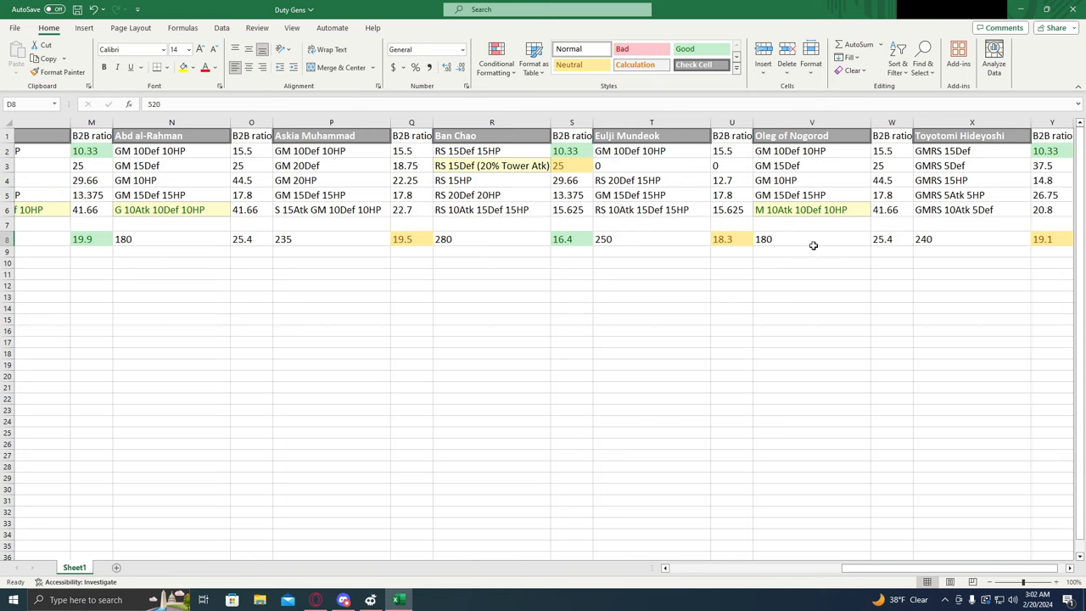
pyautogui.moveTo(828, 266)
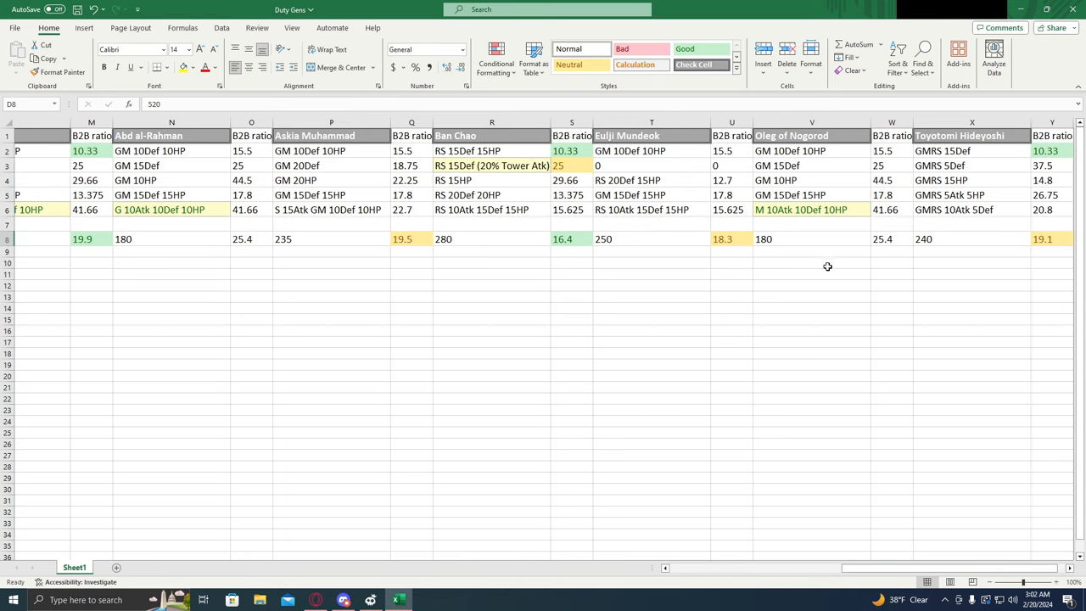
pyautogui.moveTo(840, 244)
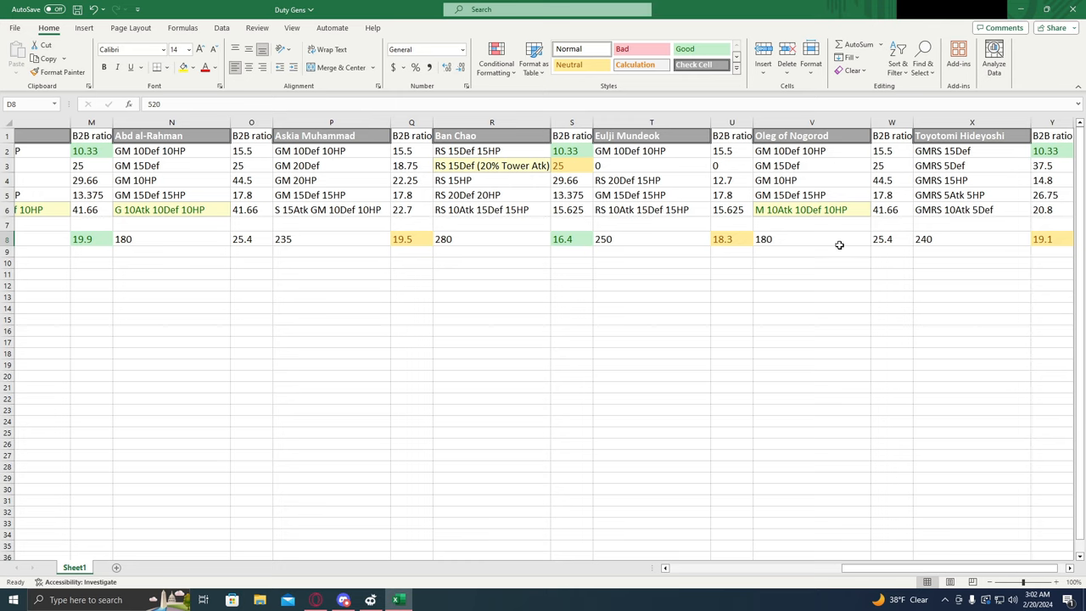
pyautogui.moveTo(944, 248)
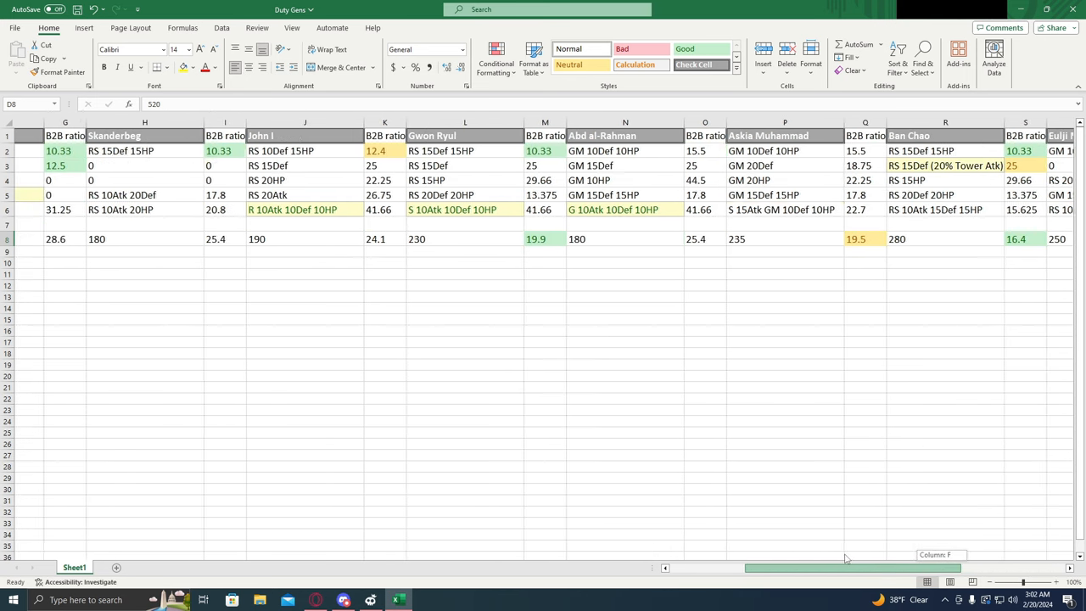
pyautogui.hscroll(-3)
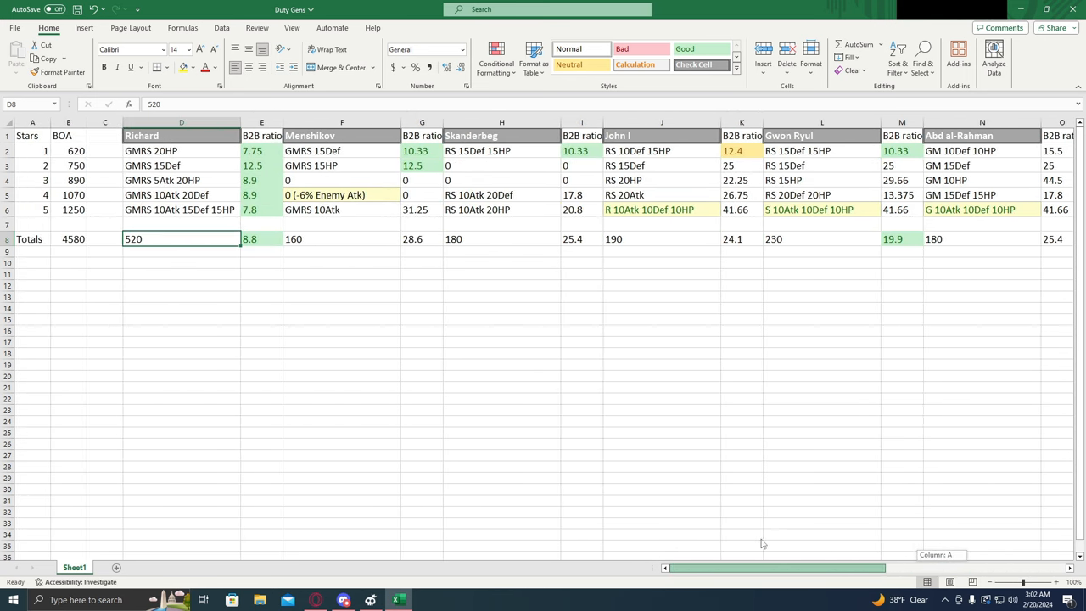
pyautogui.hscroll(3)
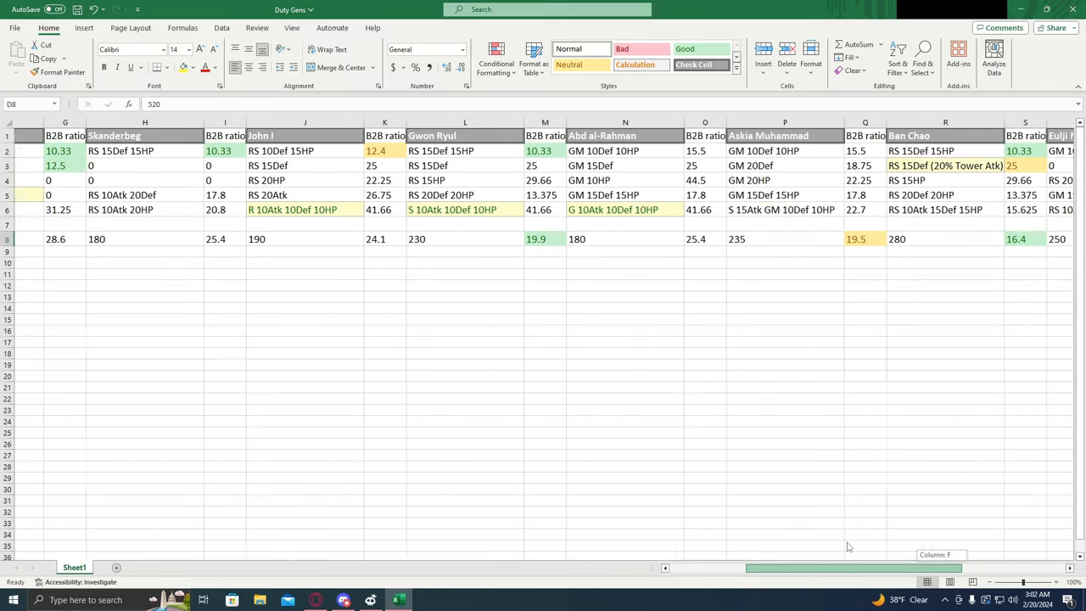
pyautogui.hscroll(3)
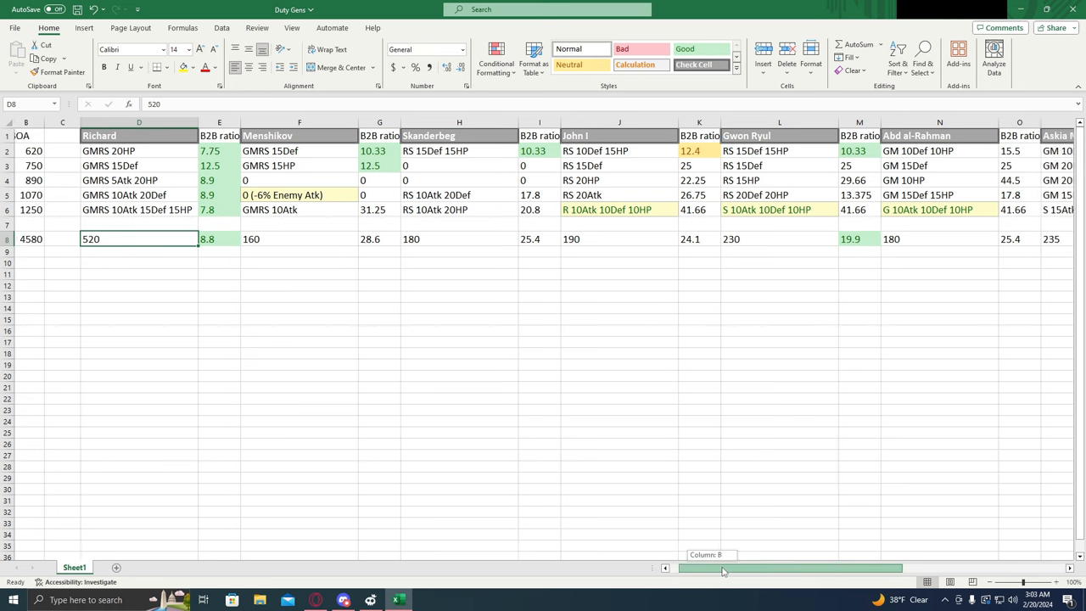
pyautogui.hscroll(-3)
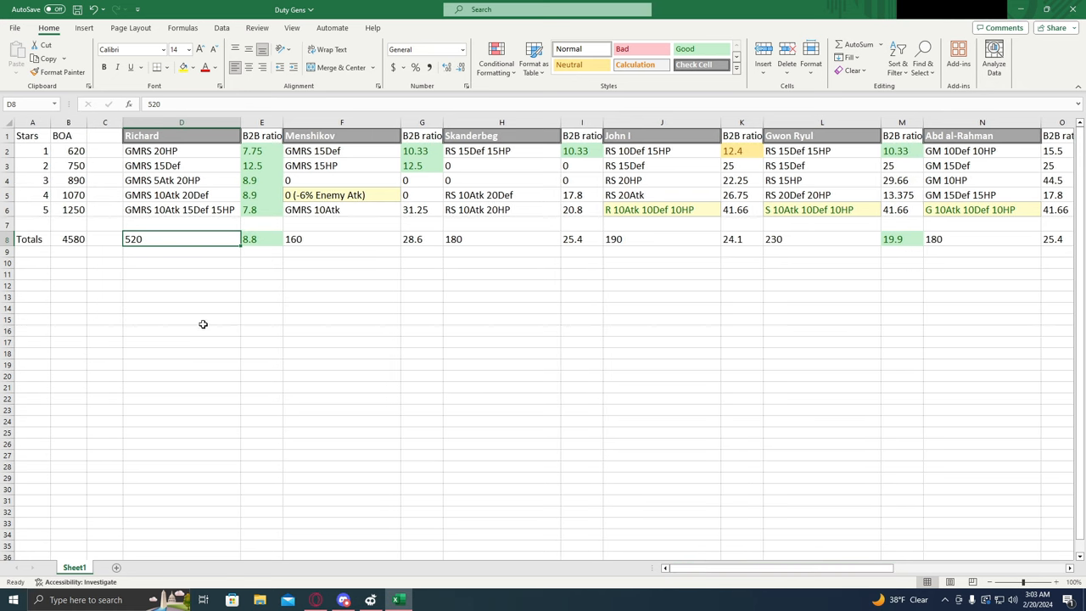
pyautogui.moveTo(203, 251)
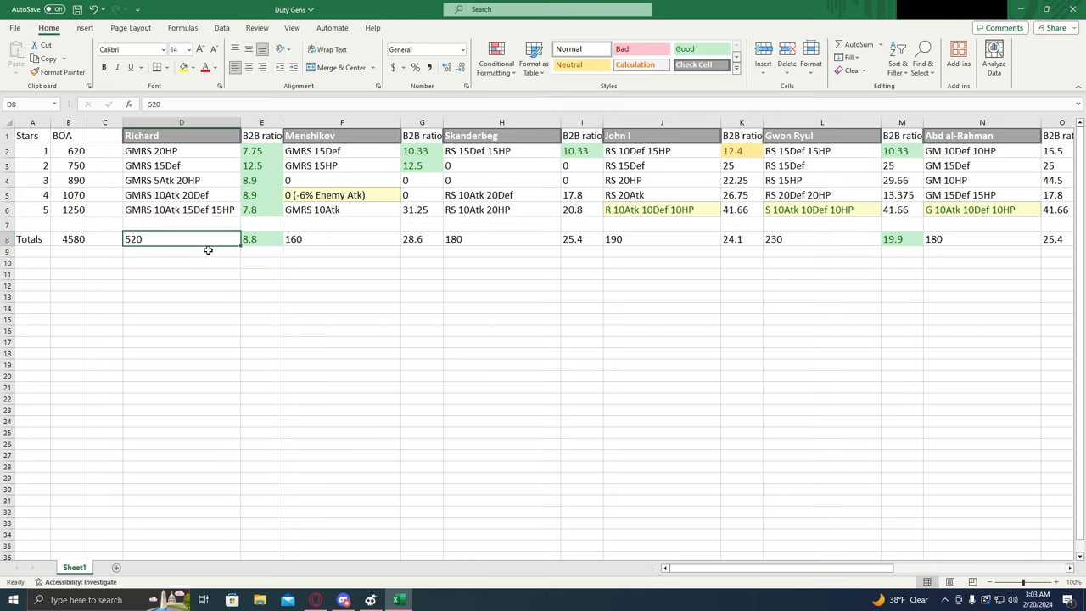
pyautogui.moveTo(214, 249)
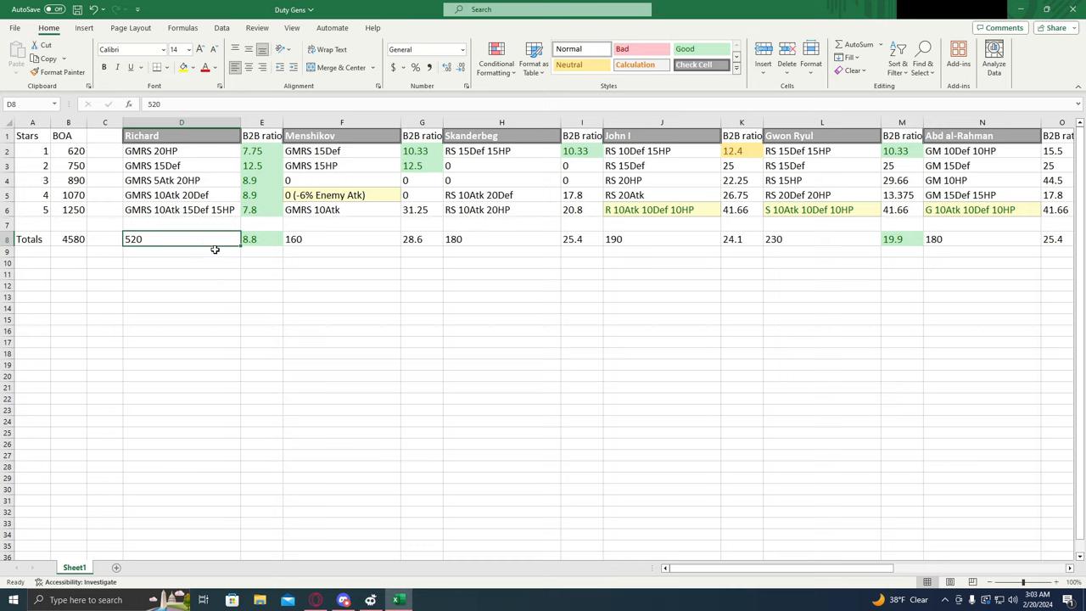
pyautogui.moveTo(224, 251)
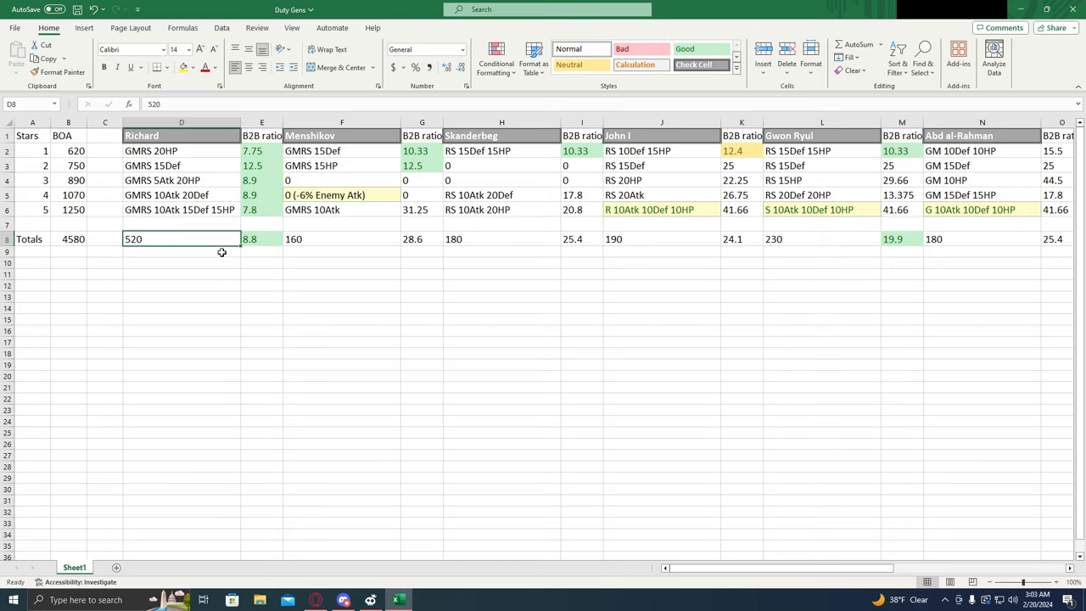
pyautogui.moveTo(265, 315)
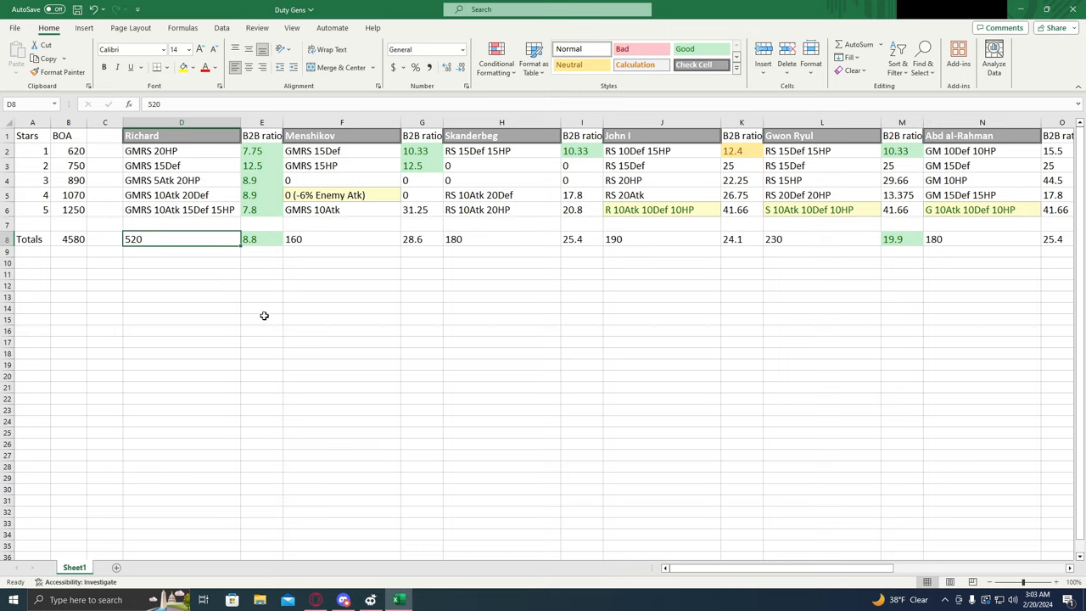
pyautogui.moveTo(212, 274)
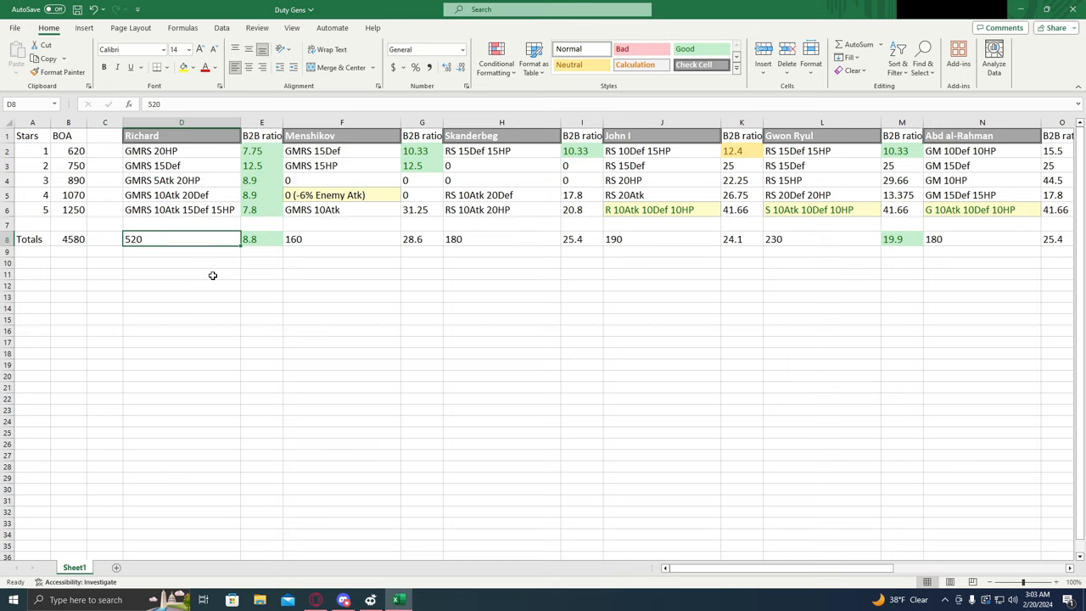
pyautogui.moveTo(591, 475)
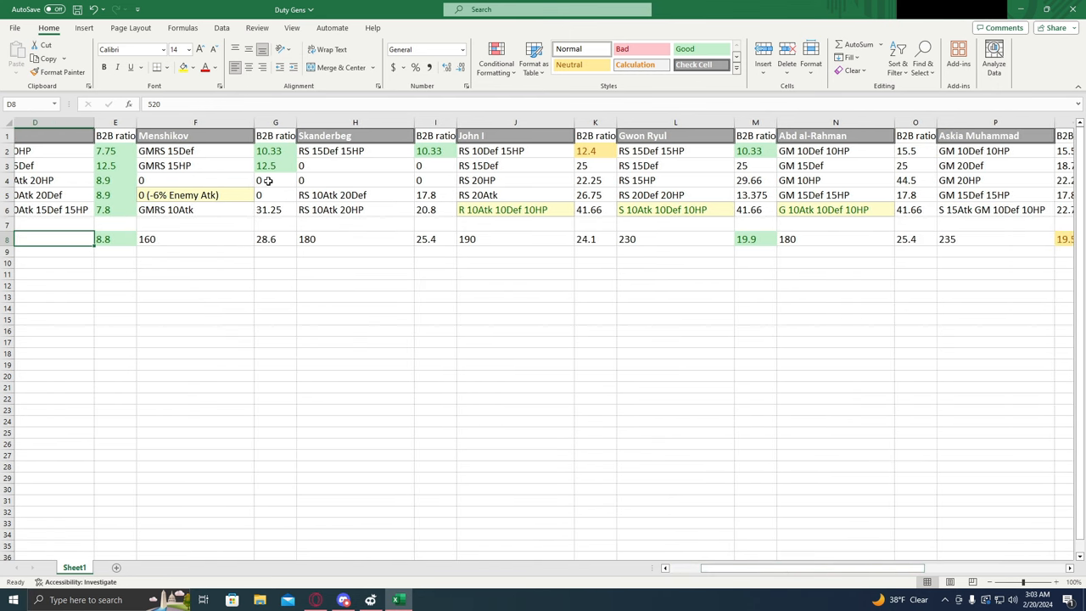
pyautogui.moveTo(203, 136)
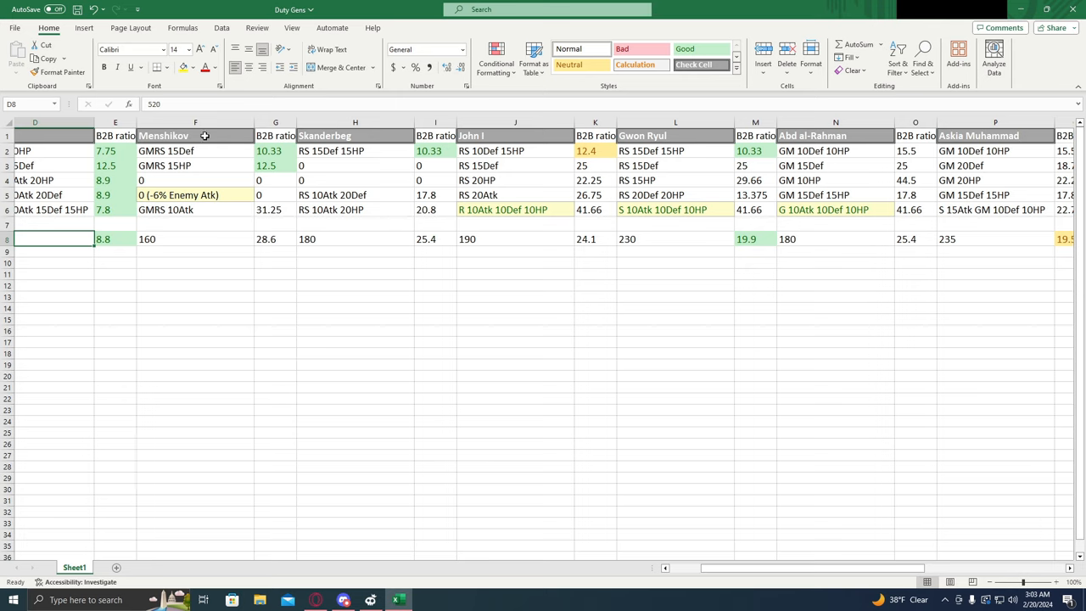
pyautogui.moveTo(197, 151)
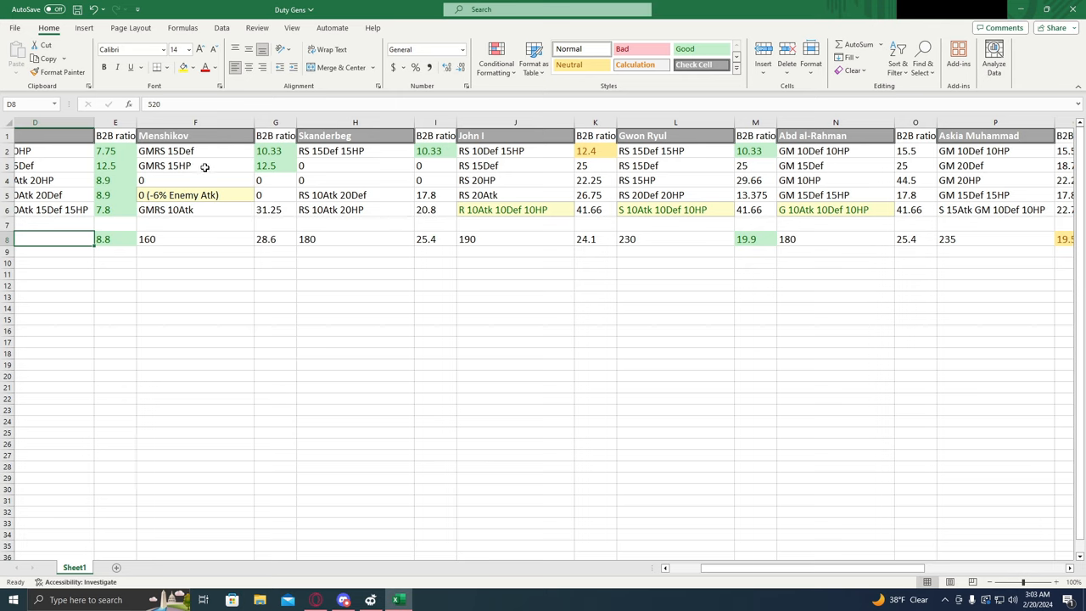
pyautogui.moveTo(271, 151)
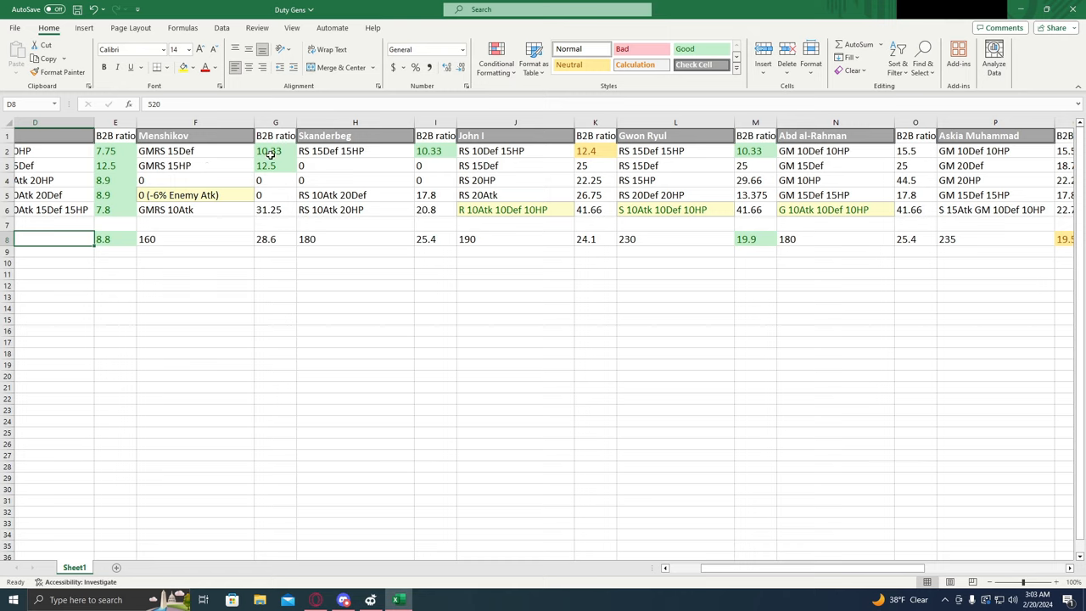
pyautogui.moveTo(258, 153)
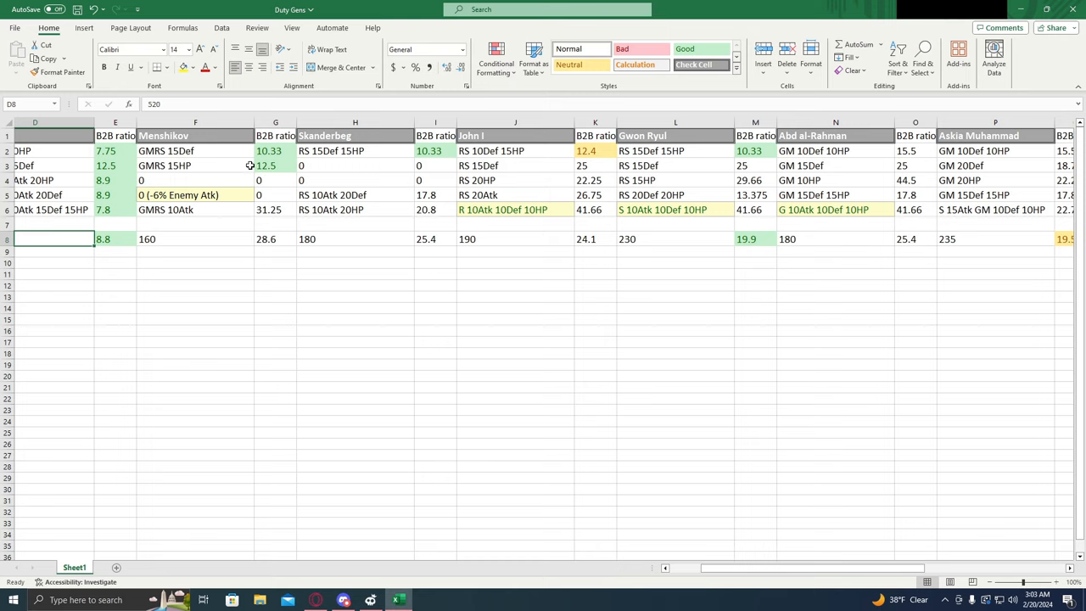
pyautogui.moveTo(264, 158)
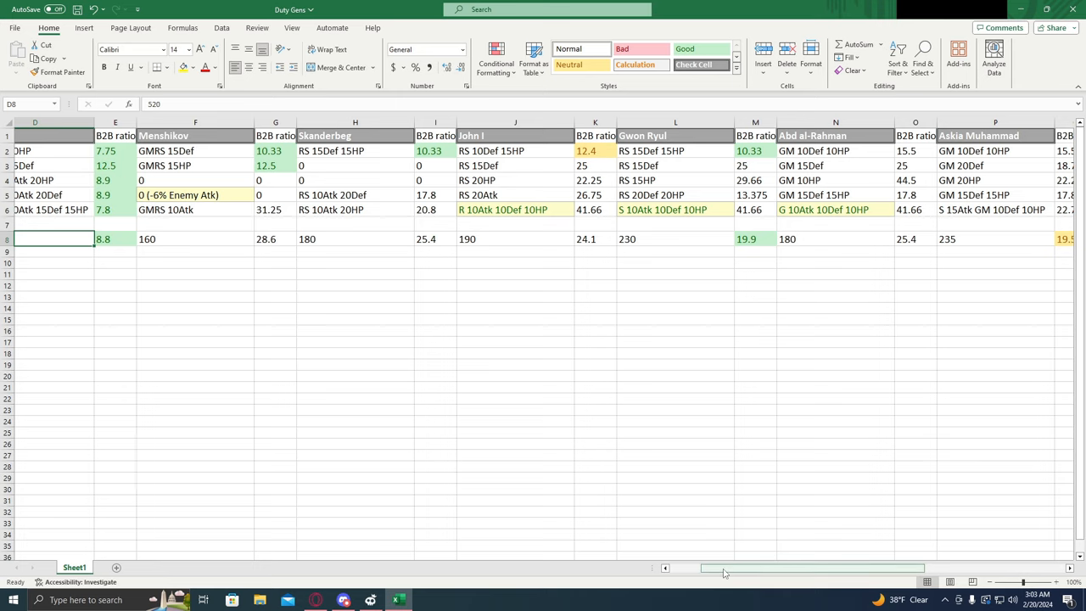
pyautogui.hscroll(-3)
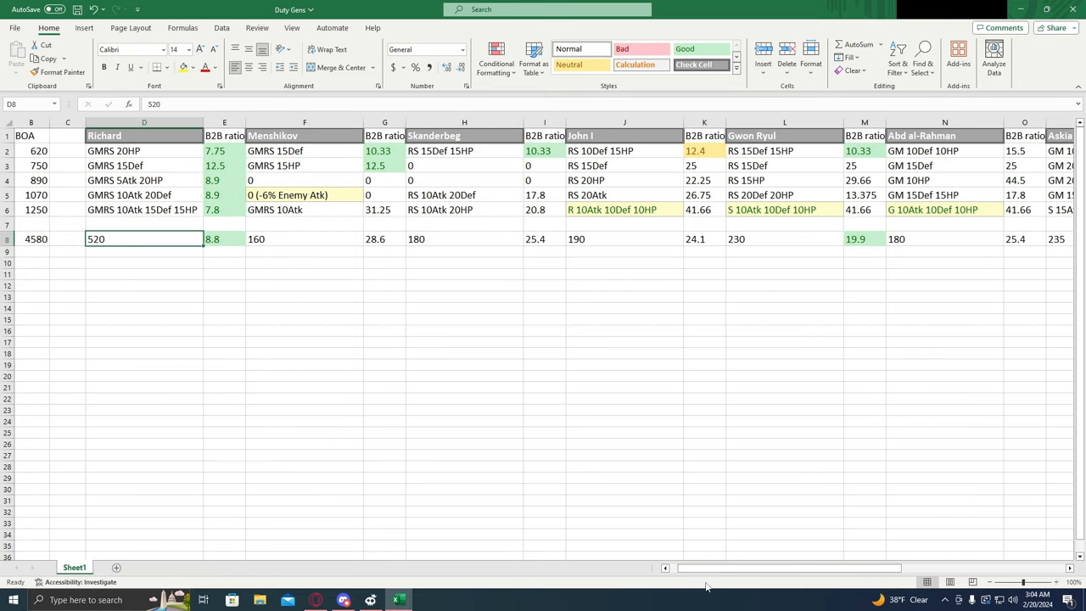
pyautogui.moveTo(696, 515)
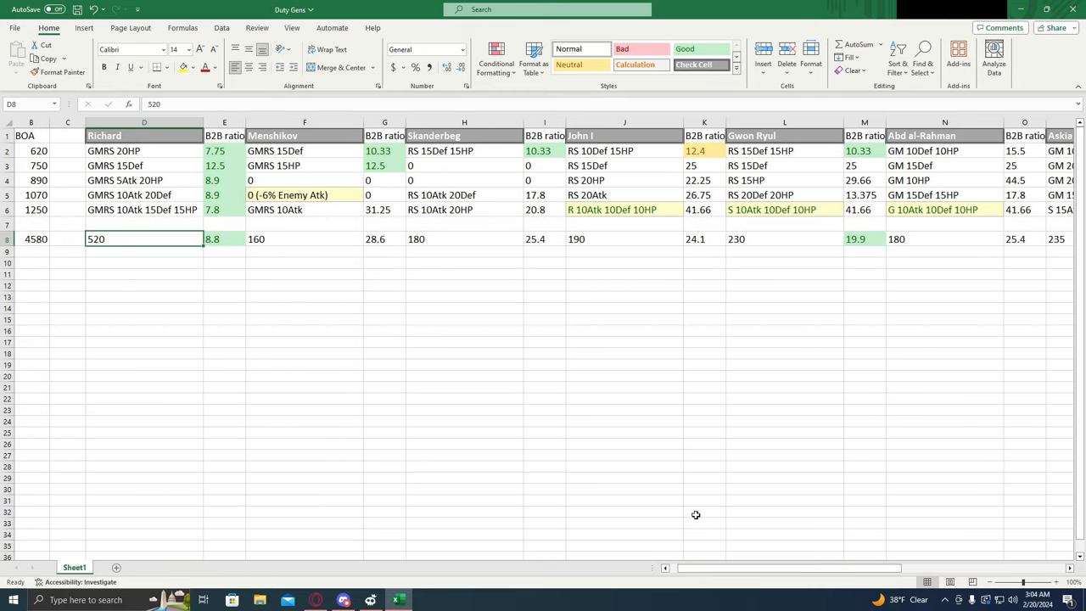
pyautogui.moveTo(461, 397)
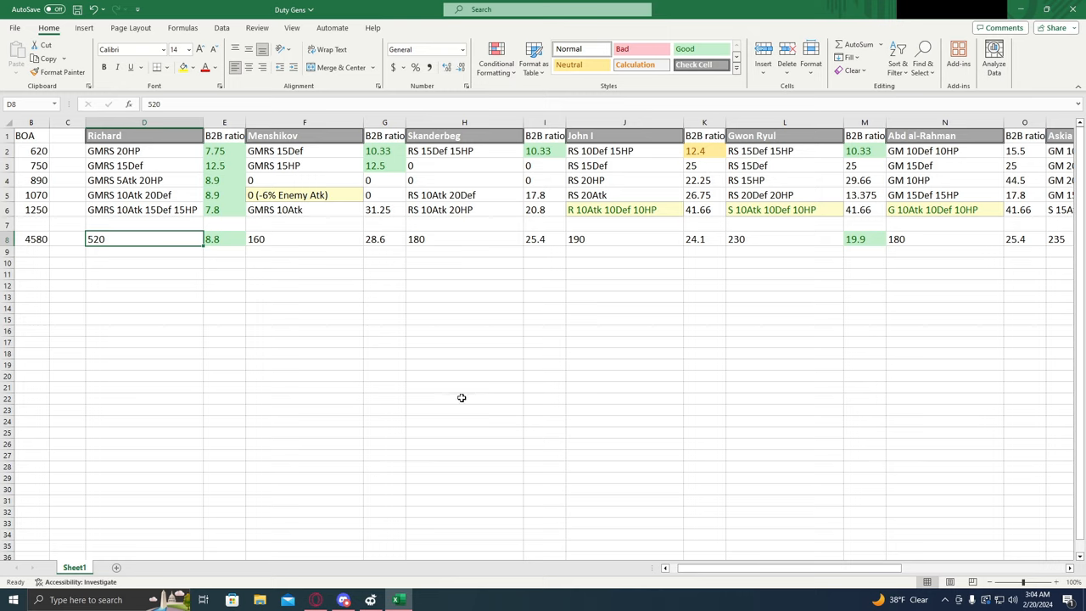
pyautogui.moveTo(428, 329)
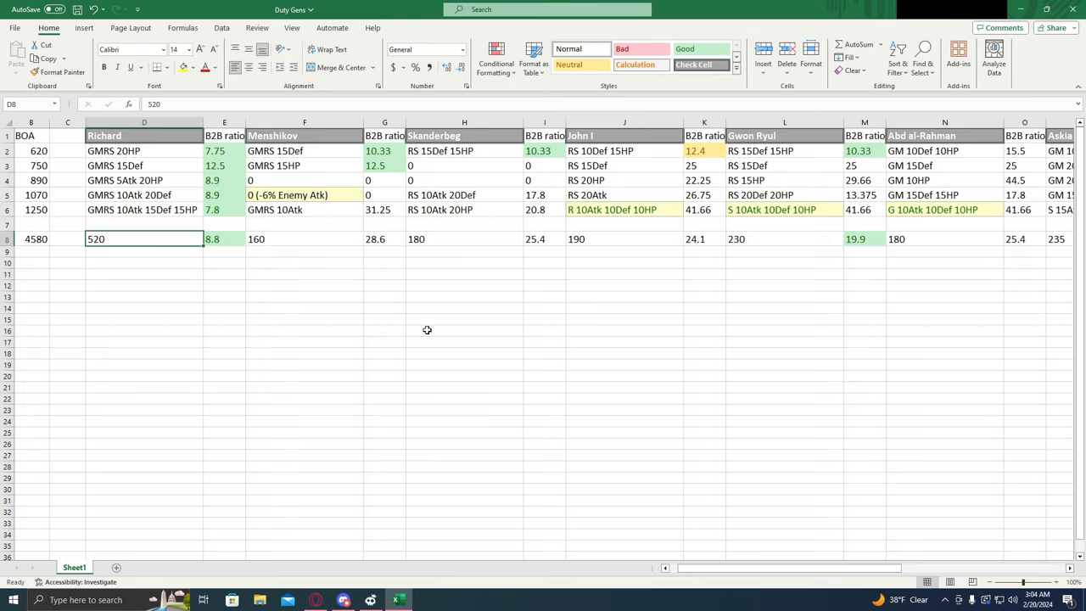
pyautogui.moveTo(355, 201)
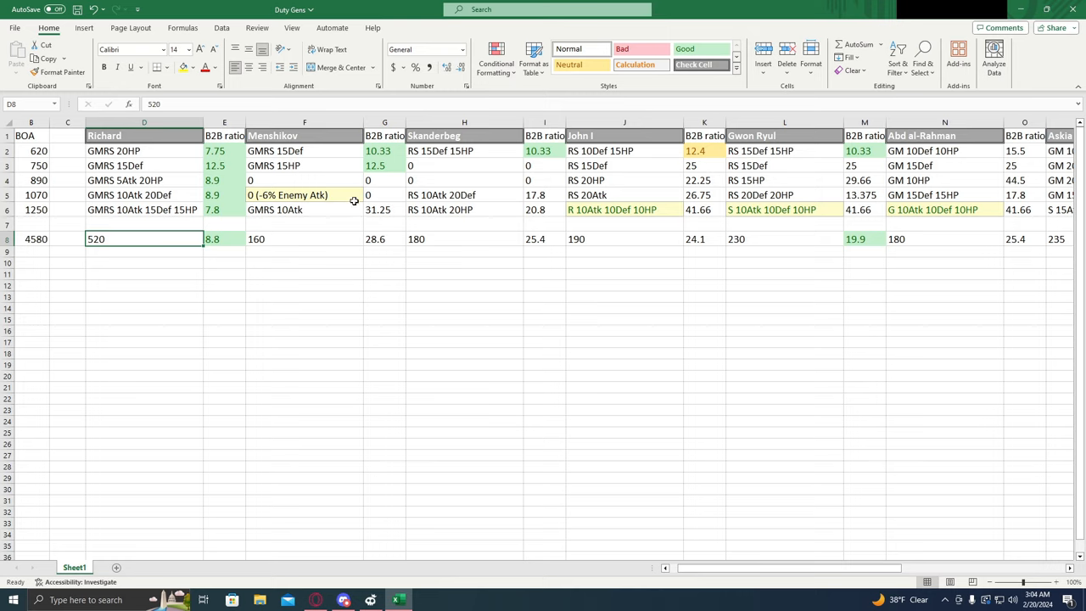
pyautogui.moveTo(333, 189)
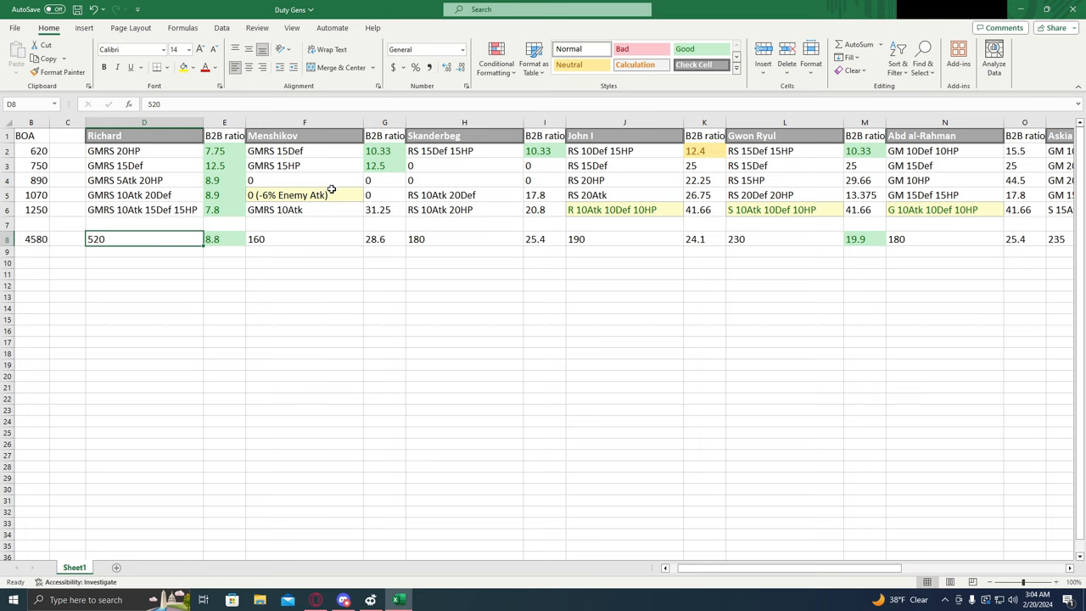
pyautogui.click(304, 195)
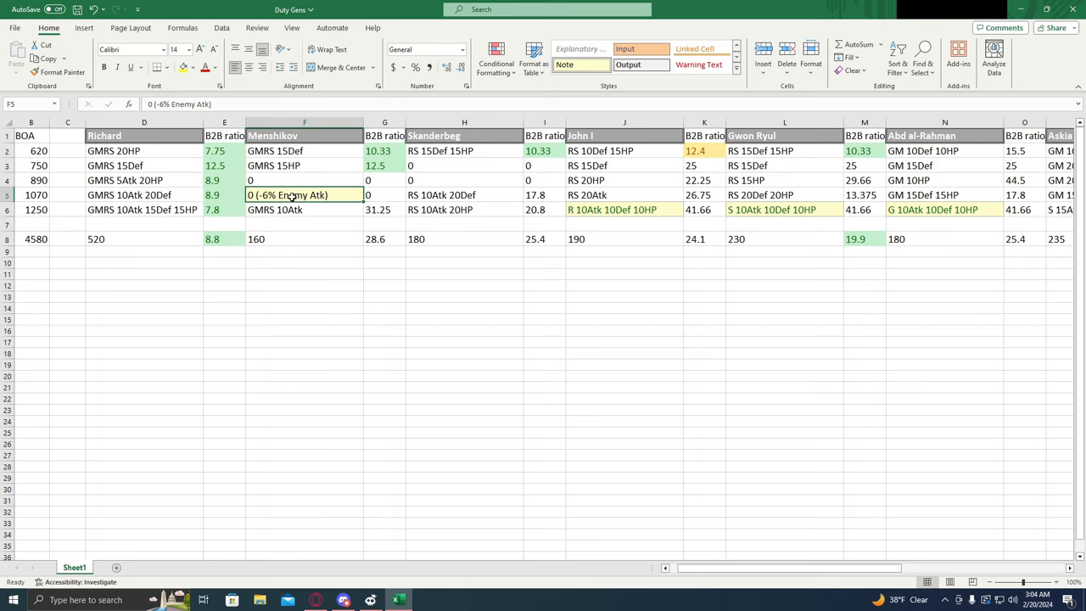
pyautogui.moveTo(309, 190)
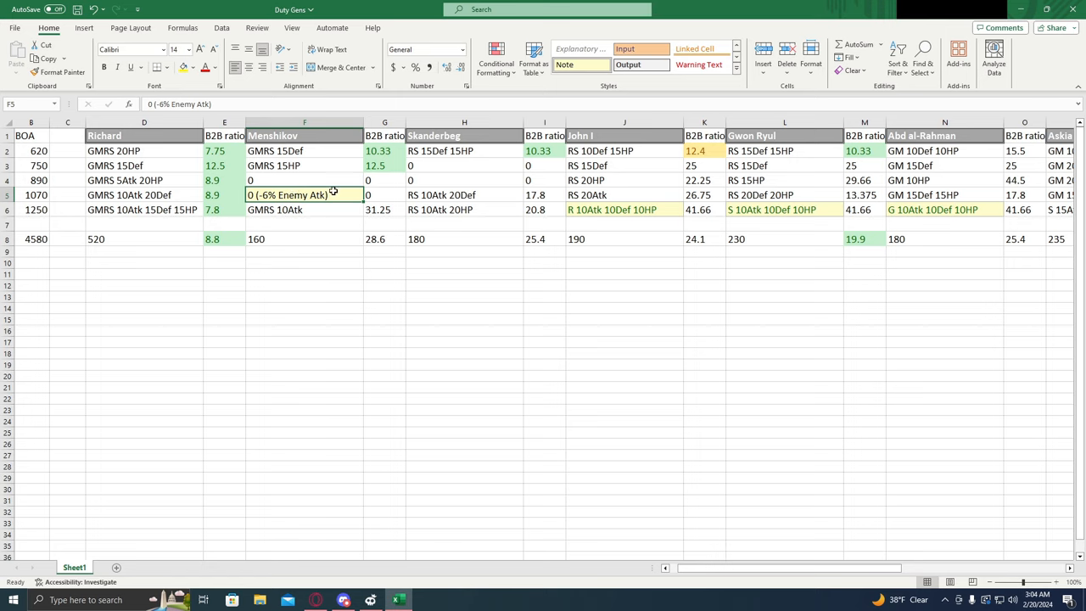
pyautogui.click(384, 166)
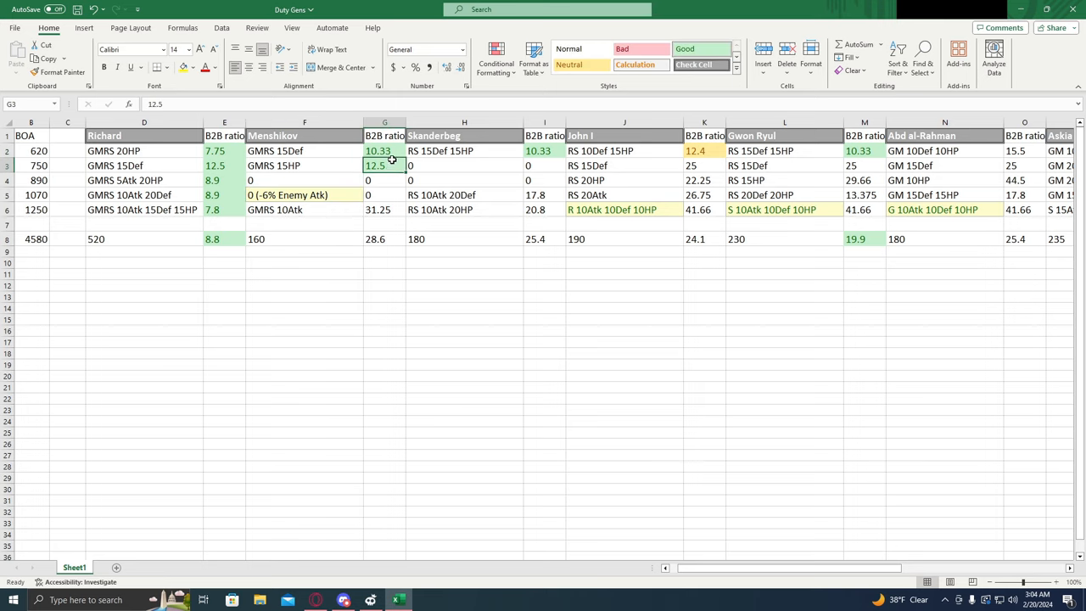
pyautogui.click(384, 149)
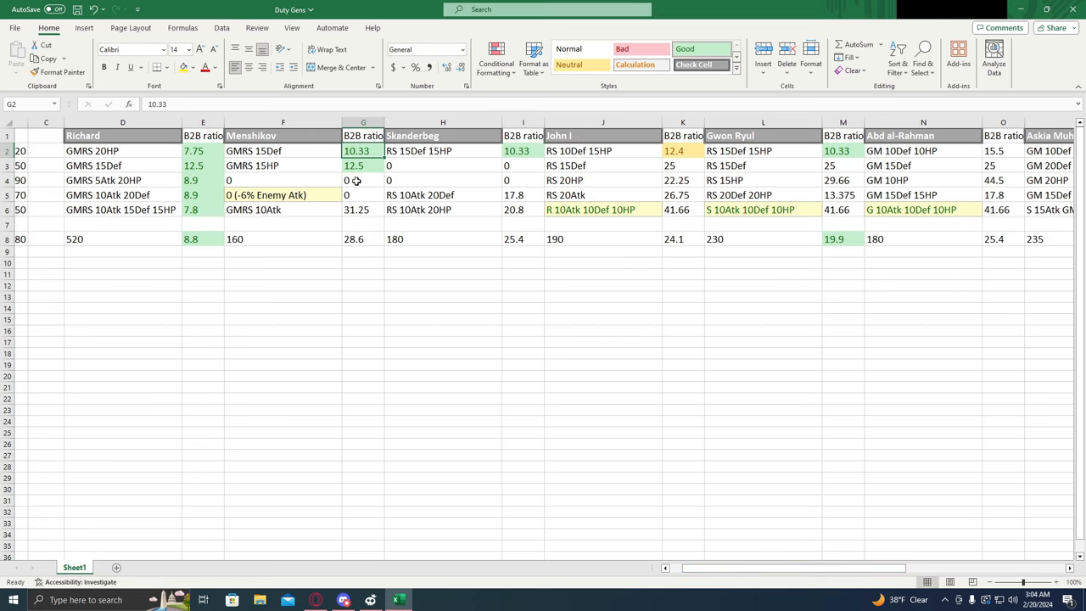
pyautogui.click(363, 167)
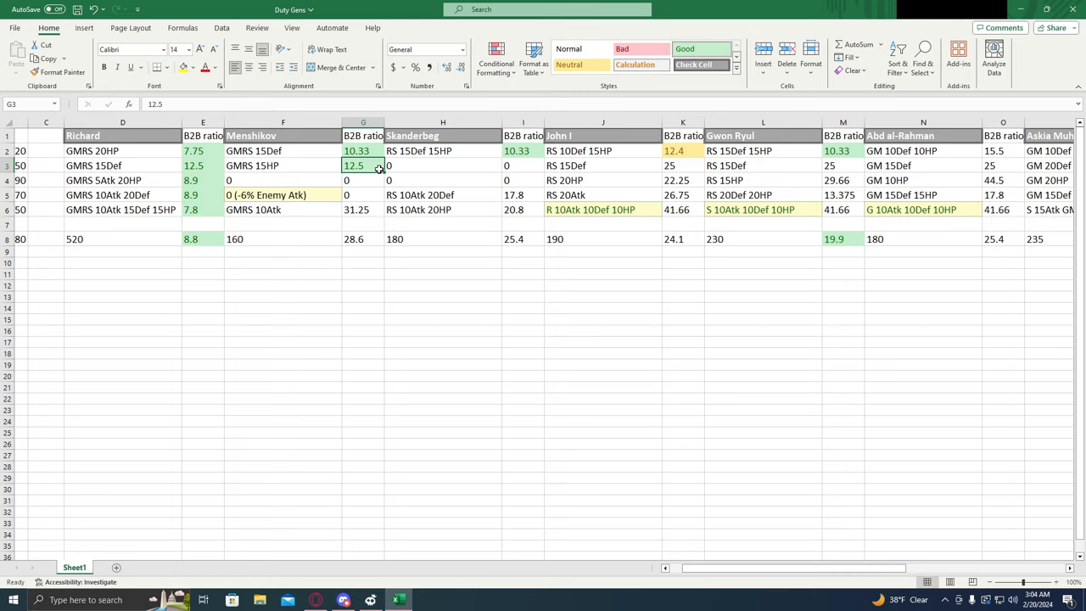
pyautogui.moveTo(356, 174)
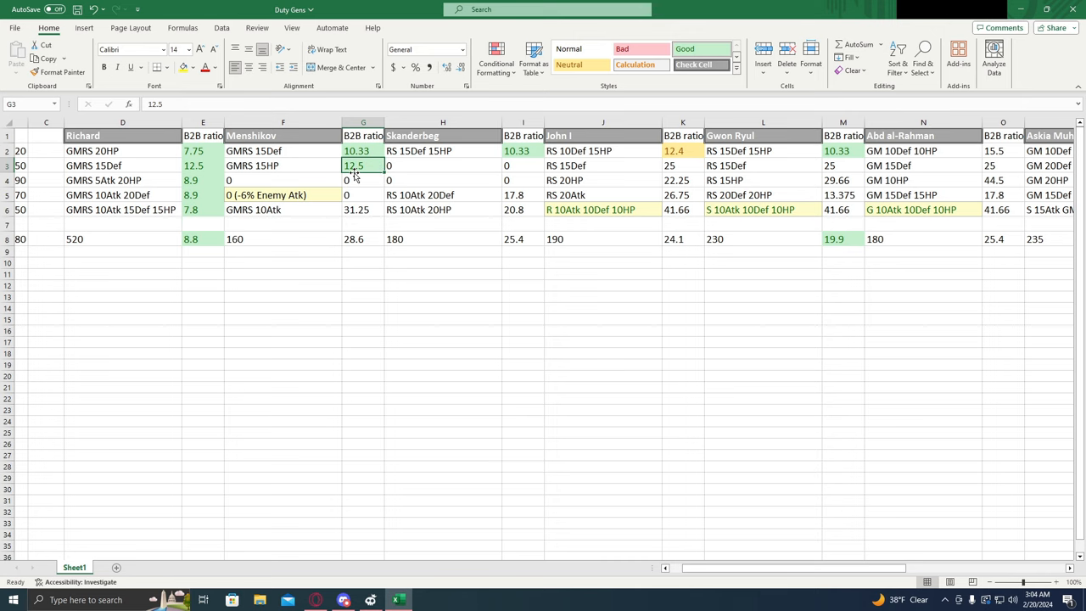
pyautogui.click(363, 149)
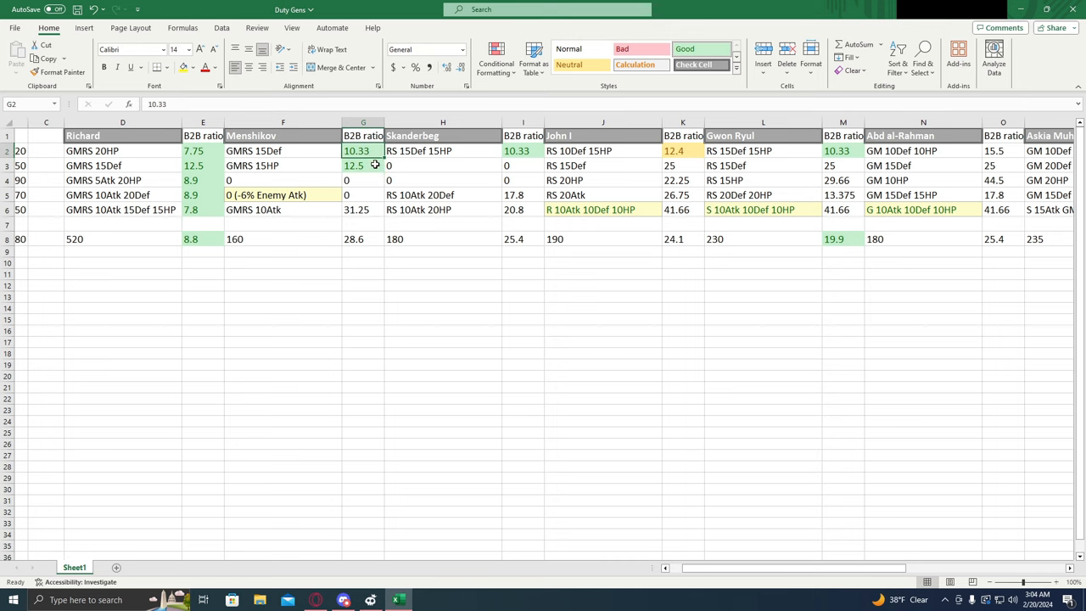
pyautogui.hscroll(3)
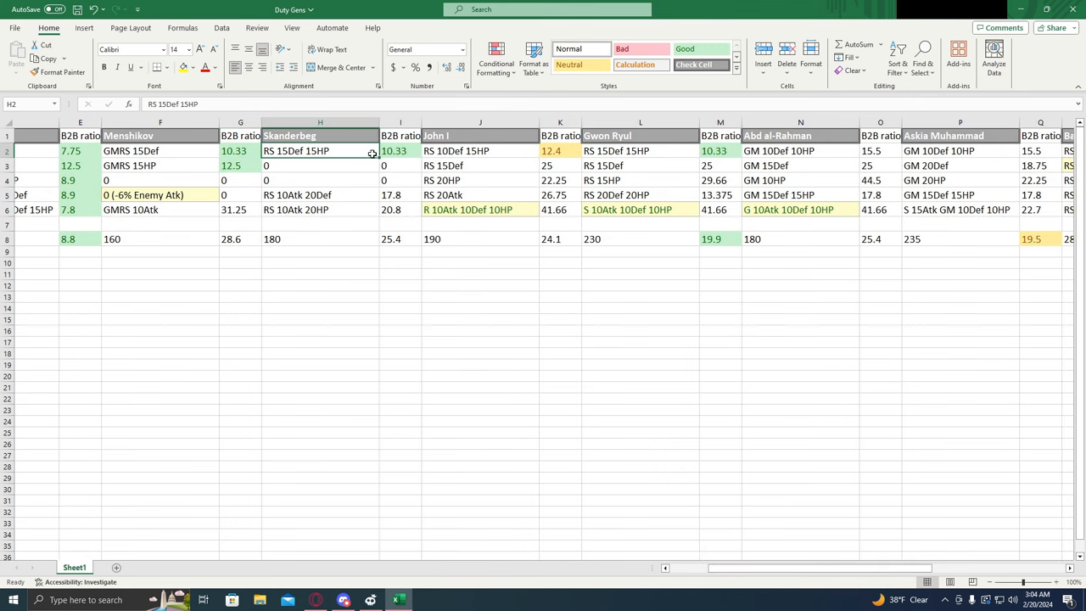
pyautogui.click(400, 149)
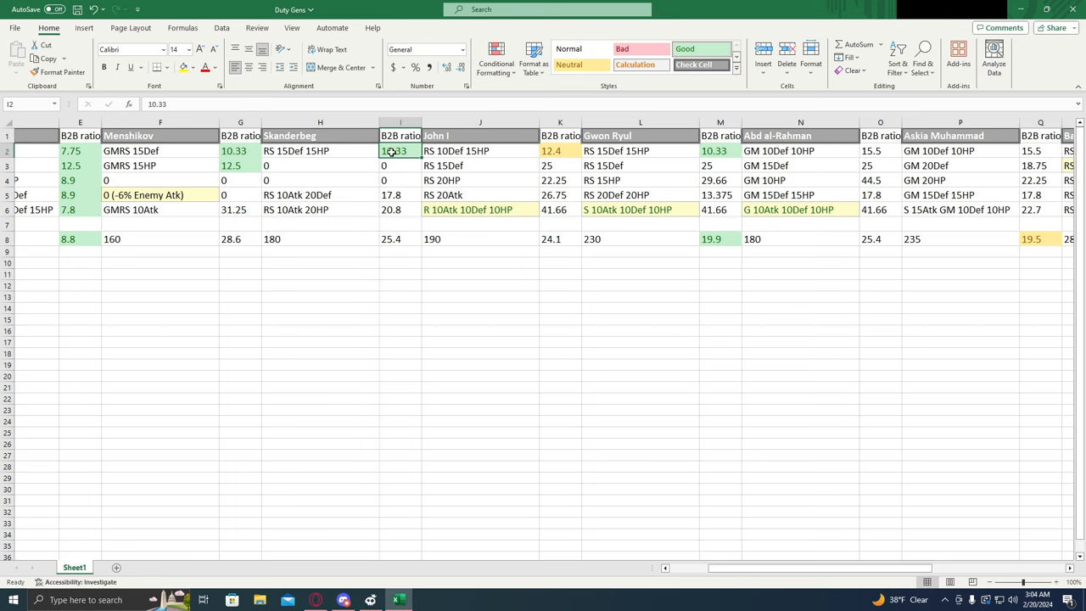
pyautogui.click(319, 149)
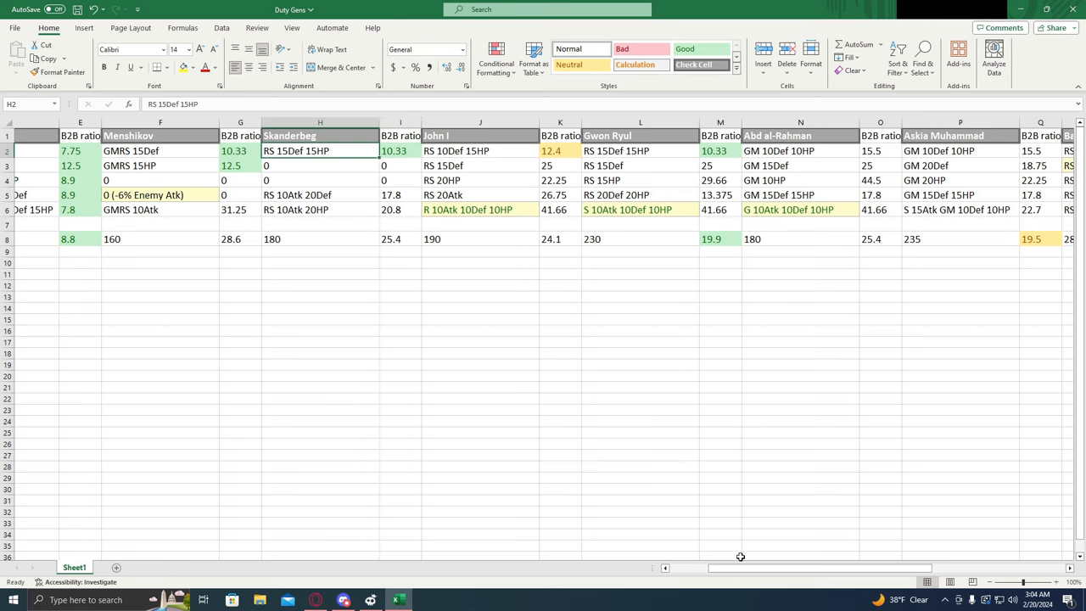
pyautogui.hscroll(3)
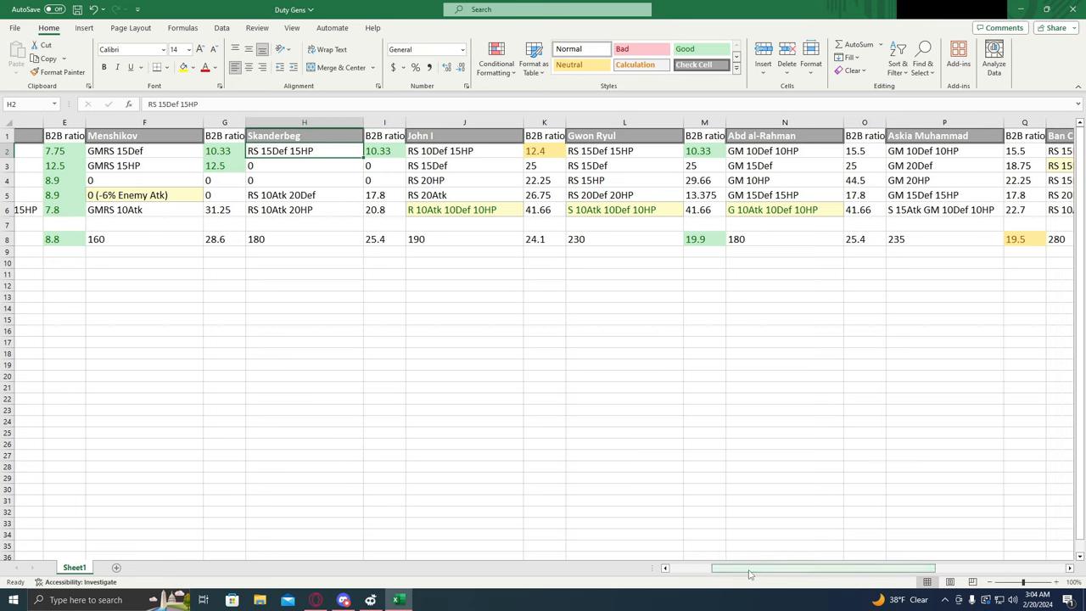
pyautogui.click(383, 150)
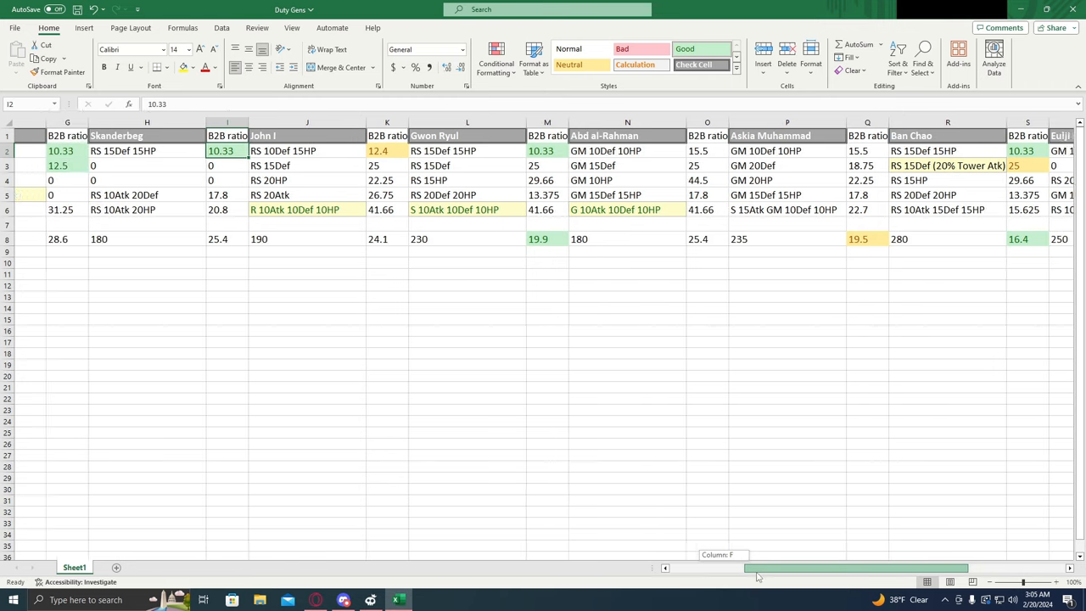
pyautogui.hscroll(-3)
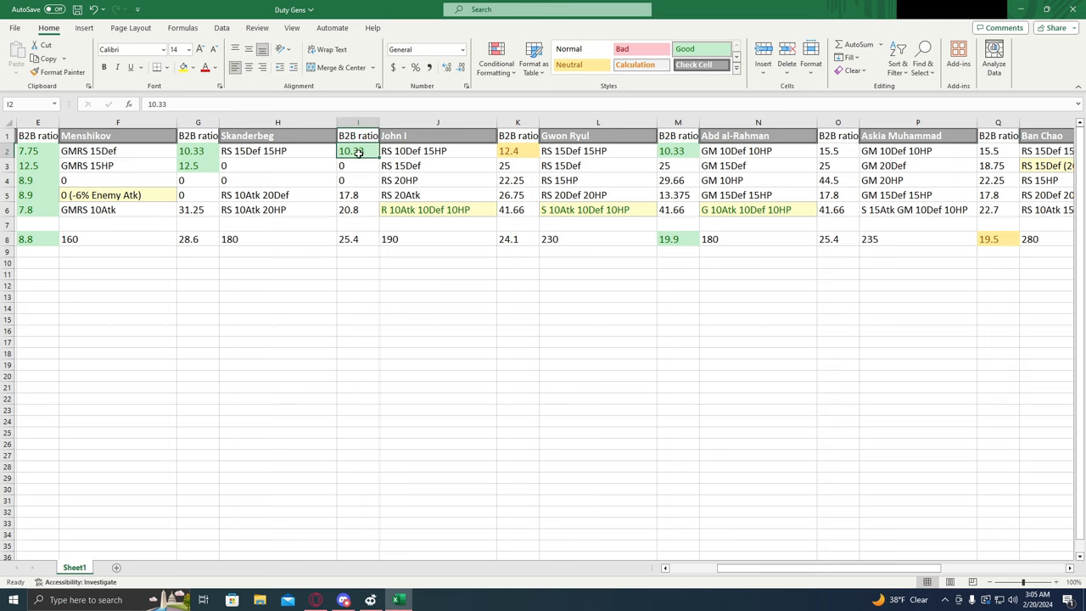
pyautogui.click(279, 149)
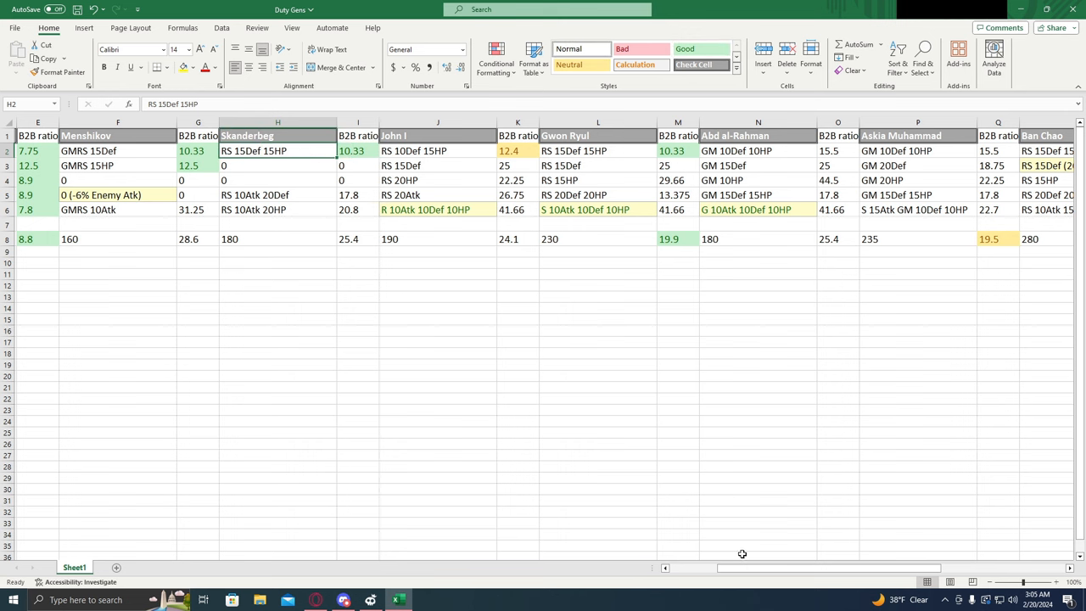
pyautogui.hscroll(3)
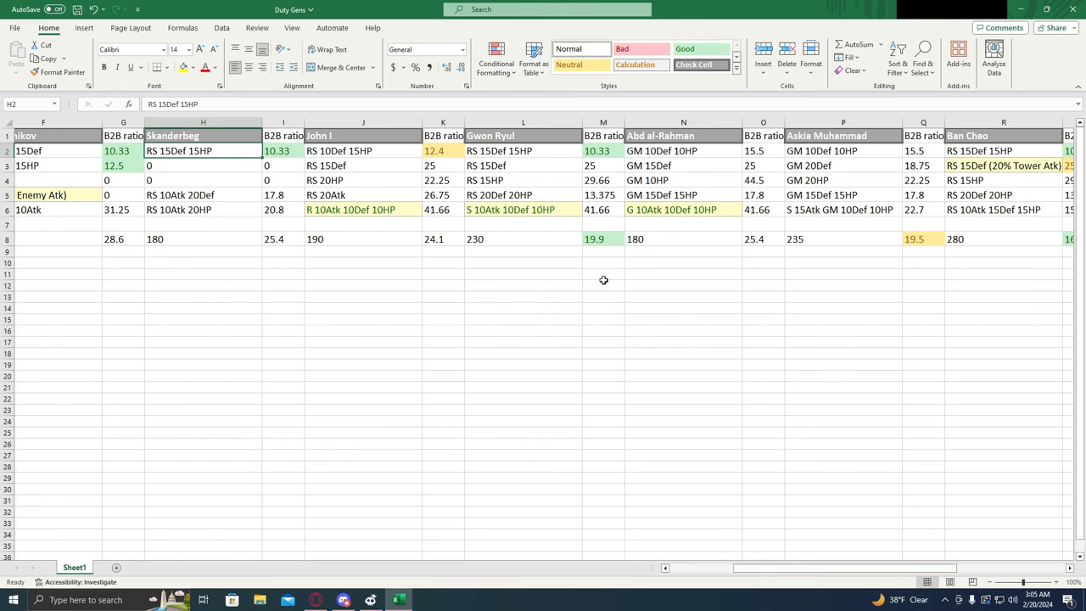
pyautogui.click(602, 149)
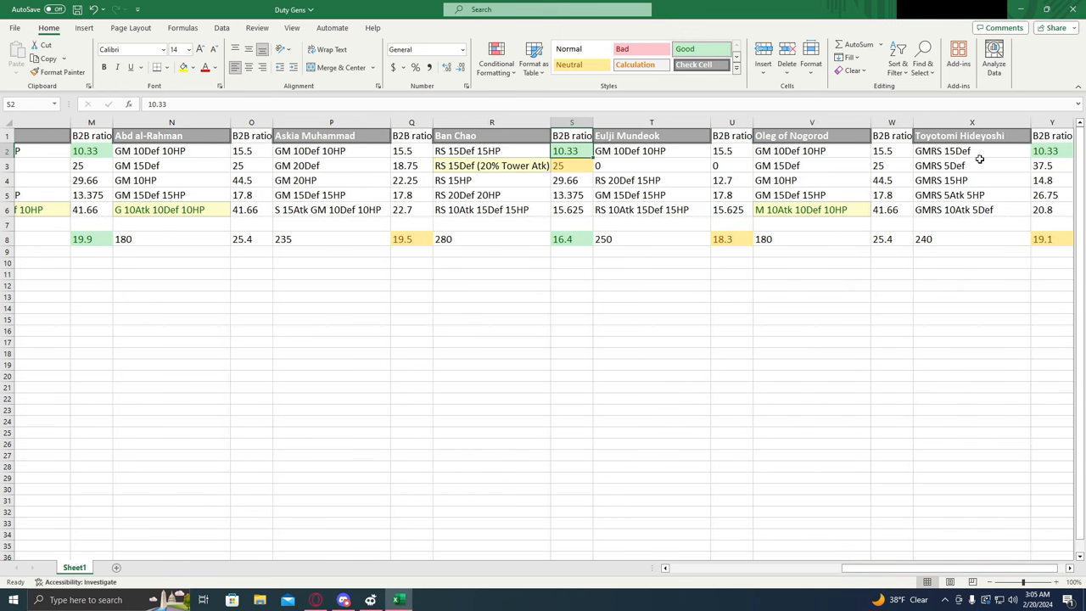
pyautogui.click(1052, 150)
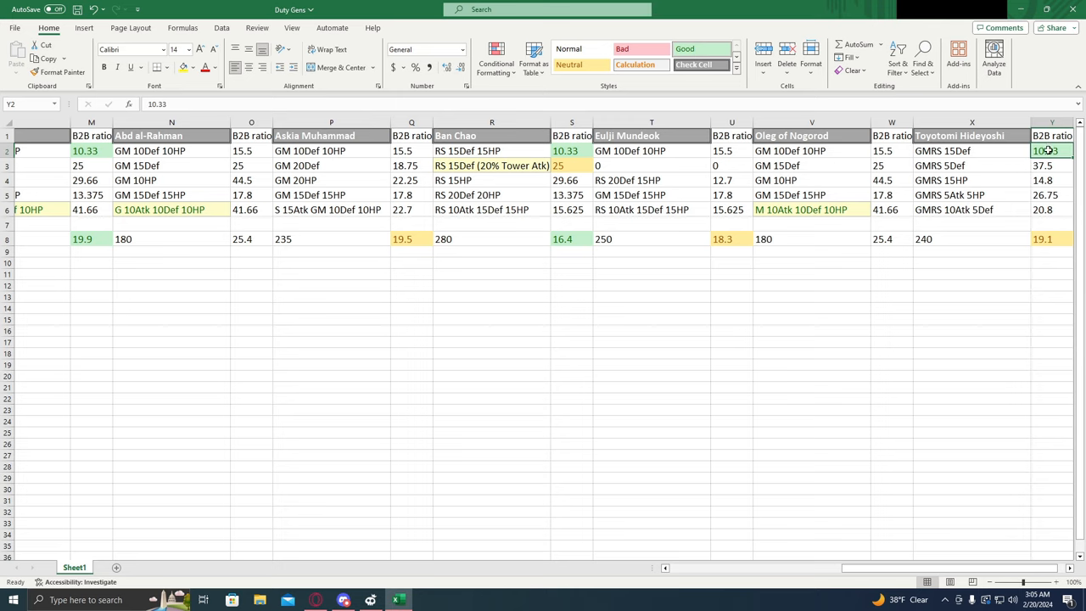
pyautogui.moveTo(998, 156)
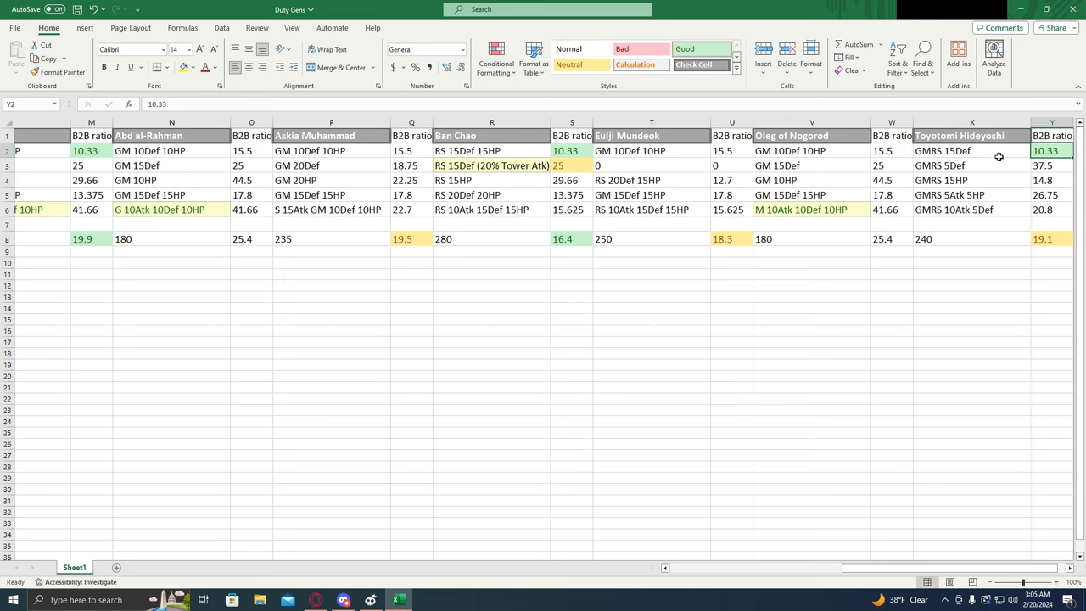
pyautogui.moveTo(916, 549)
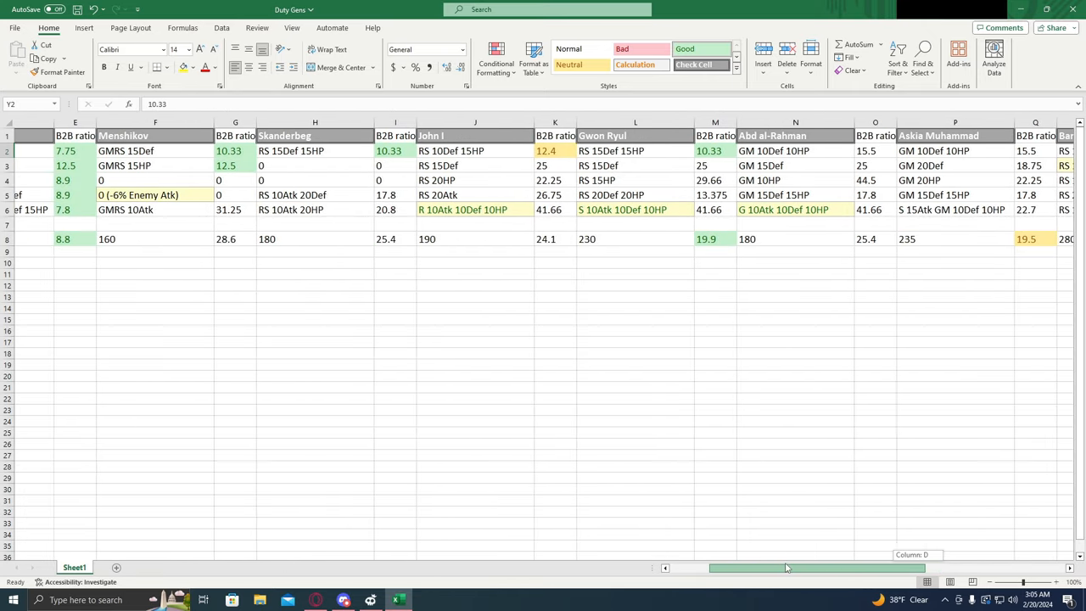
pyautogui.hscroll(-3)
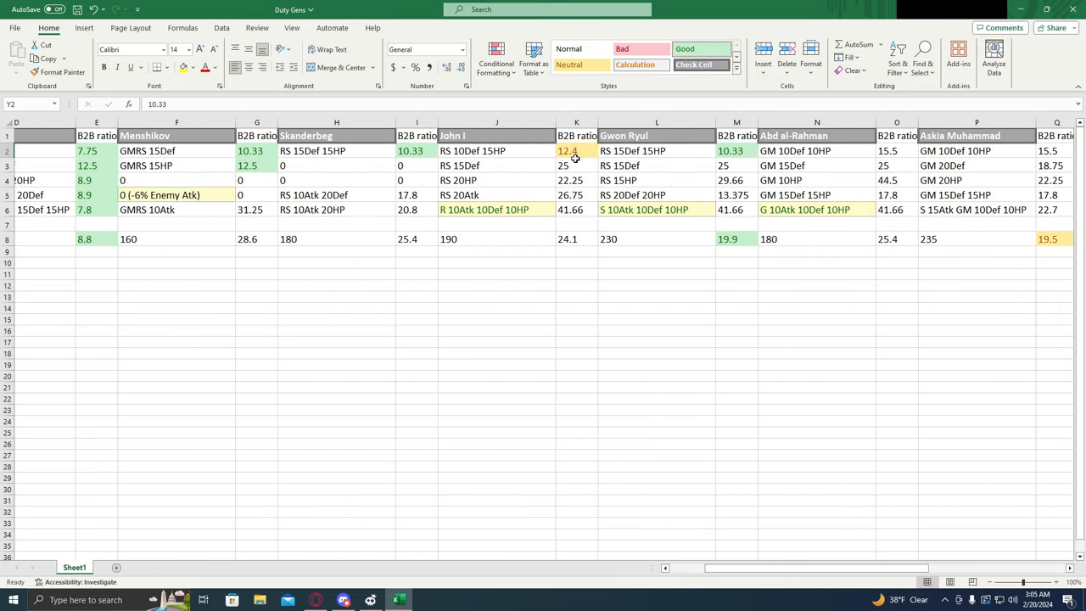
pyautogui.click(577, 149)
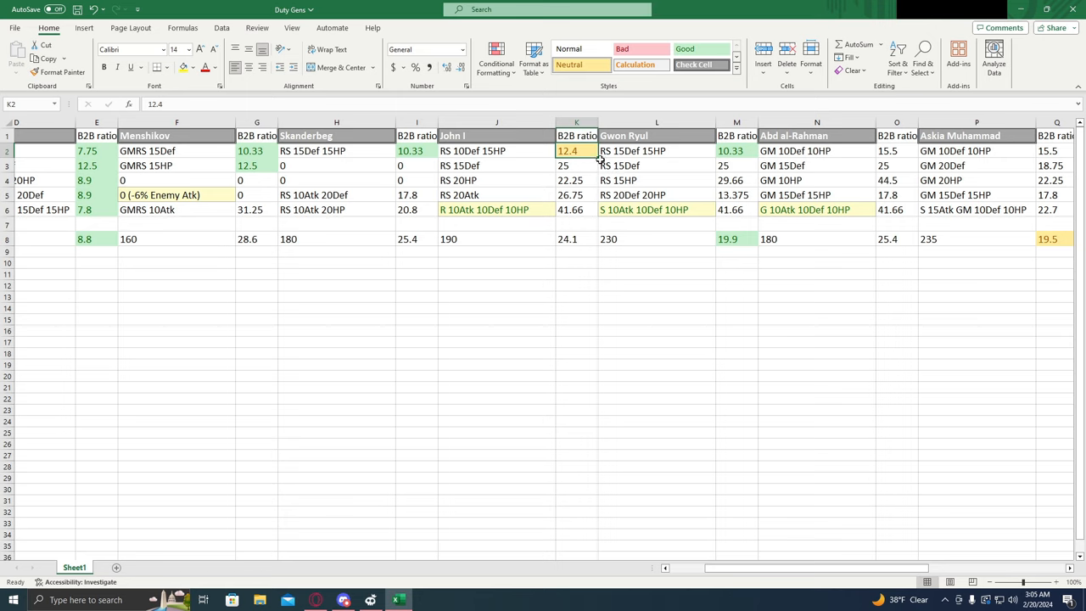
pyautogui.moveTo(558, 162)
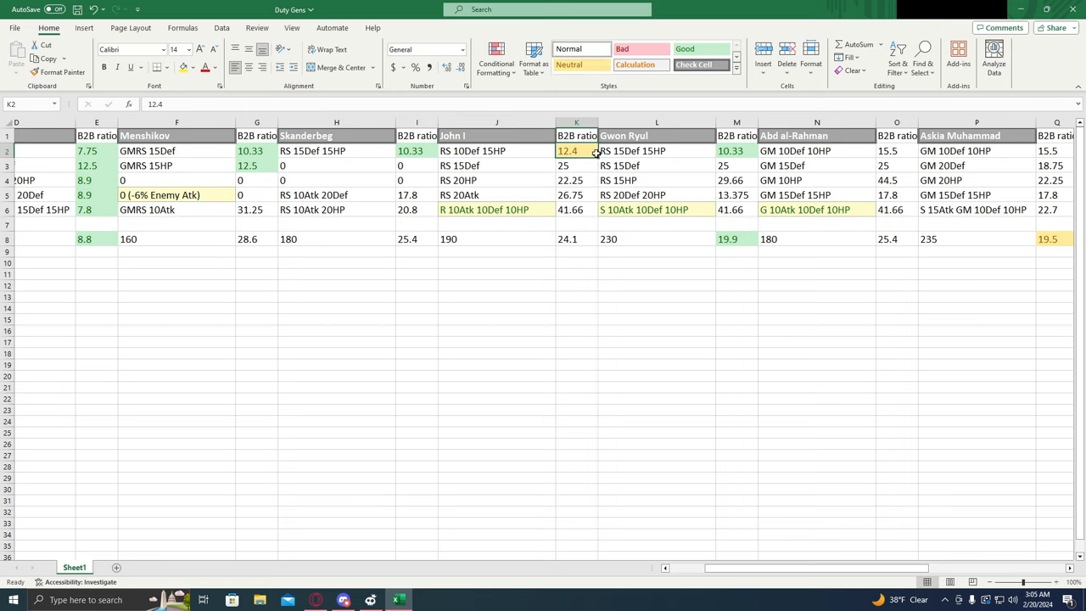
pyautogui.moveTo(742, 537)
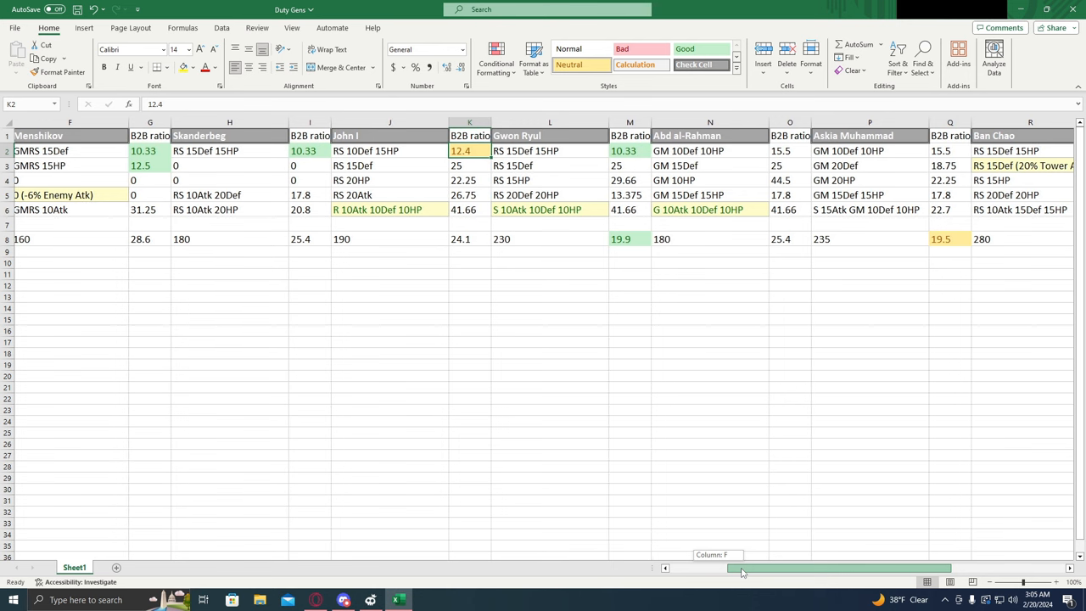
pyautogui.hscroll(3)
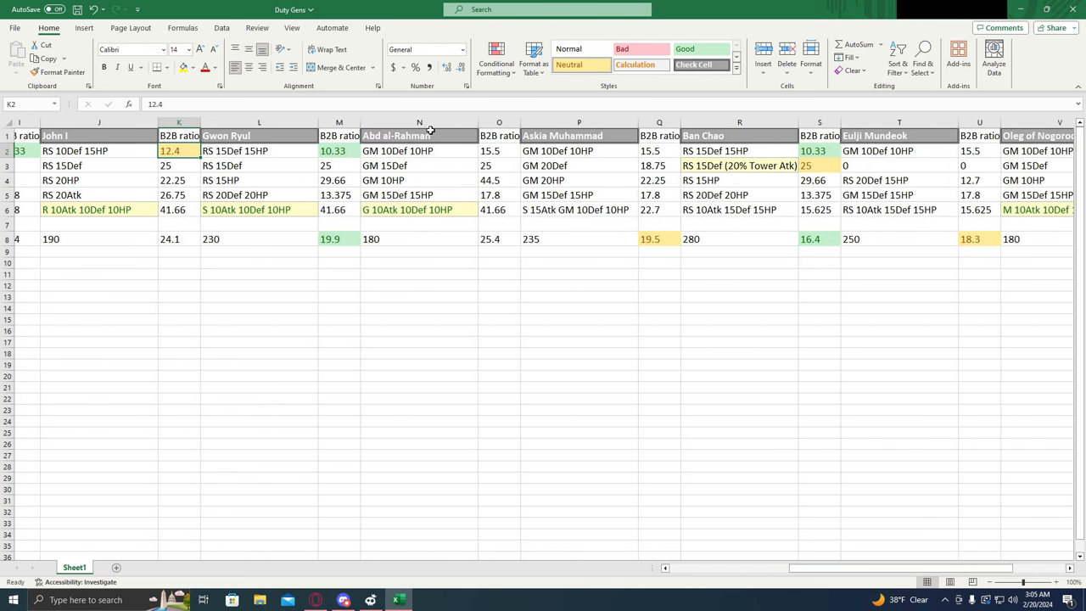
pyautogui.click(557, 150)
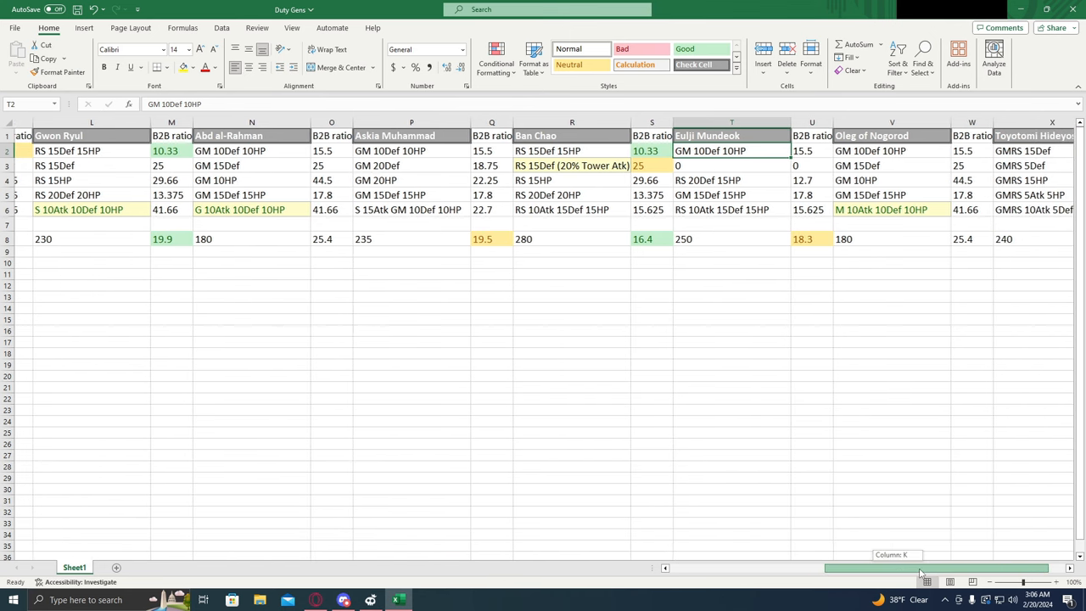
pyautogui.click(869, 150)
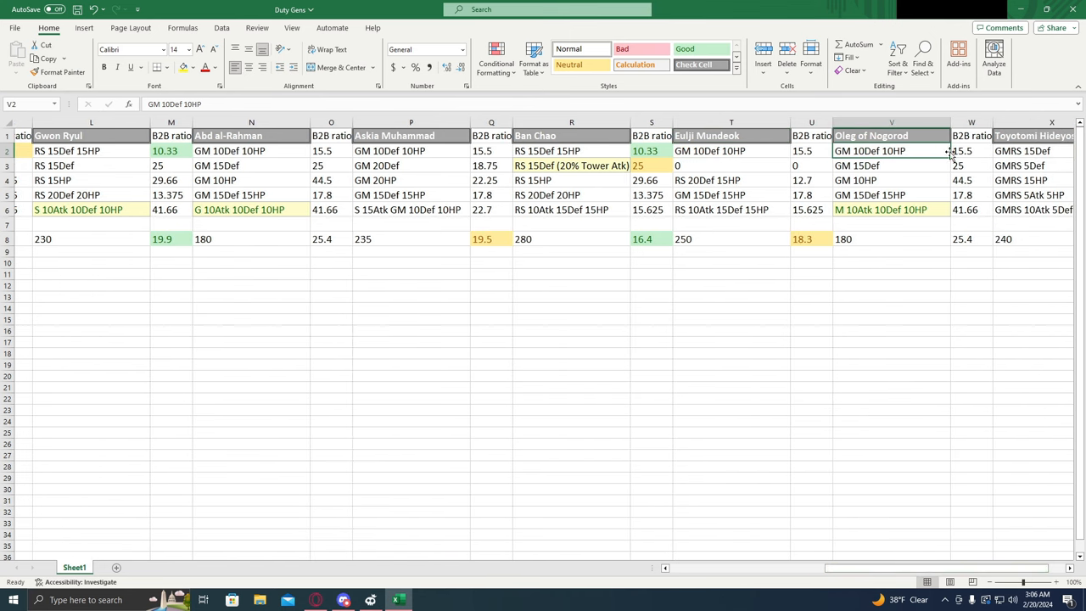
pyautogui.moveTo(937, 151)
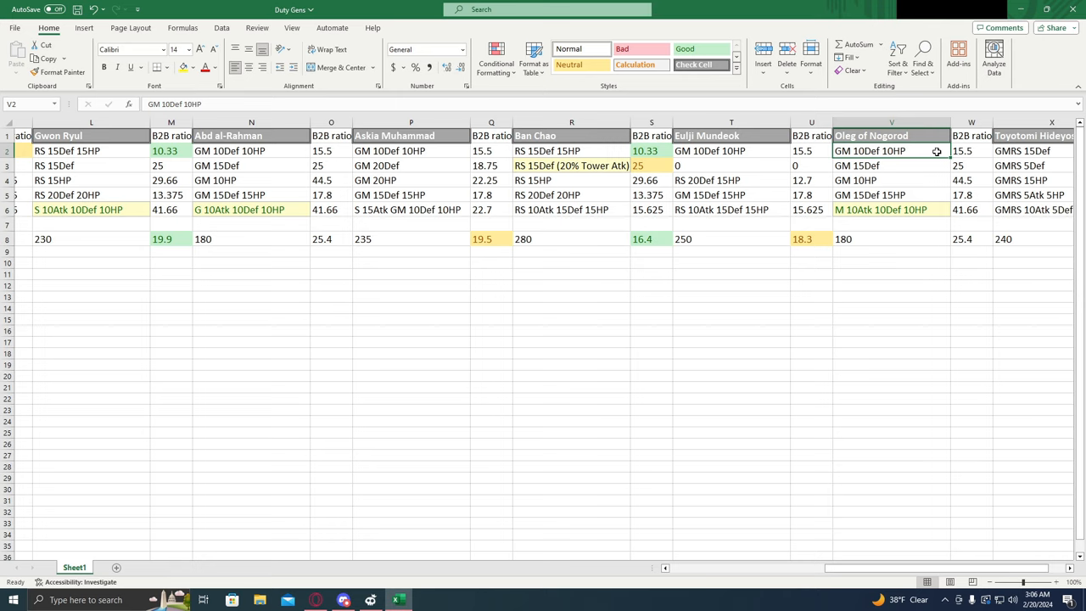
pyautogui.moveTo(903, 167)
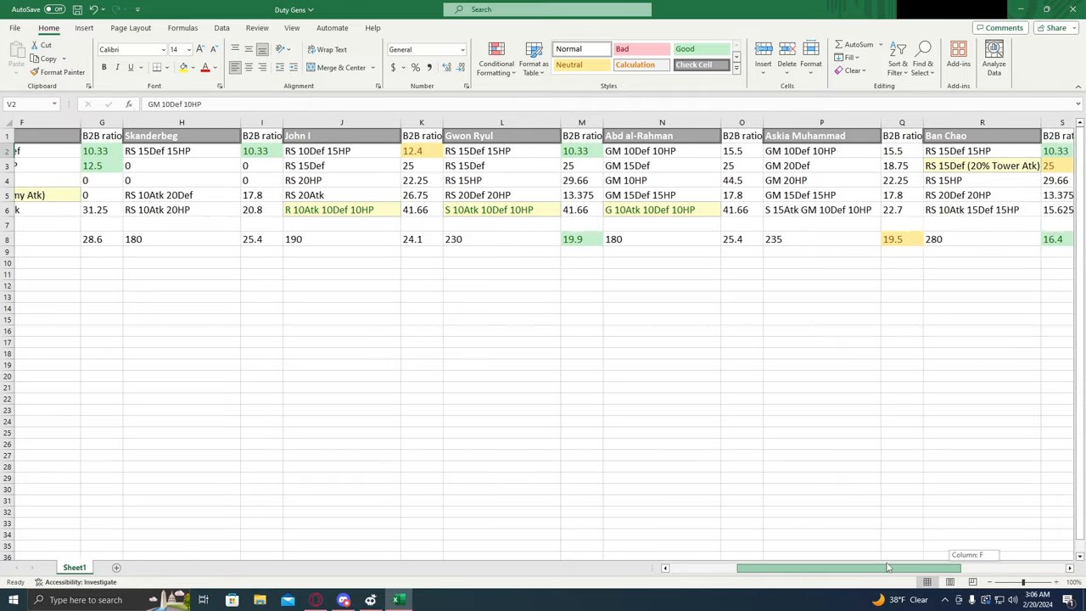
pyautogui.hscroll(-3)
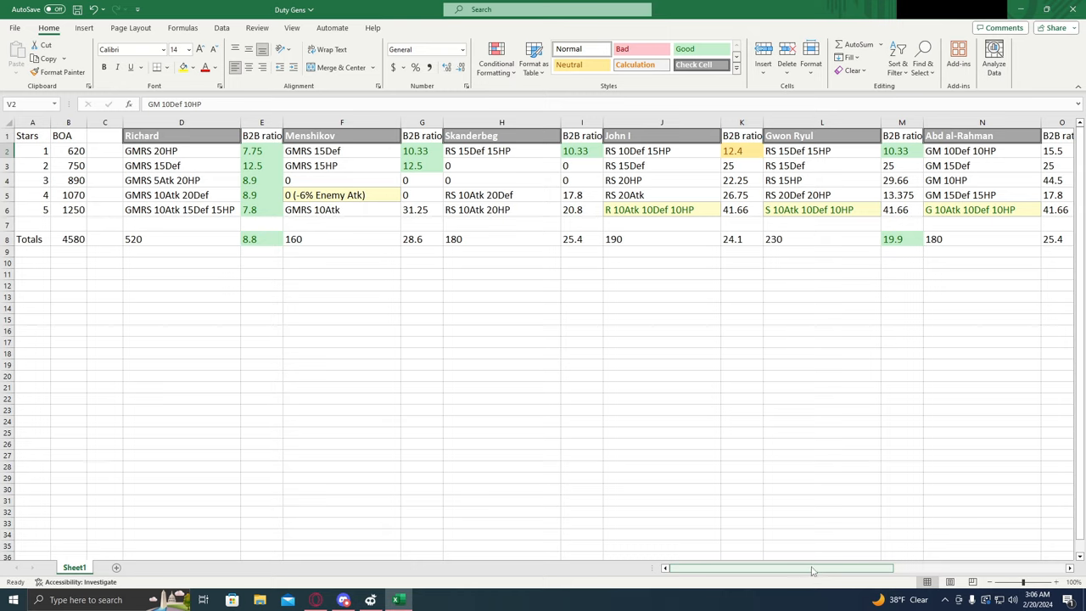
pyautogui.moveTo(805, 553)
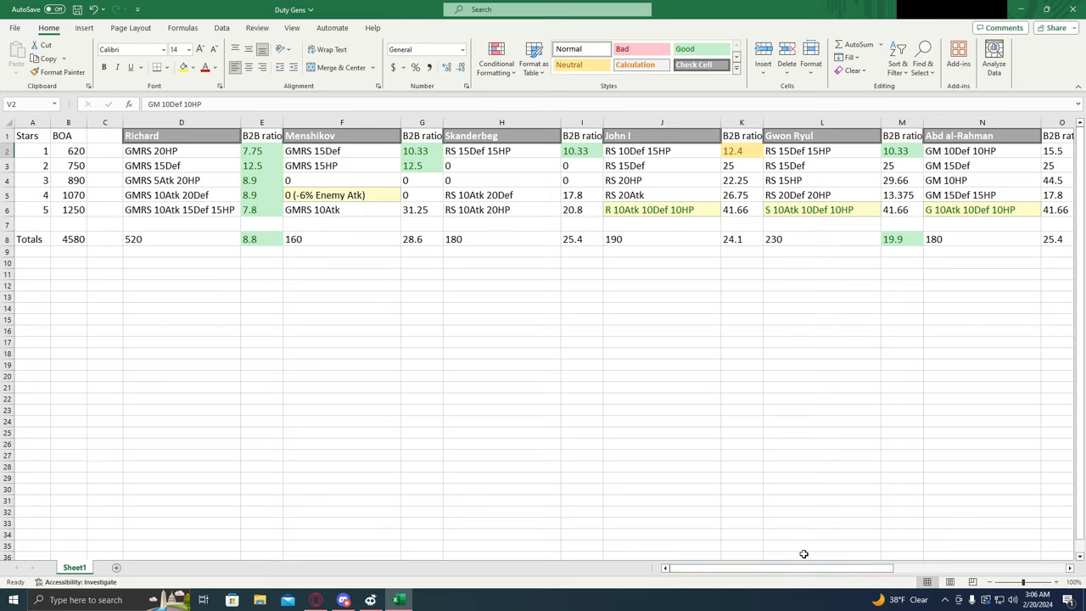
pyautogui.click(421, 166)
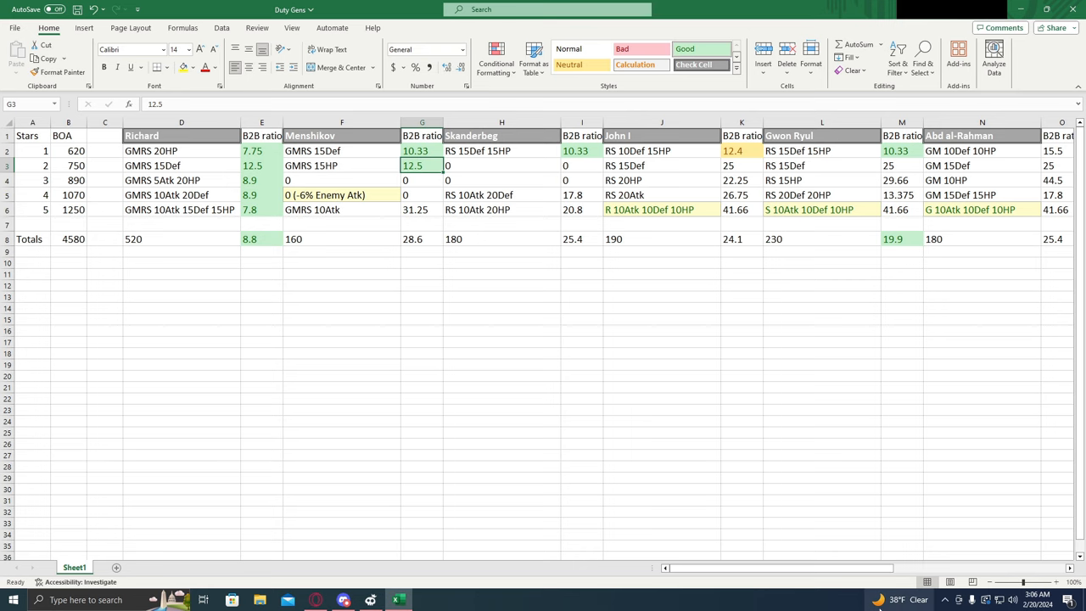
pyautogui.hscroll(3)
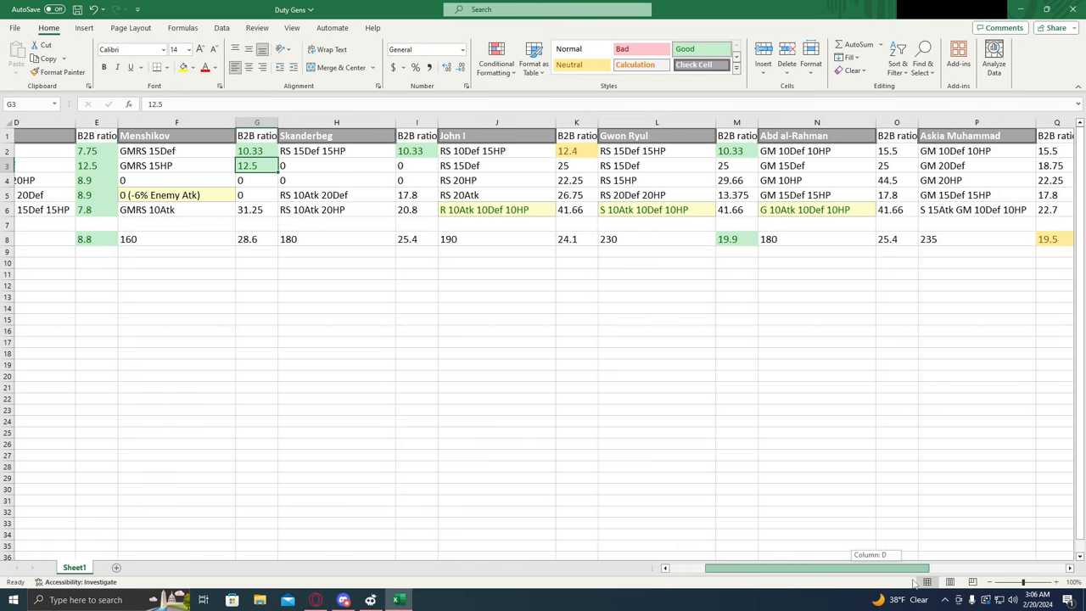
pyautogui.hscroll(3)
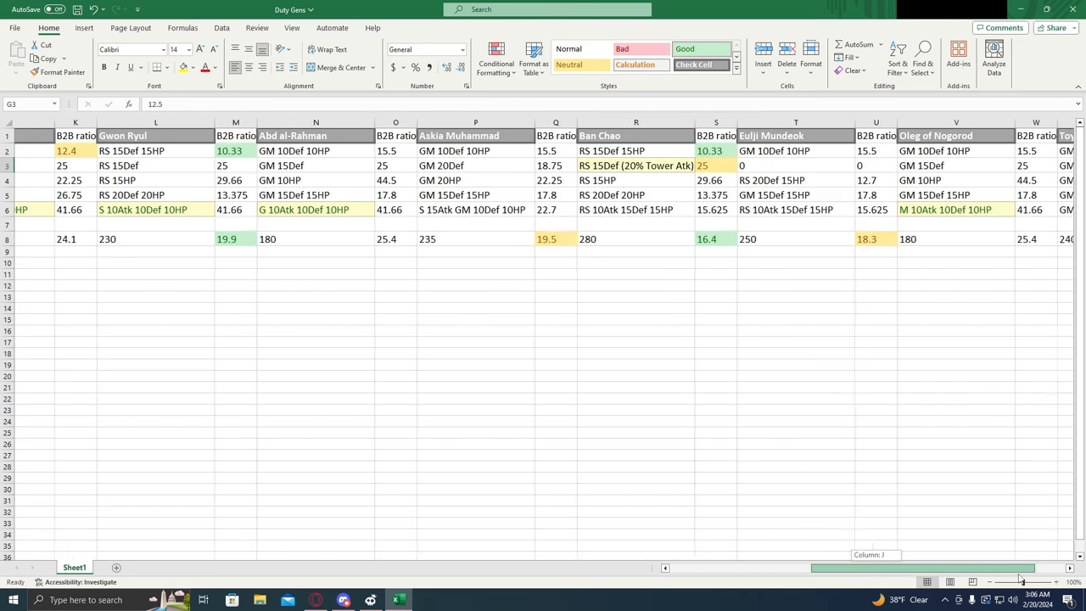
pyautogui.hscroll(3)
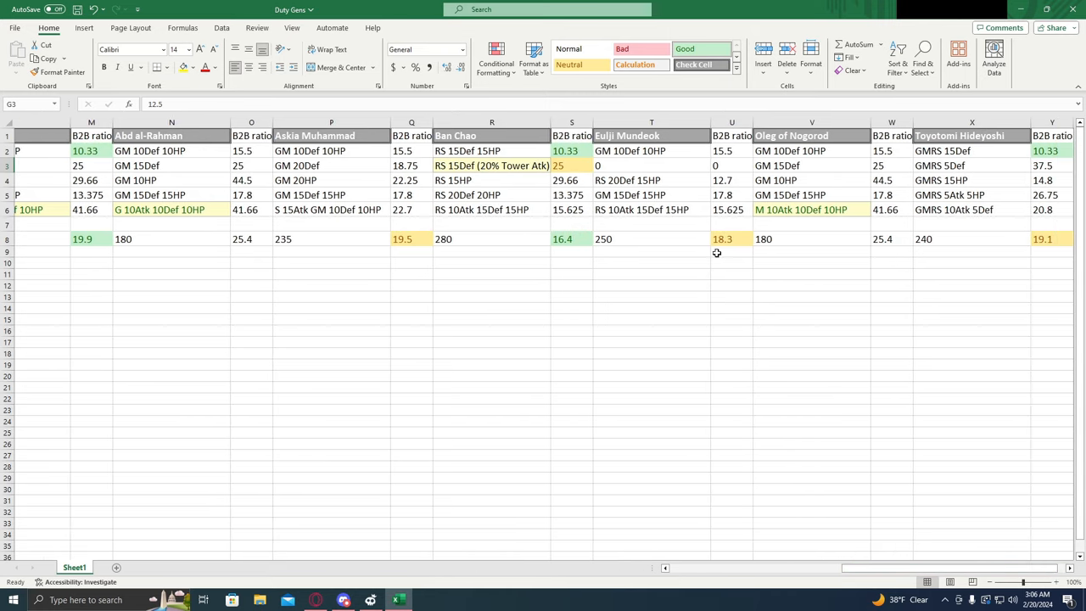
pyautogui.click(492, 166)
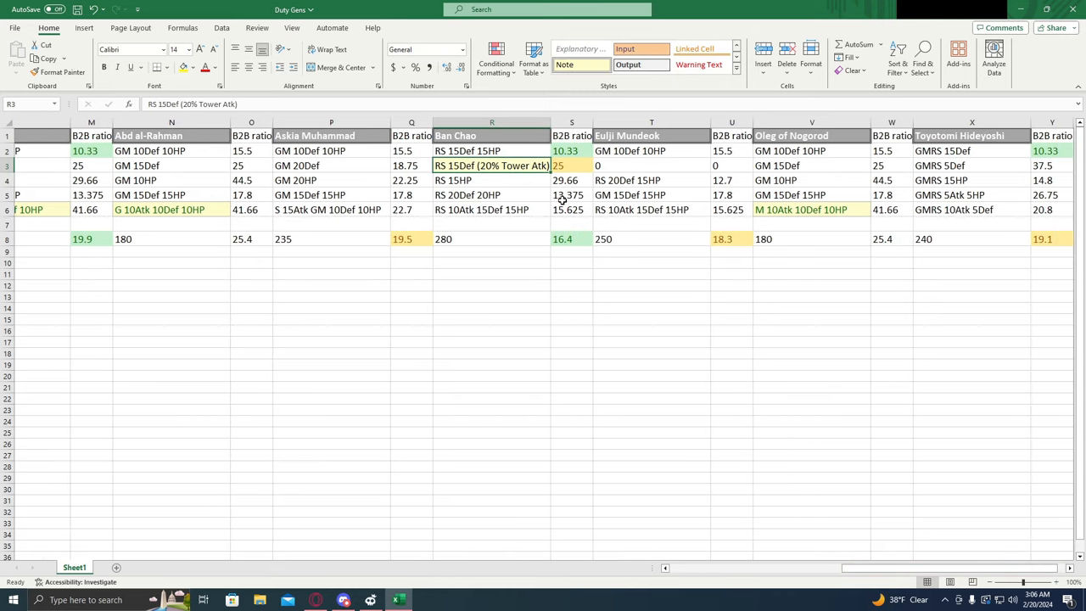
pyautogui.moveTo(528, 179)
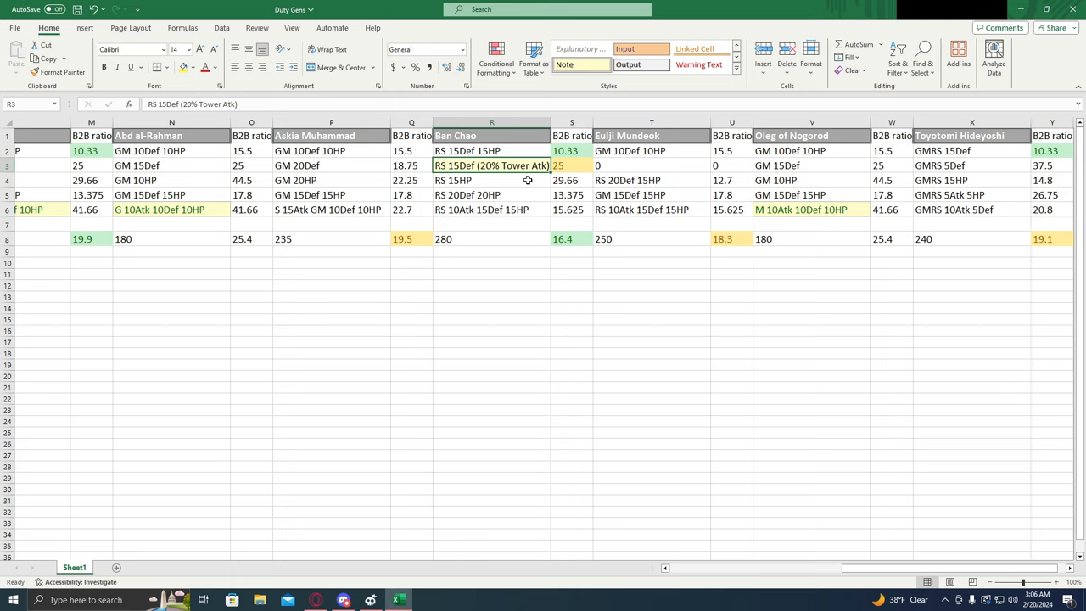
pyautogui.click(571, 166)
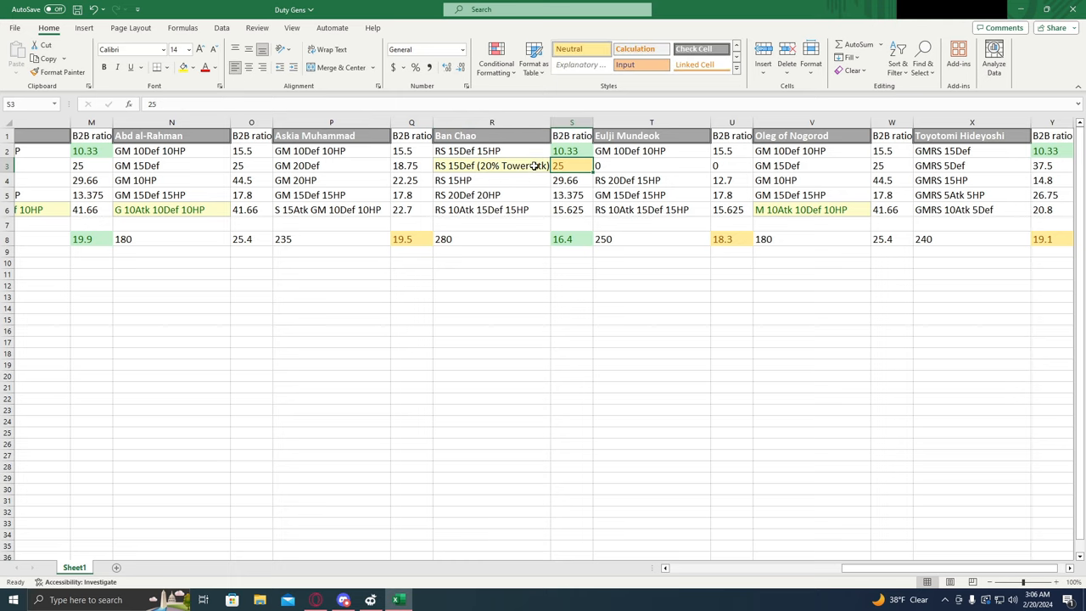
pyautogui.click(492, 166)
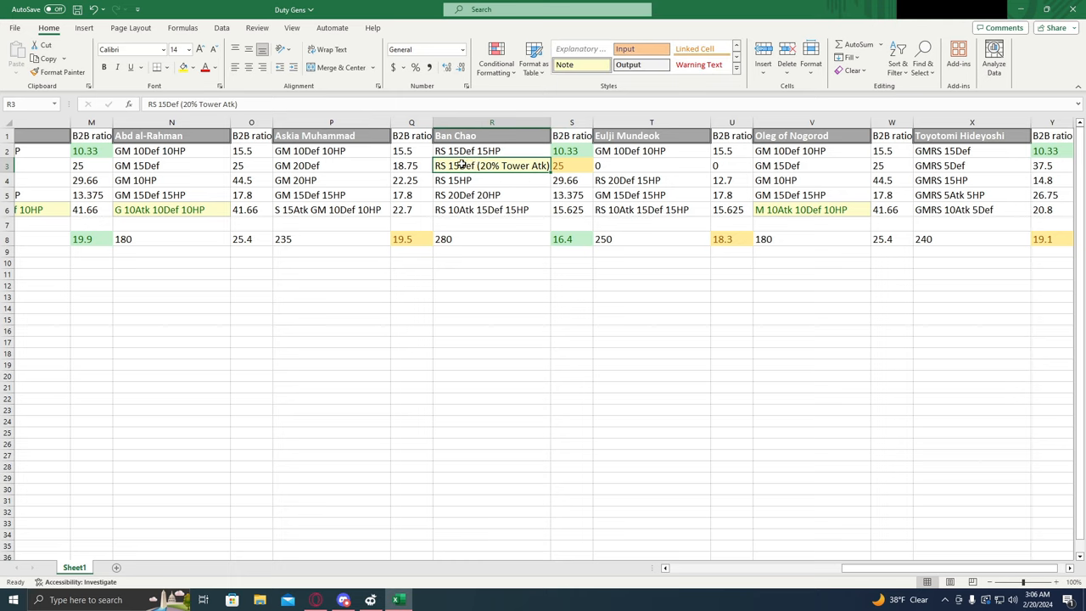
pyautogui.click(570, 166)
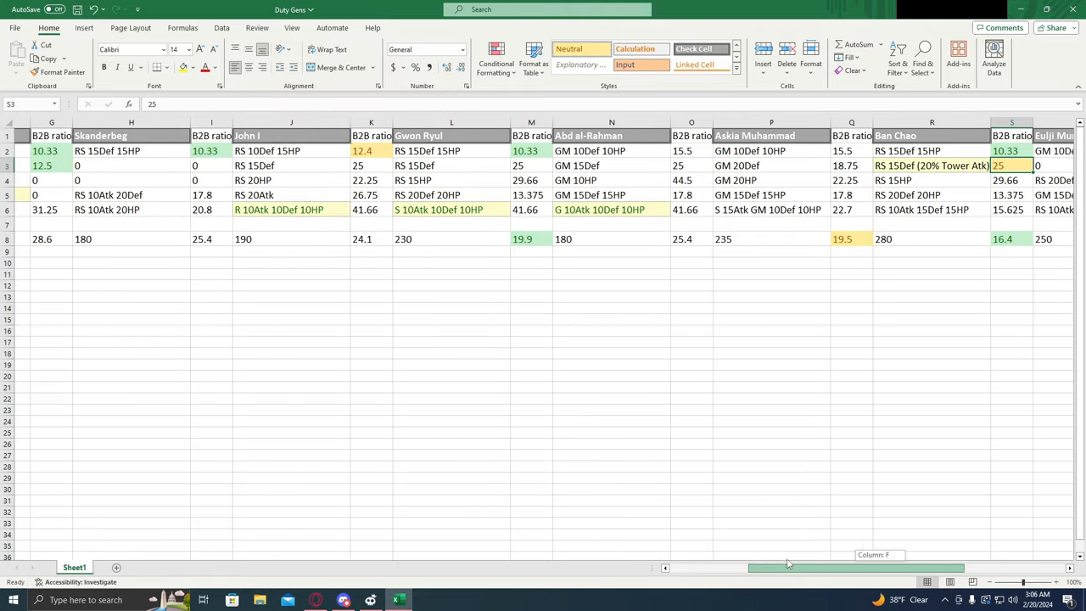
pyautogui.hscroll(3)
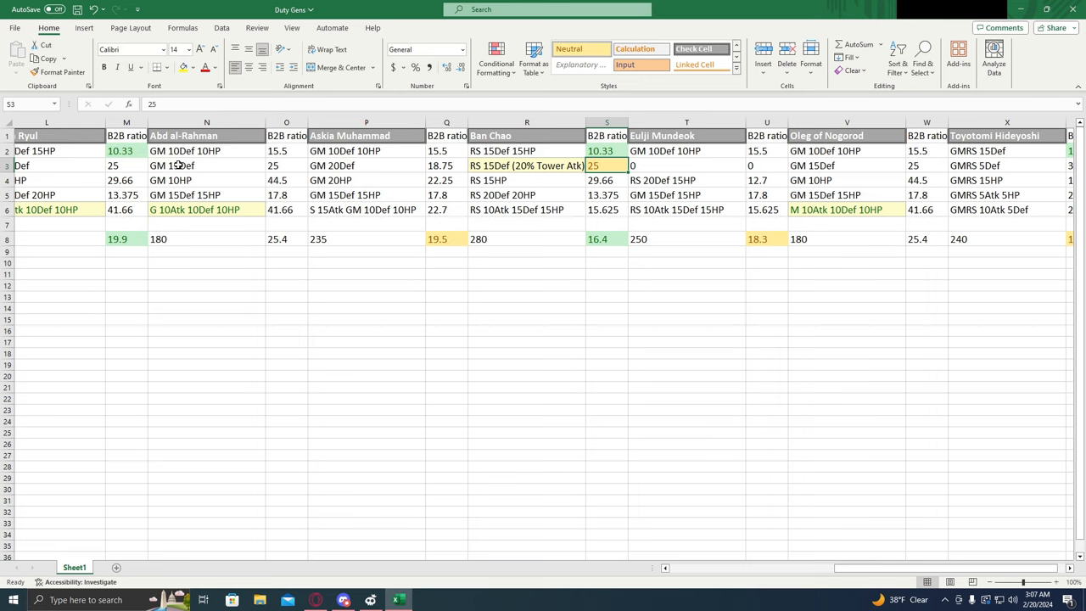
pyautogui.click(526, 166)
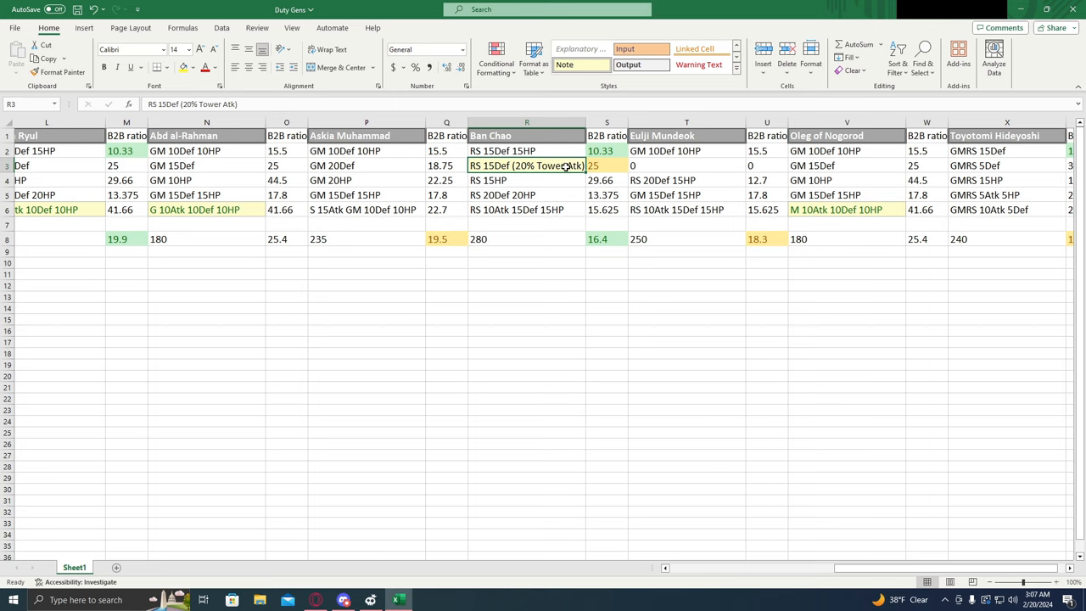
pyautogui.click(608, 166)
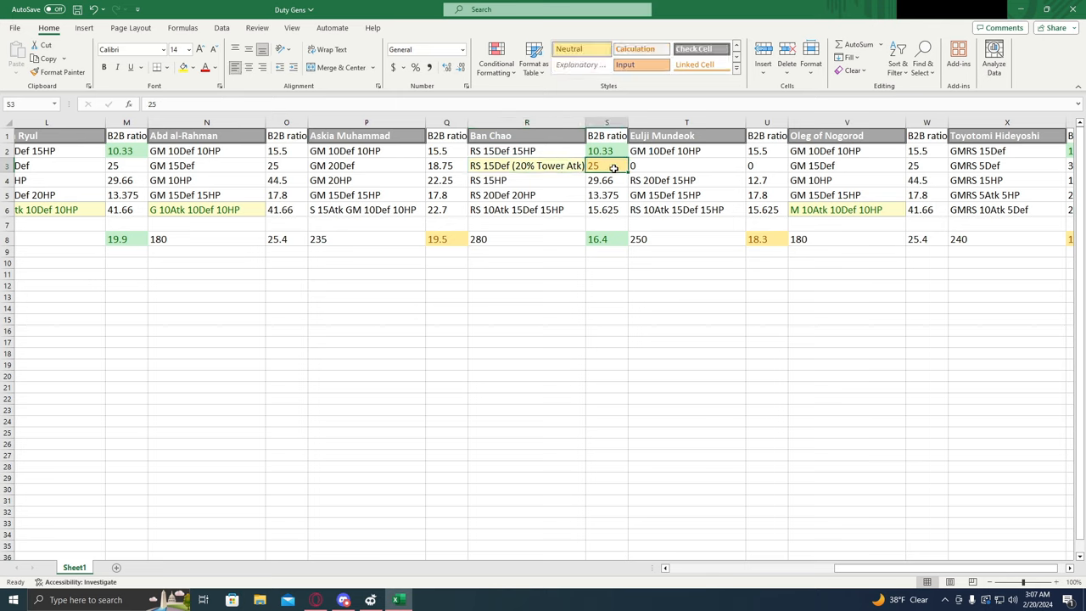
pyautogui.moveTo(852, 509)
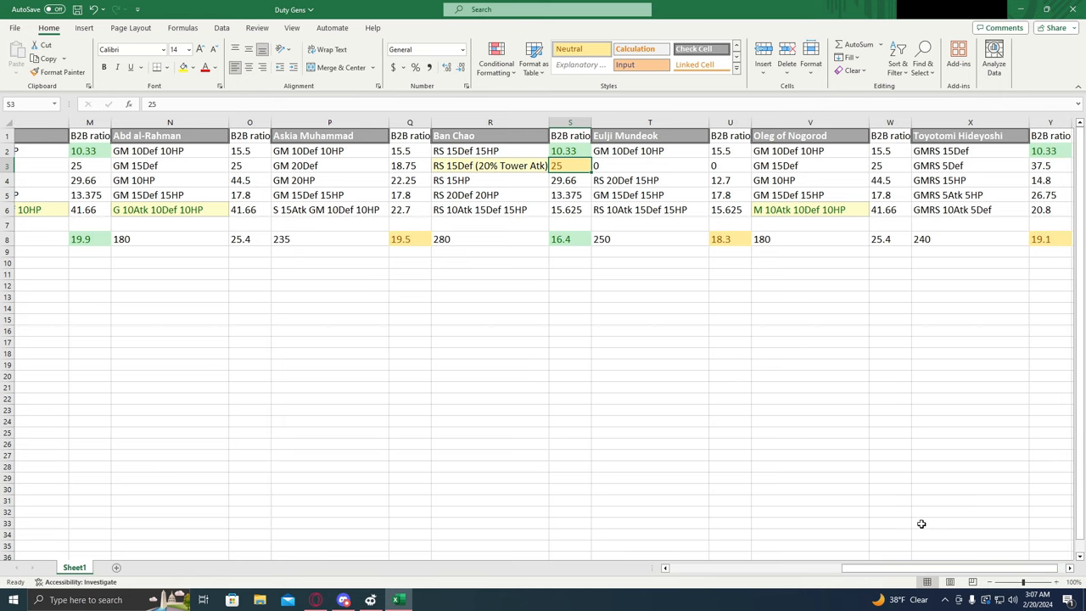
pyautogui.moveTo(845, 166)
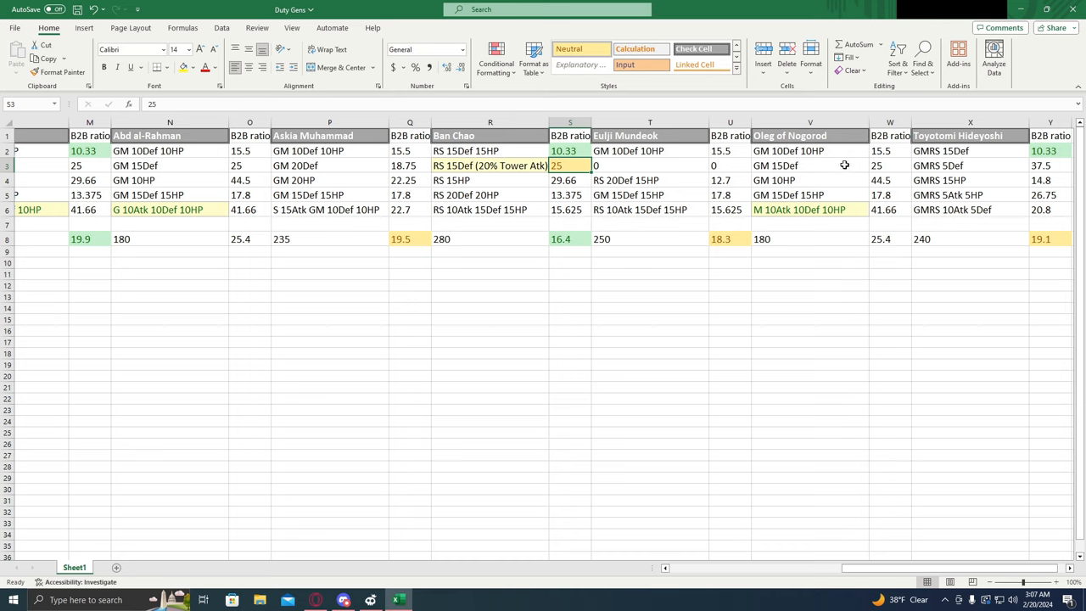
pyautogui.moveTo(895, 225)
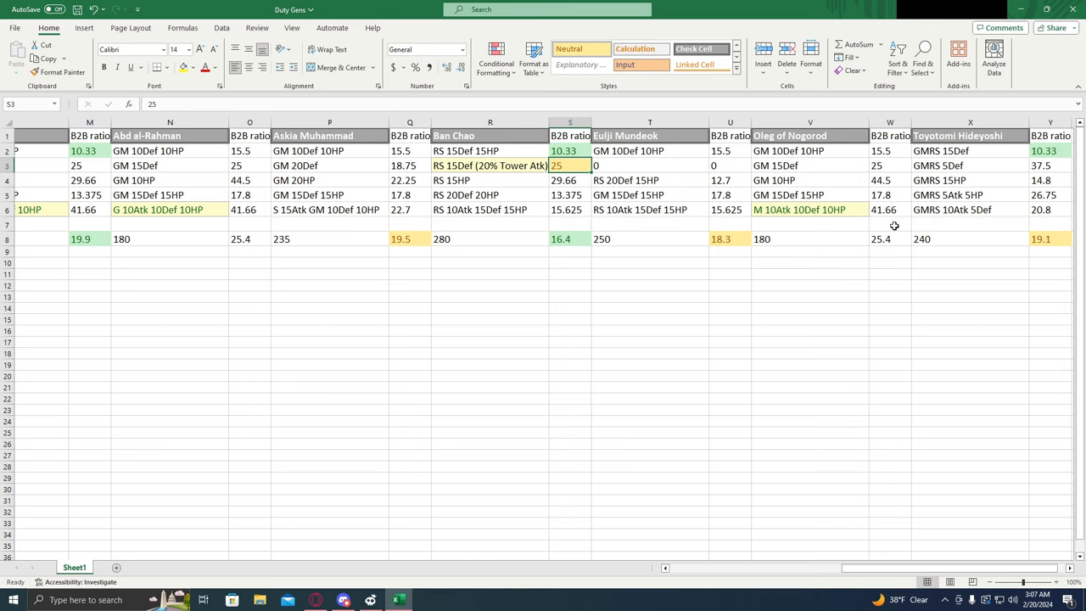
pyautogui.moveTo(890, 220)
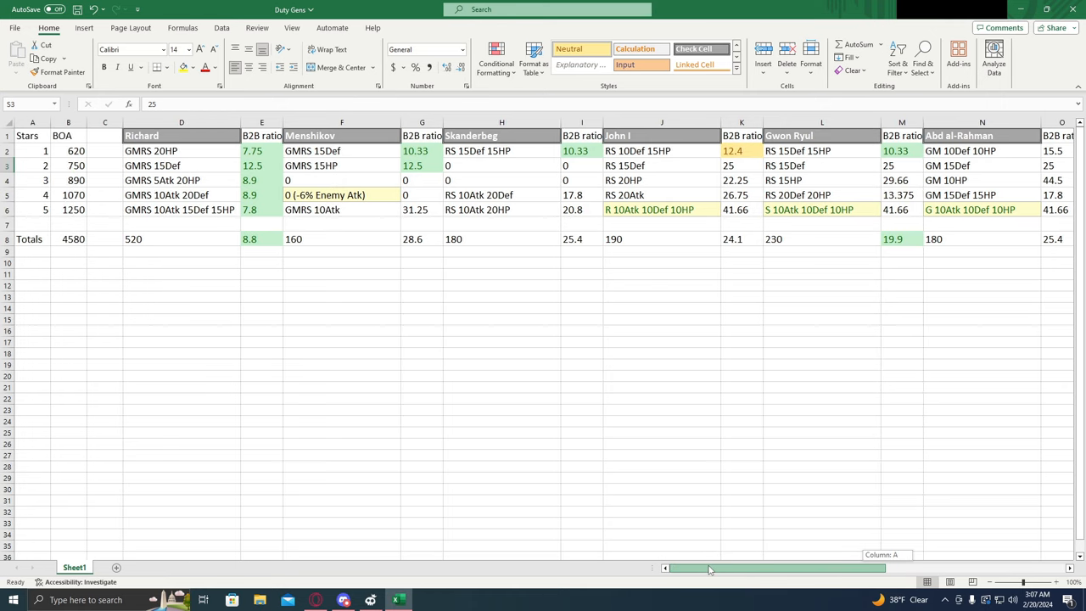
pyautogui.hscroll(3)
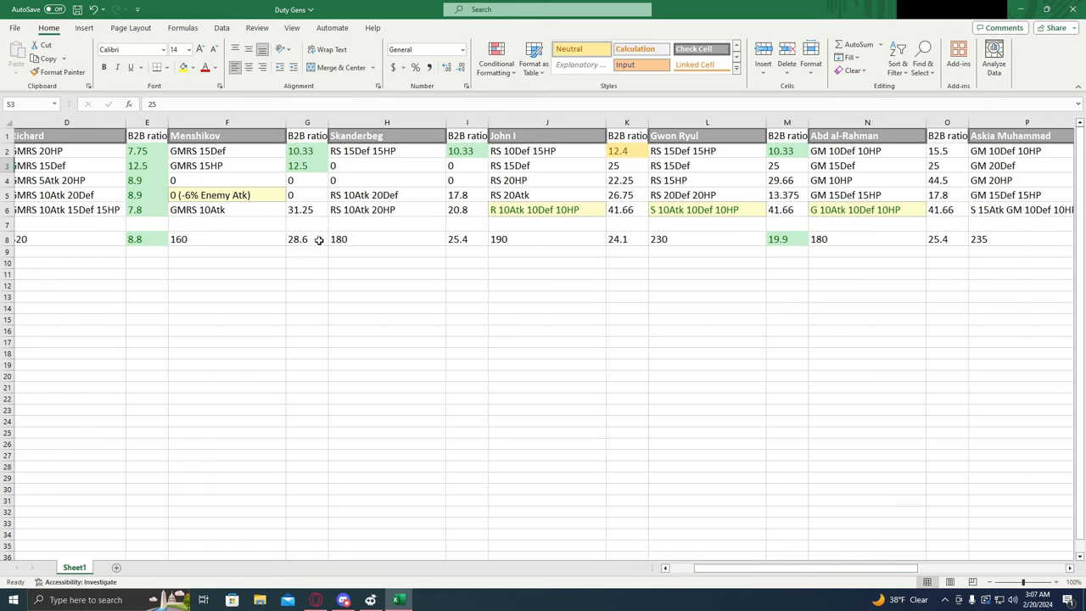
pyautogui.click(307, 238)
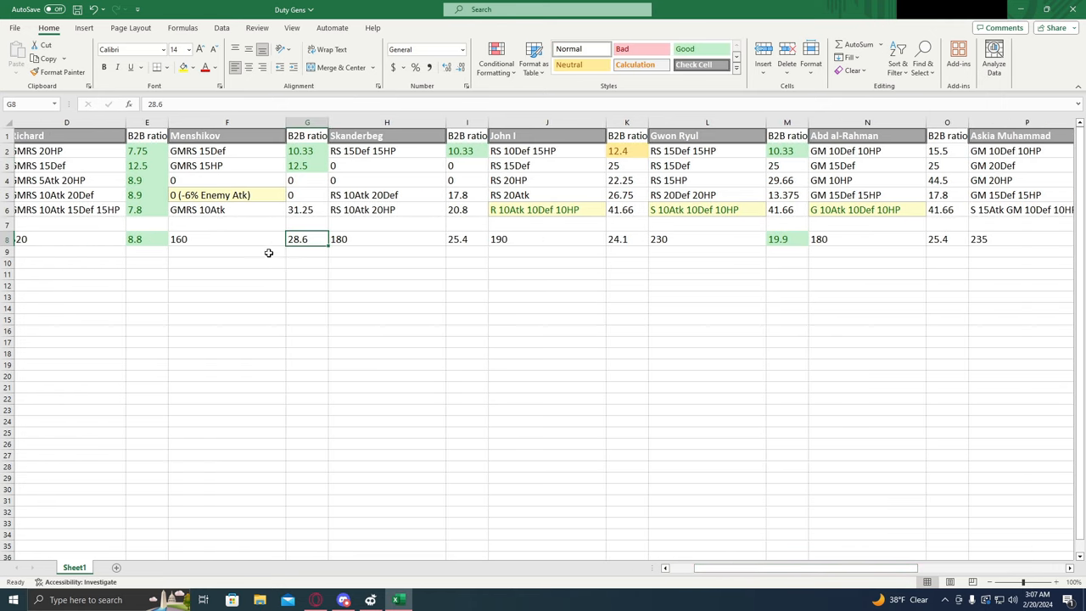
pyautogui.moveTo(330, 258)
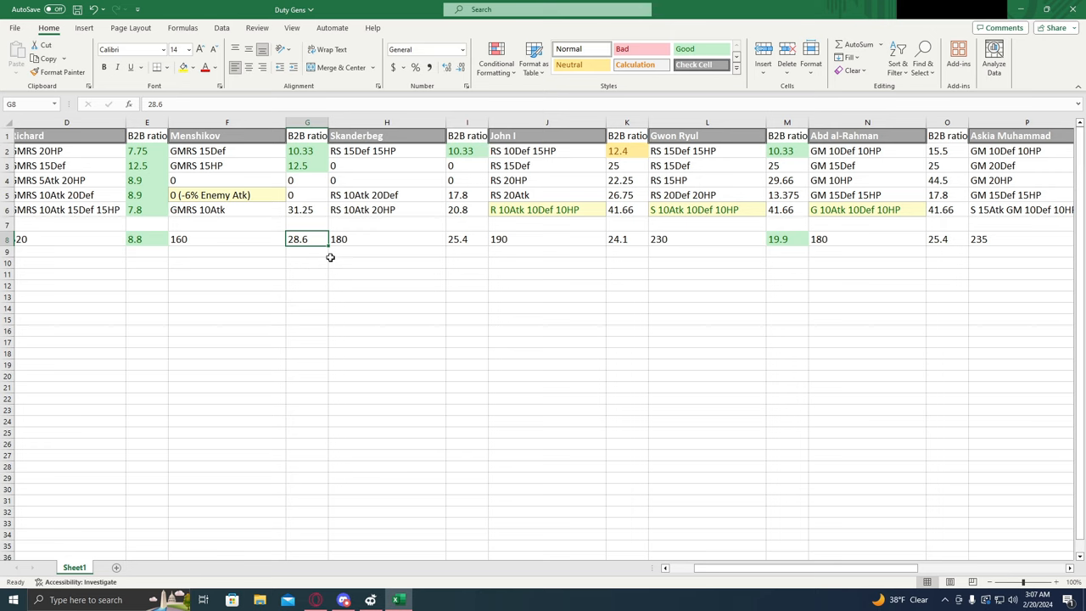
pyautogui.moveTo(855, 577)
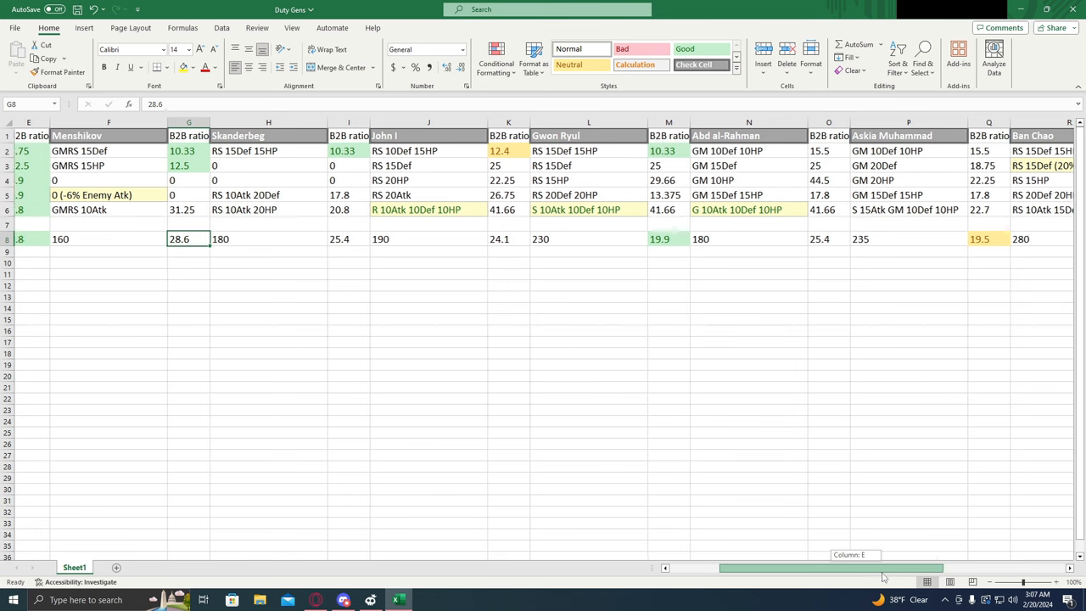
pyautogui.hscroll(3)
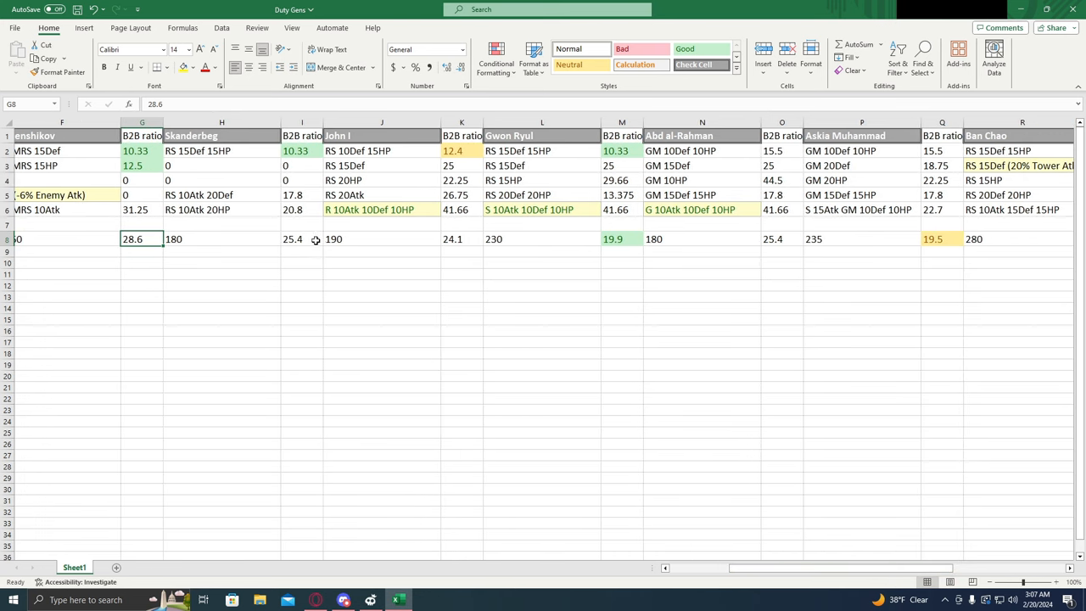
pyautogui.click(292, 238)
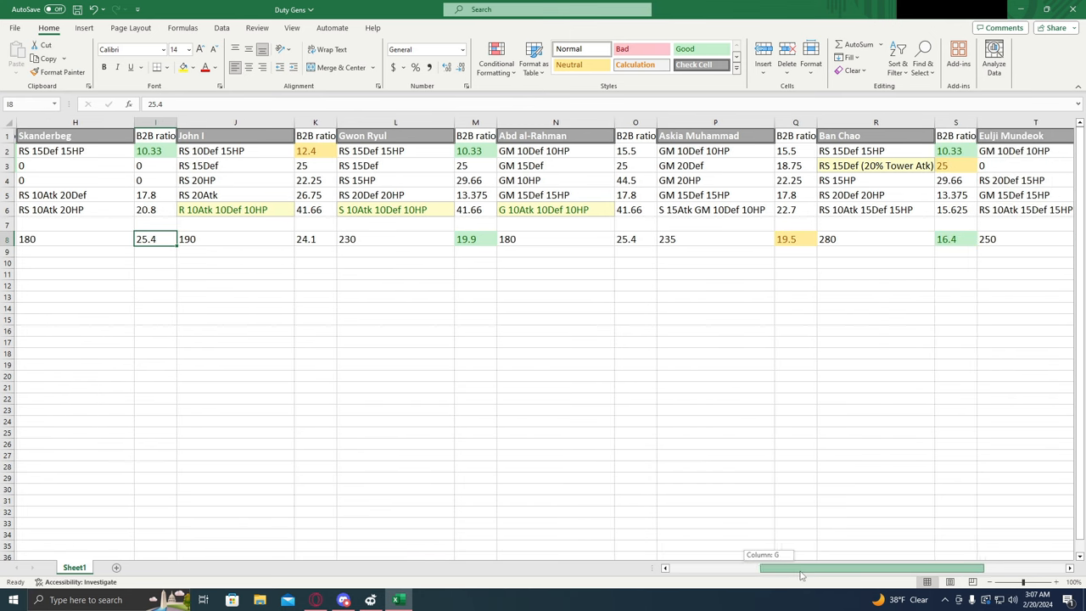
pyautogui.click(315, 237)
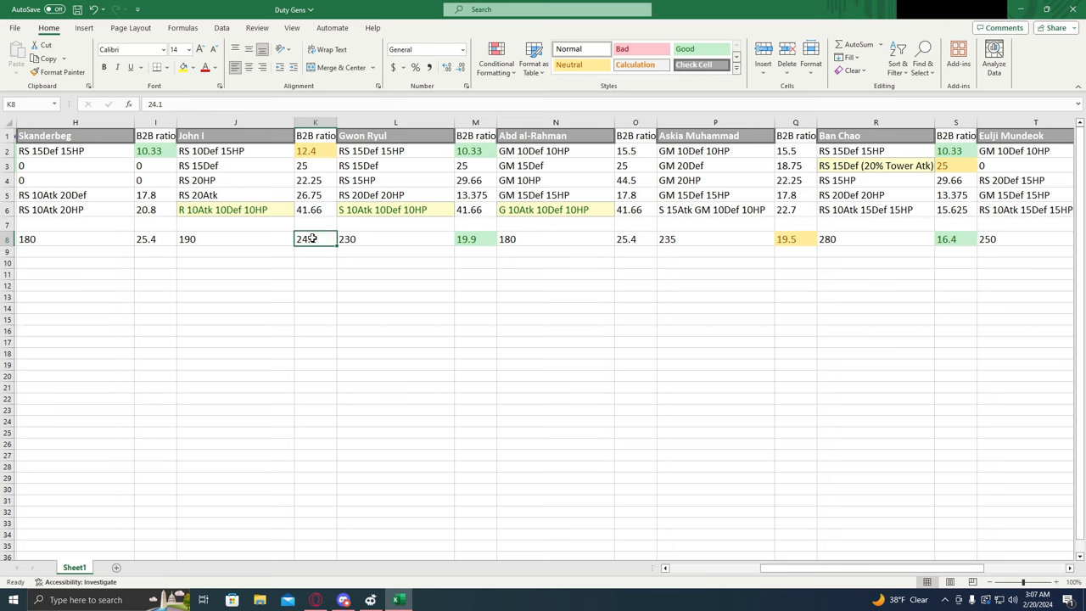
pyautogui.moveTo(329, 238)
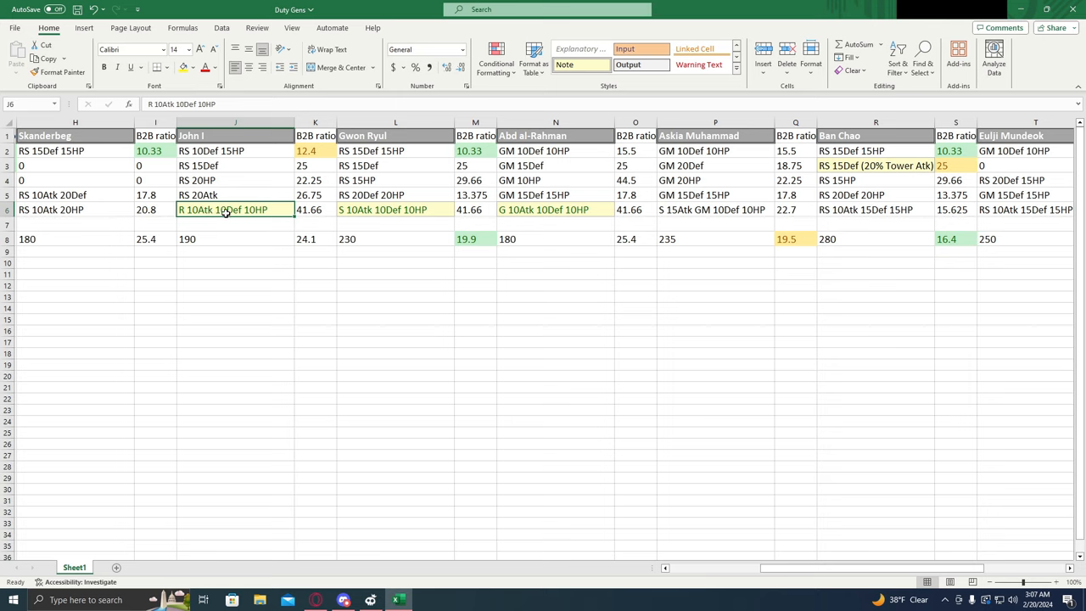
pyautogui.moveTo(268, 217)
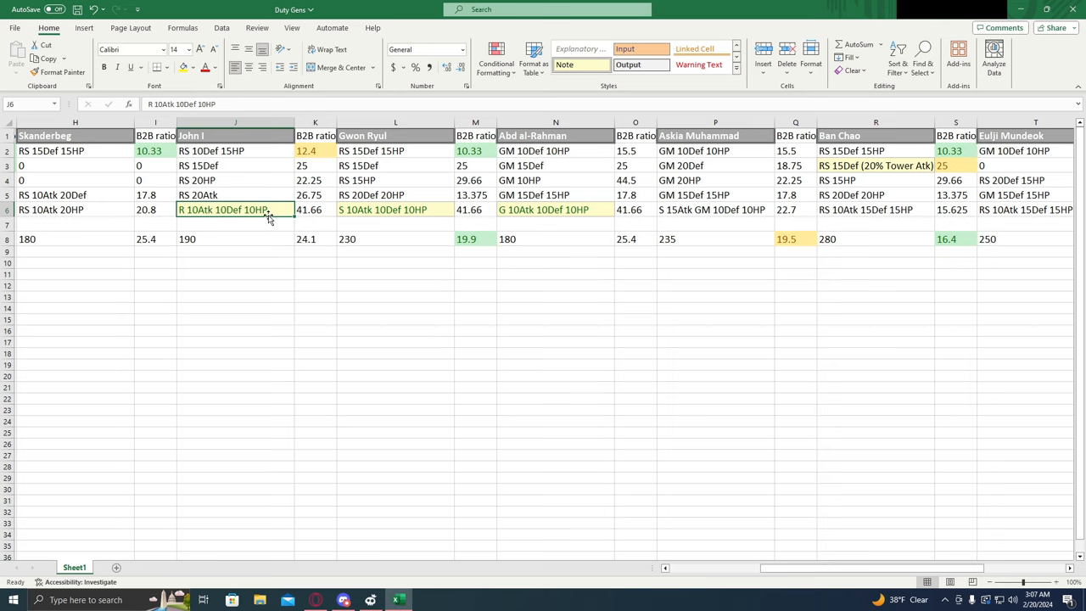
pyautogui.moveTo(360, 208)
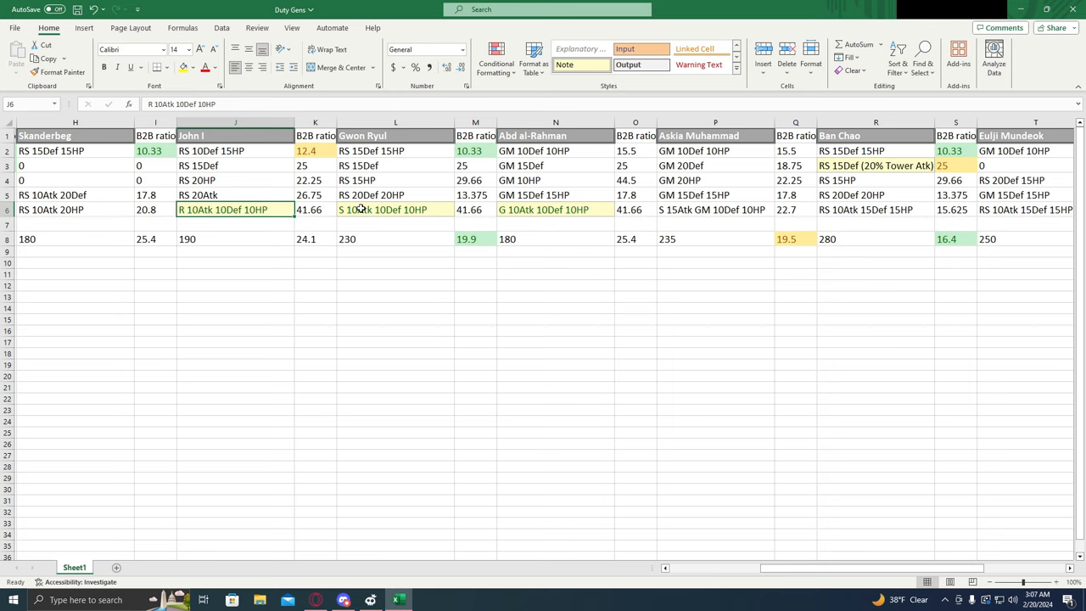
pyautogui.click(394, 210)
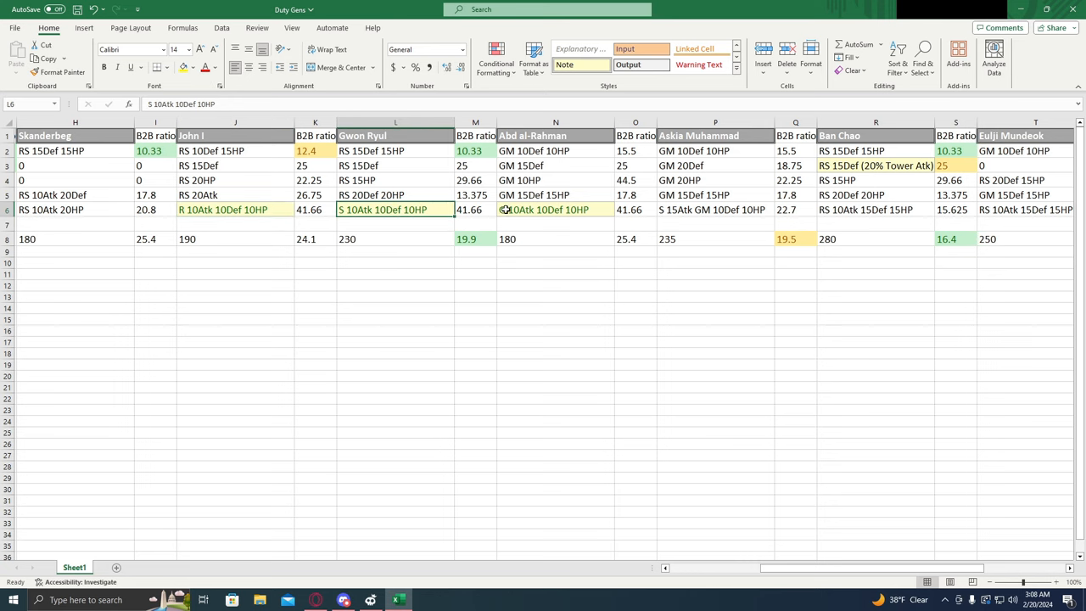
pyautogui.click(557, 210)
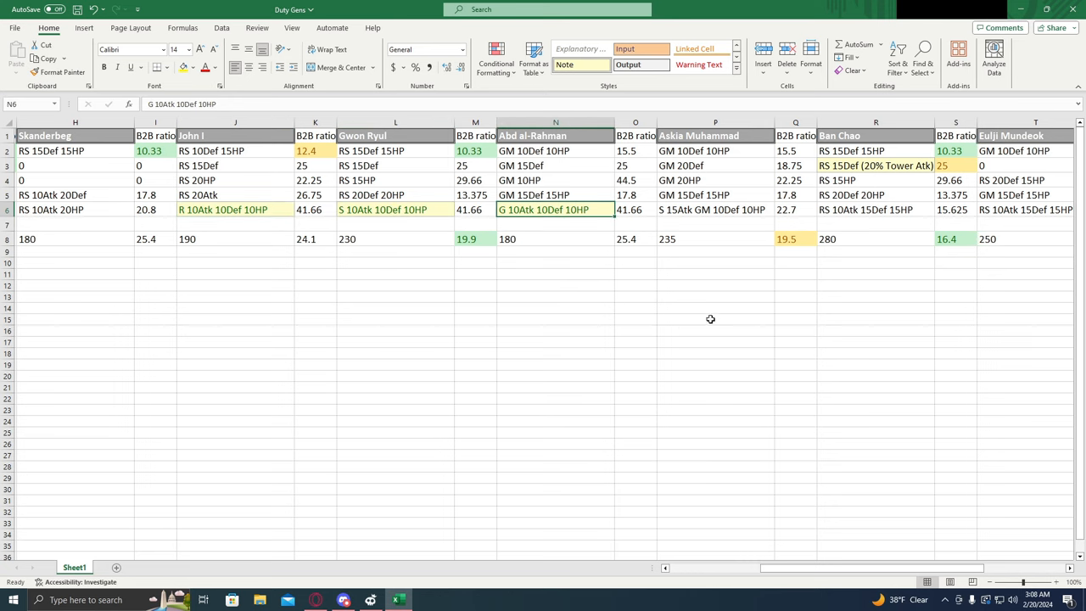
pyautogui.hscroll(3)
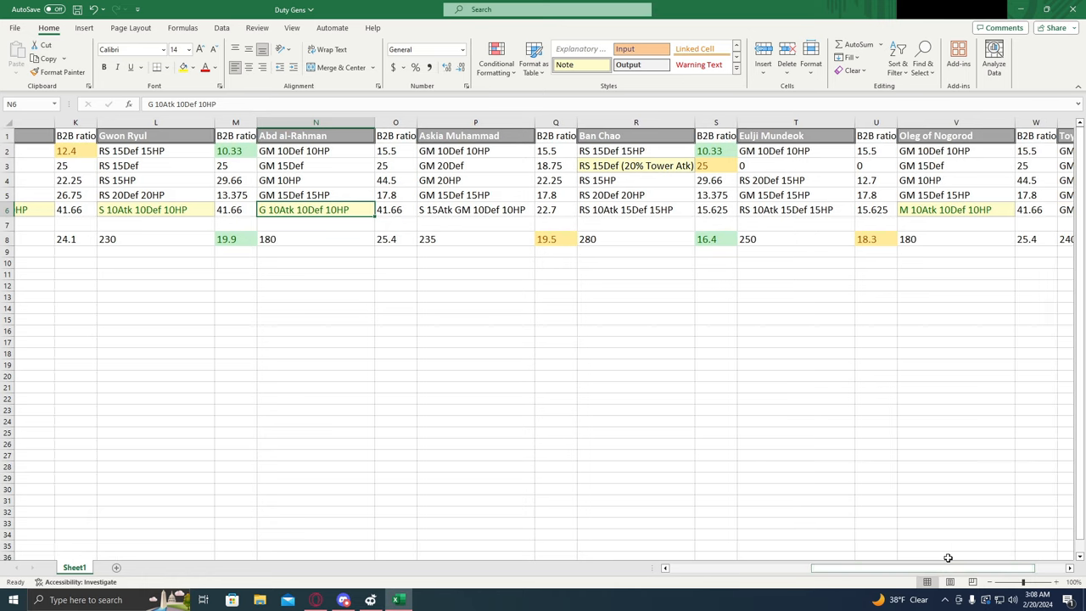
pyautogui.click(943, 211)
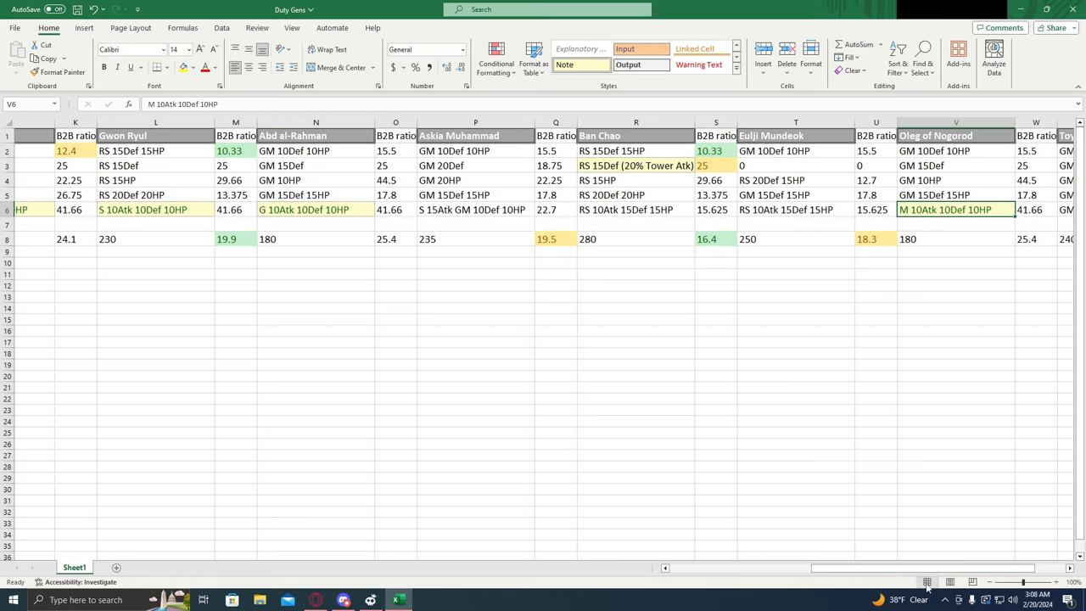
pyautogui.hscroll(3)
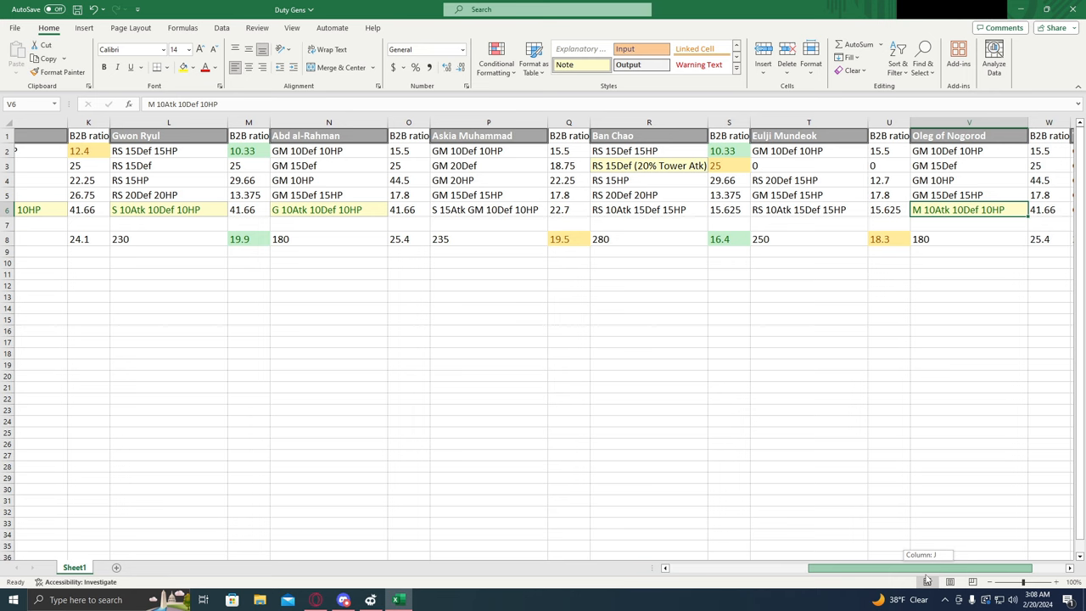
pyautogui.hscroll(3)
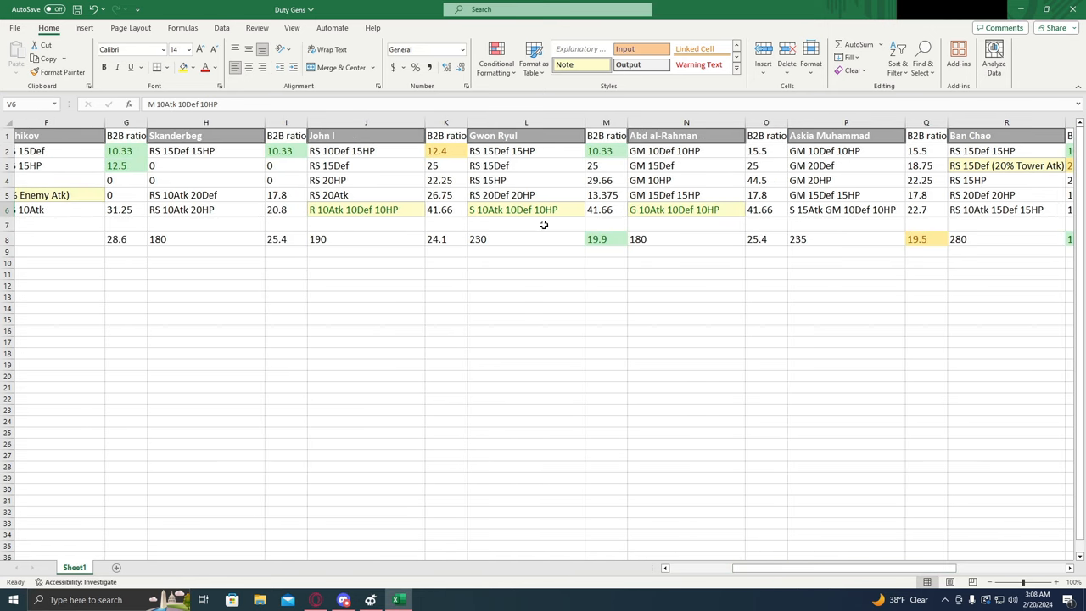
pyautogui.click(526, 210)
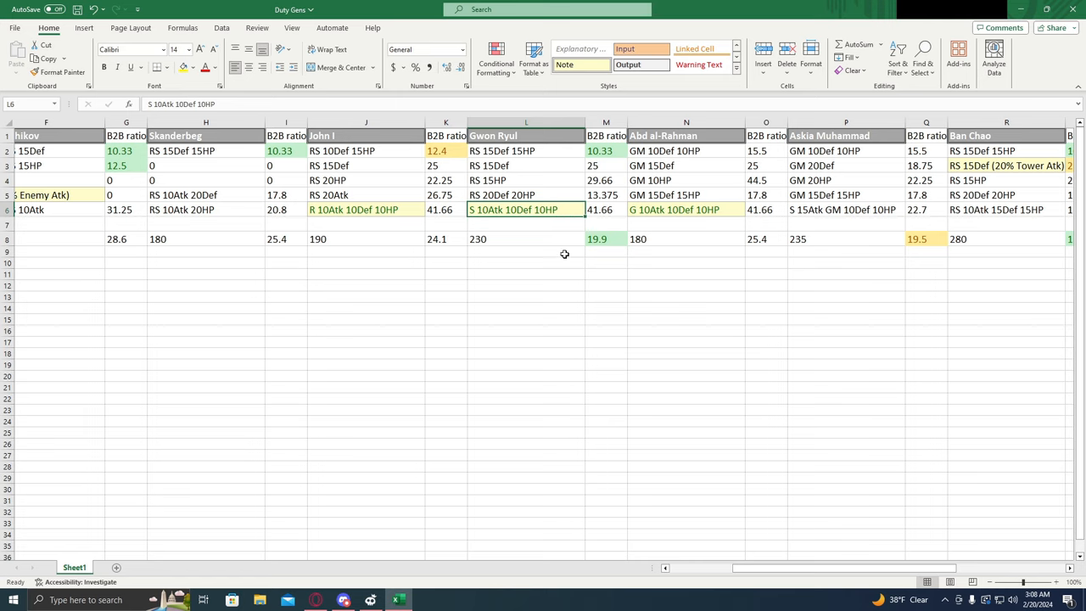
pyautogui.click(526, 238)
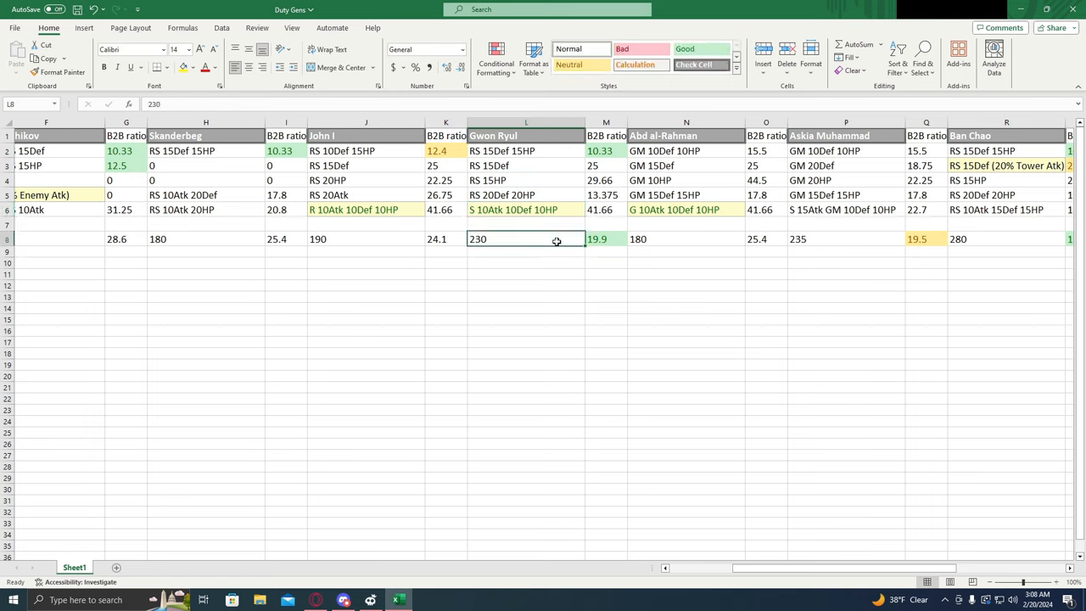
pyautogui.click(606, 237)
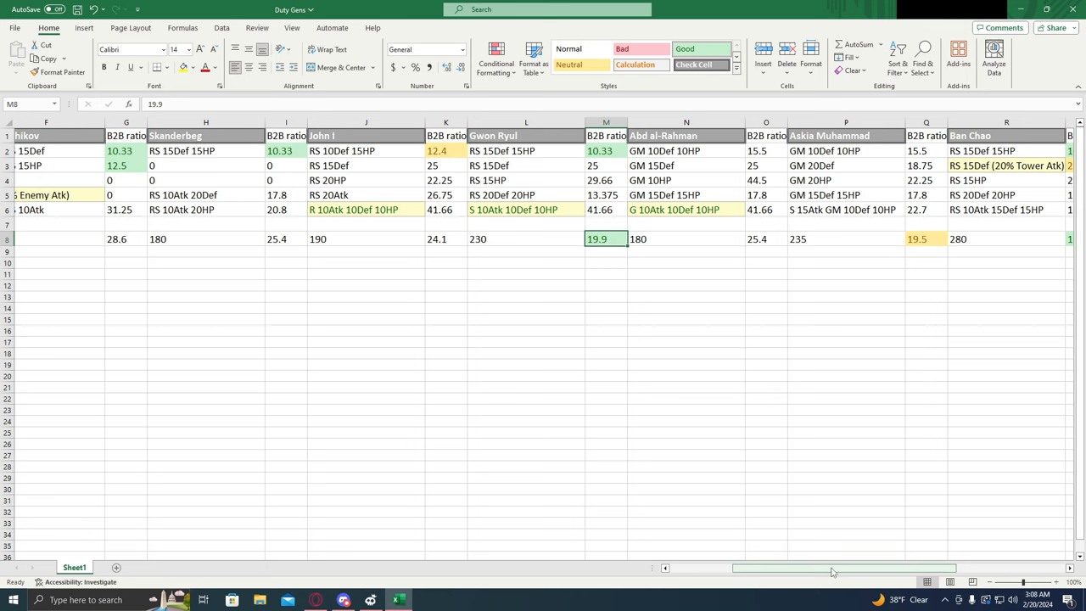
pyautogui.hscroll(-3)
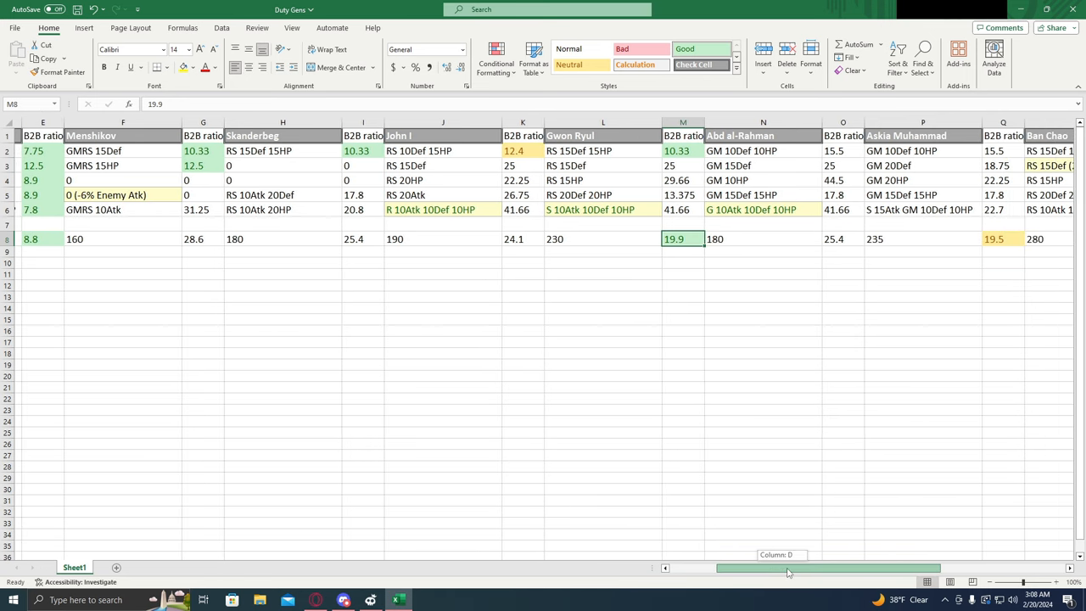
pyautogui.hscroll(-3)
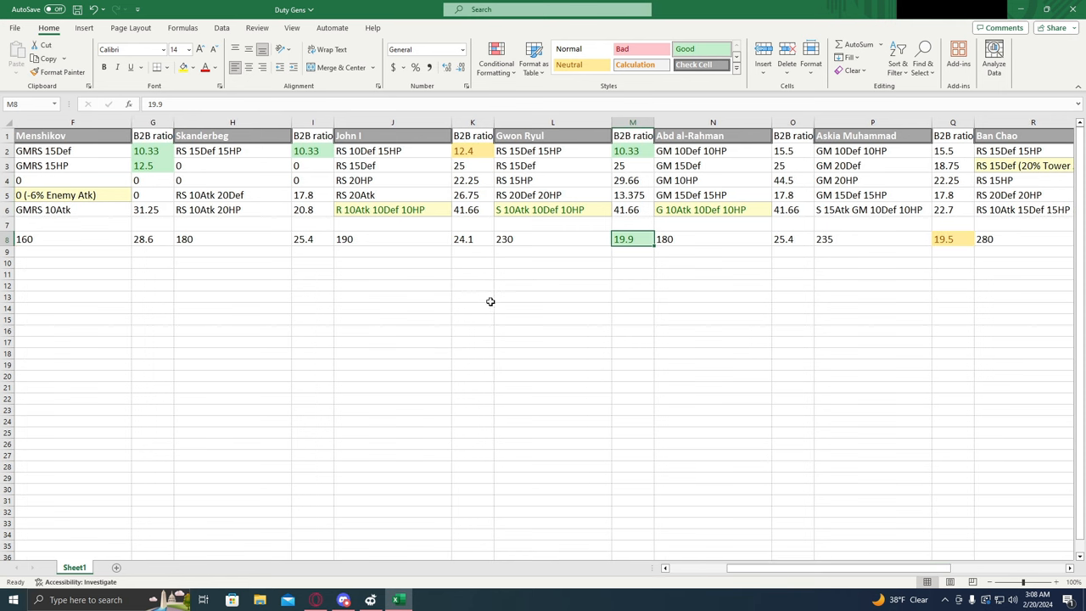
pyautogui.click(540, 211)
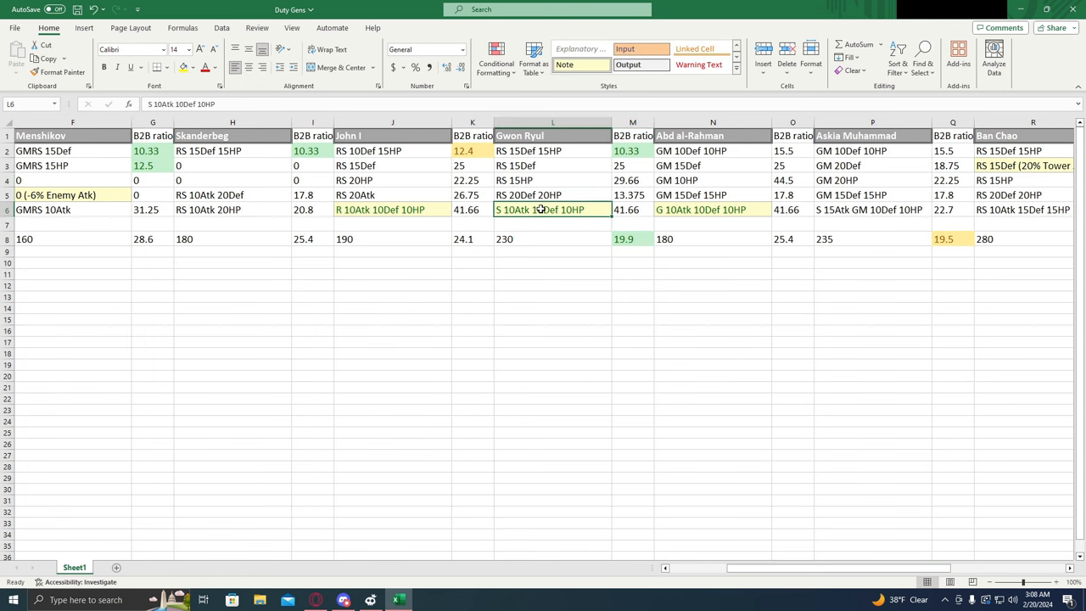
pyautogui.moveTo(641, 238)
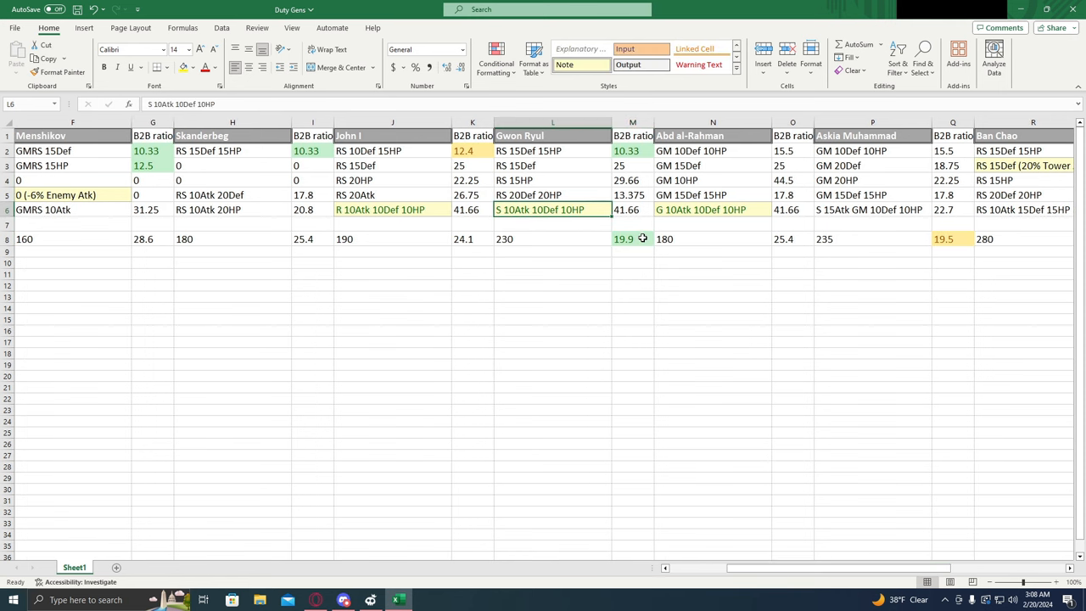
pyautogui.click(631, 238)
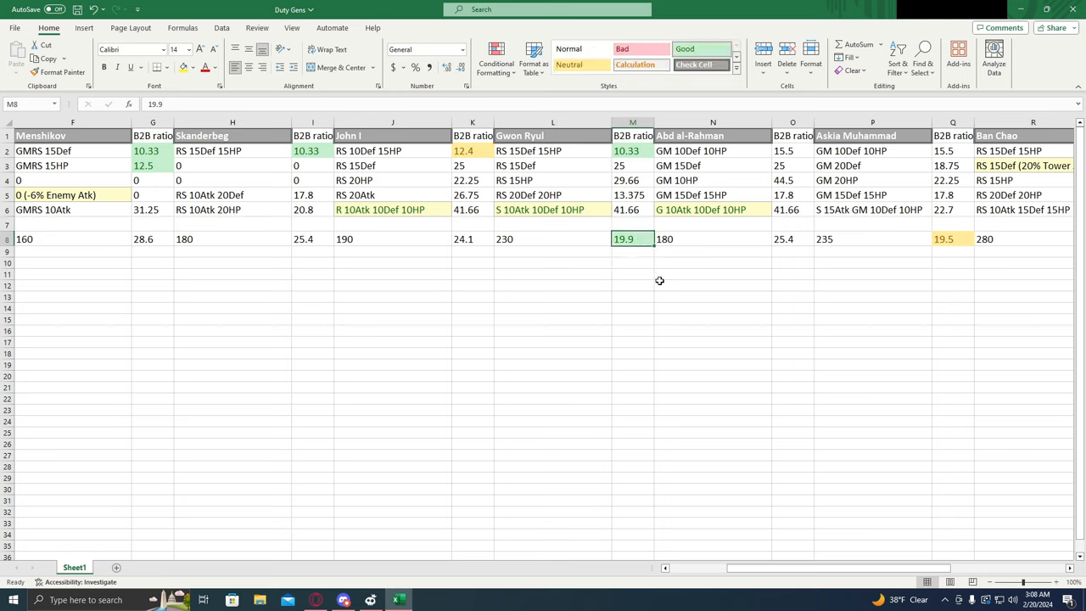
pyautogui.moveTo(540, 221)
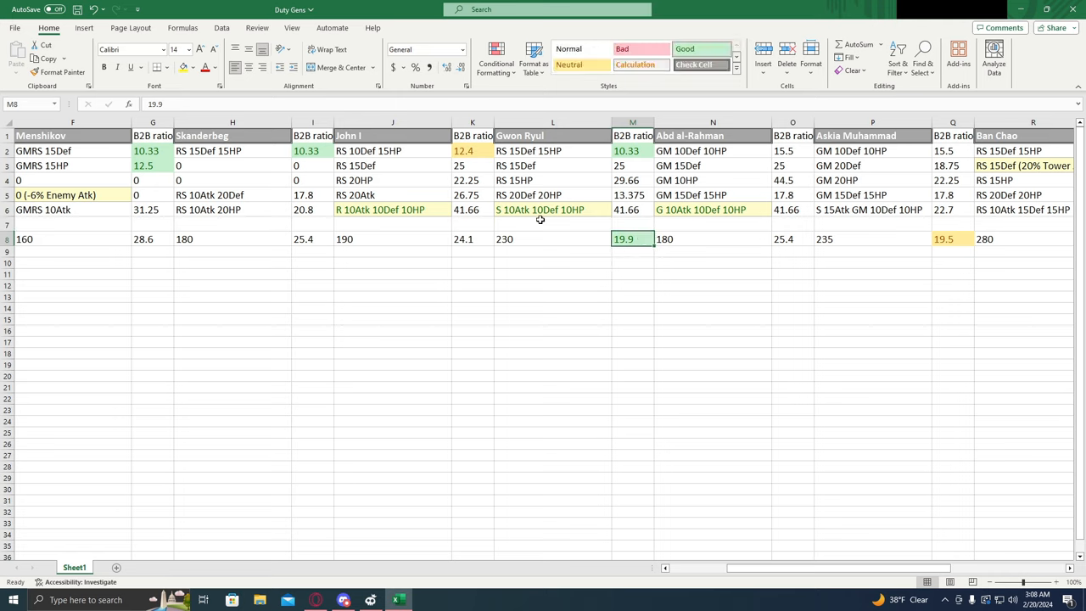
pyautogui.moveTo(591, 238)
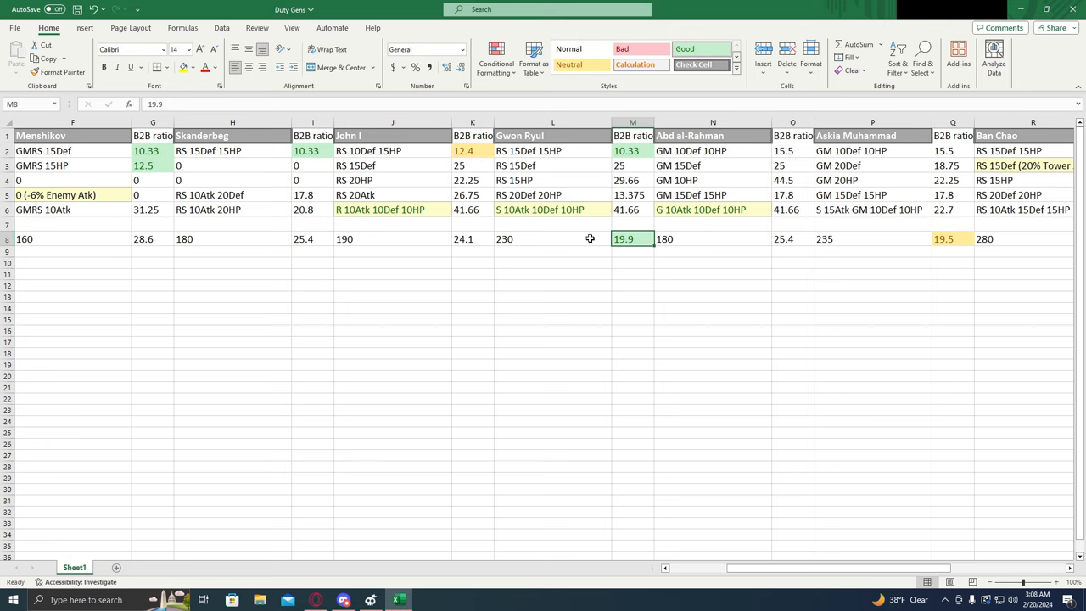
pyautogui.moveTo(634, 393)
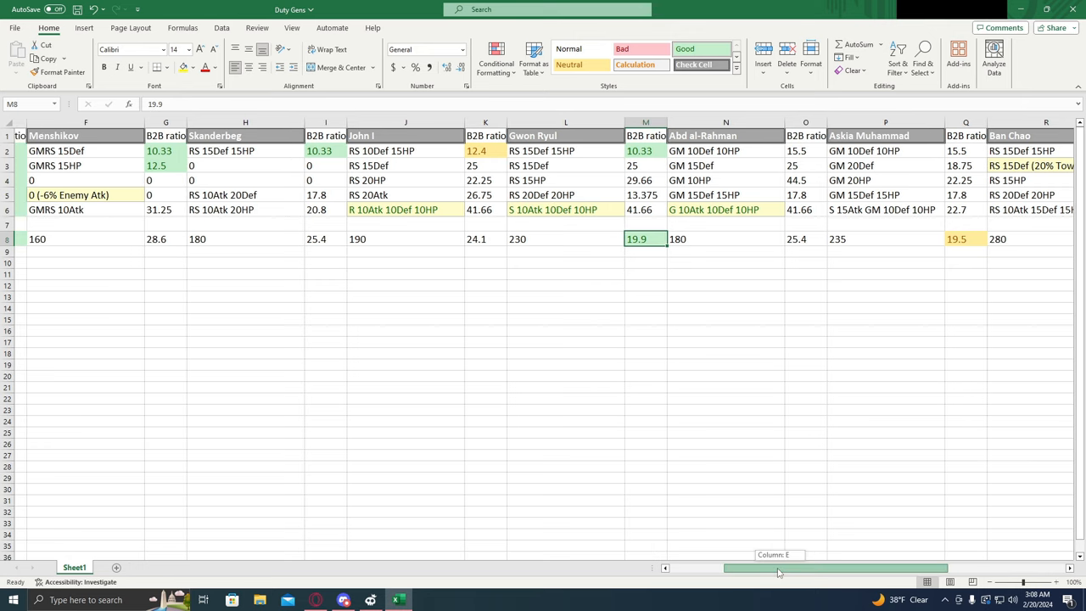
pyautogui.hscroll(3)
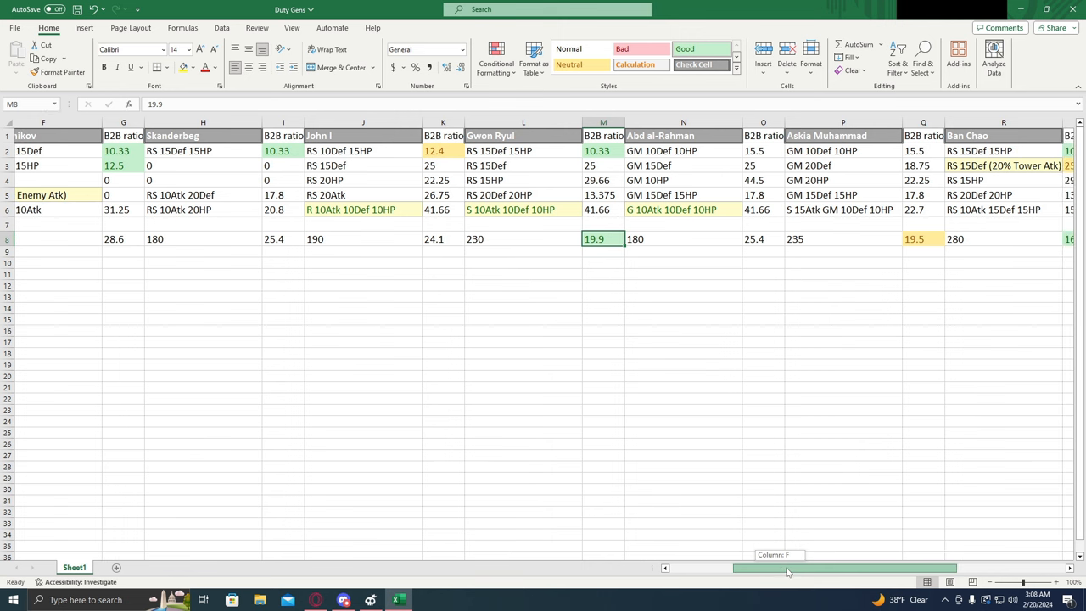
pyautogui.hscroll(3)
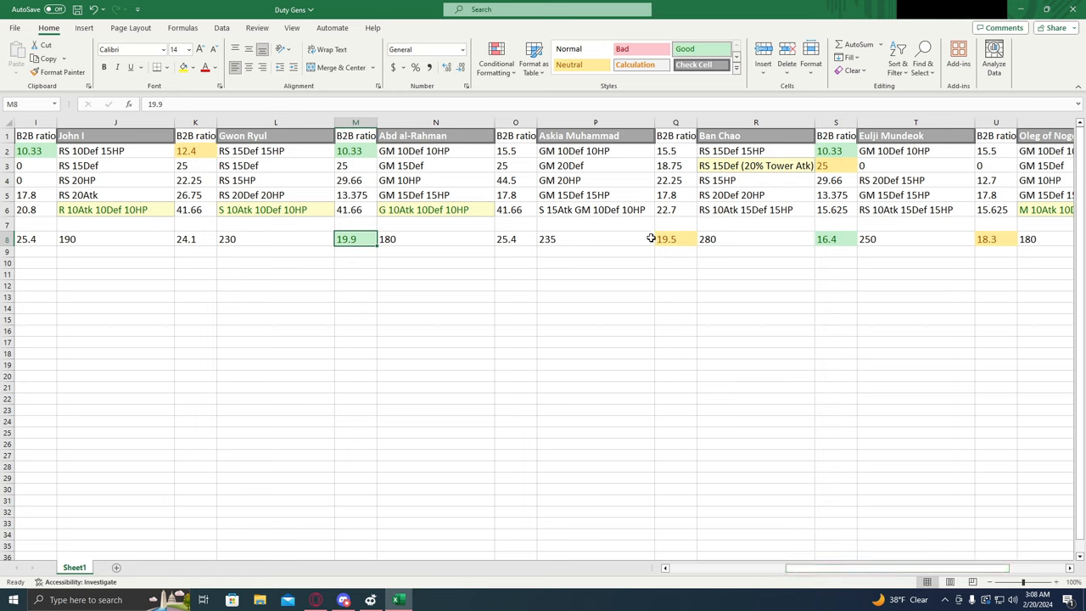
pyautogui.click(665, 238)
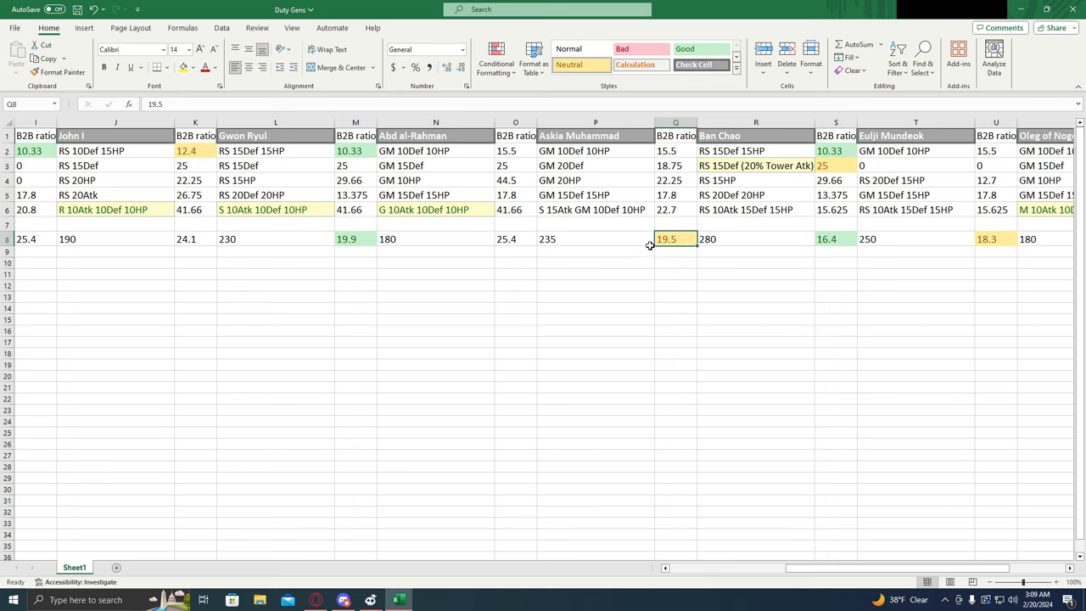
pyautogui.click(444, 237)
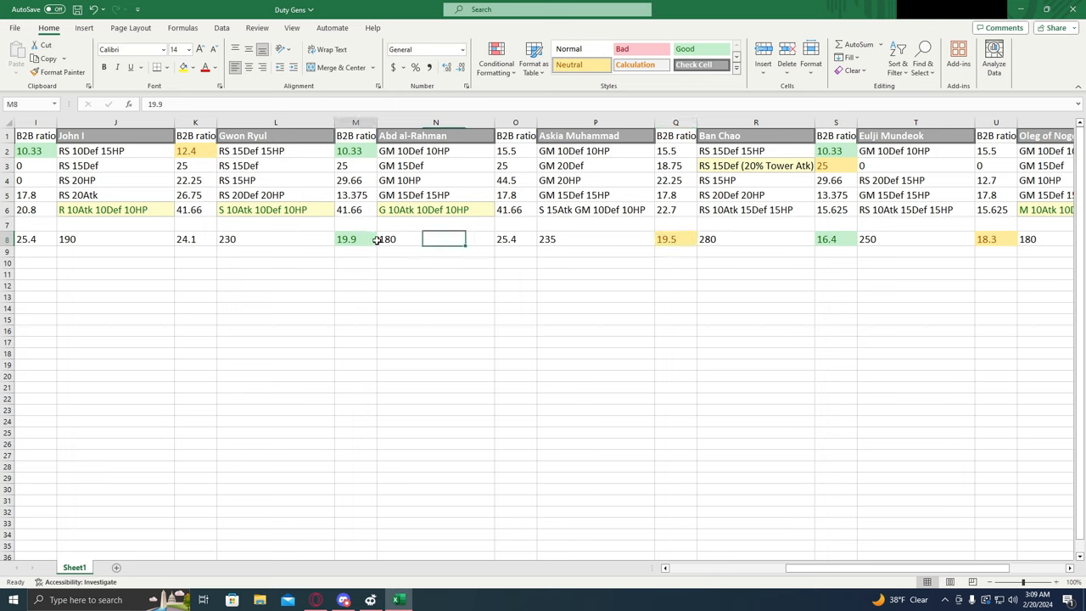
pyautogui.click(675, 238)
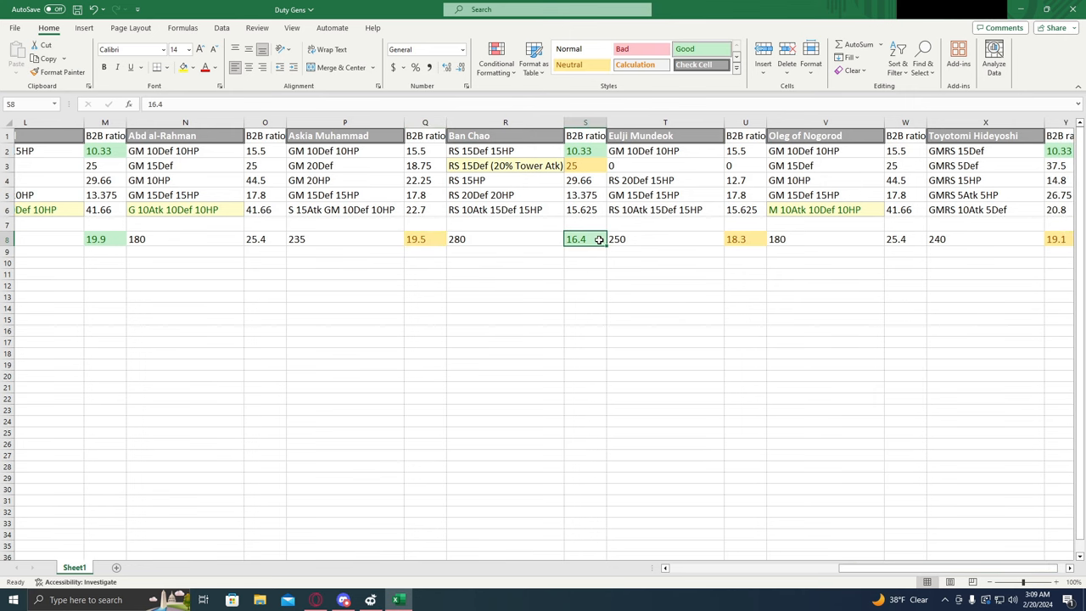
pyautogui.moveTo(677, 465)
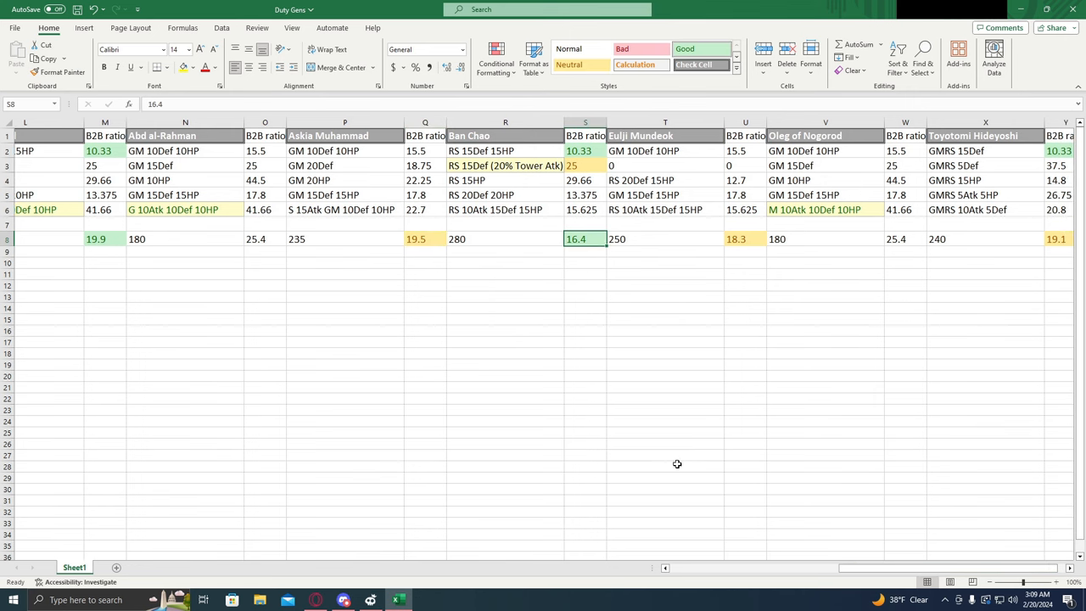
pyautogui.moveTo(632, 421)
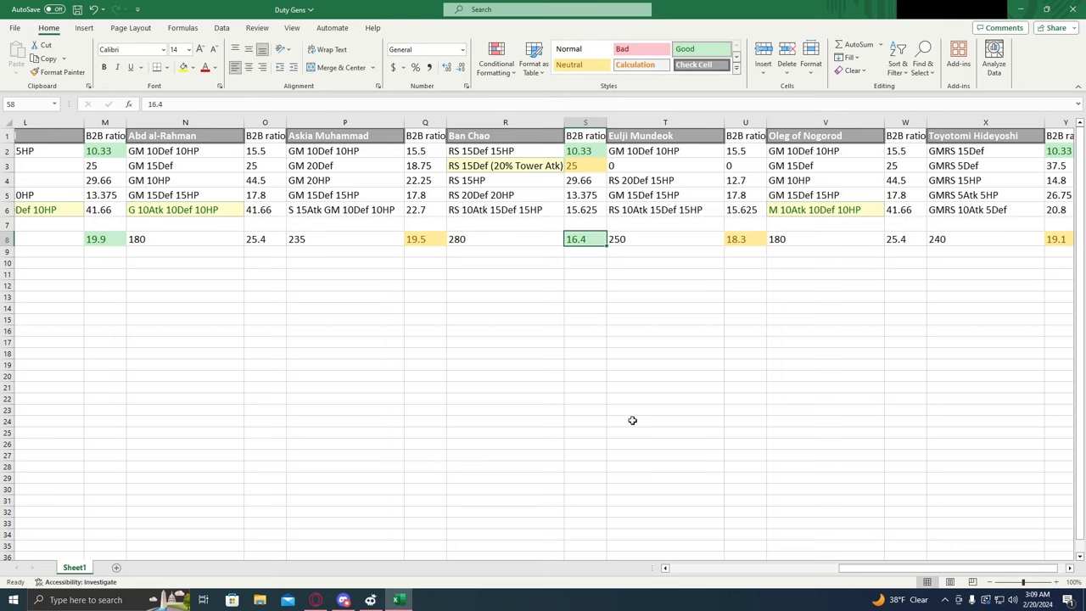
pyautogui.moveTo(584, 377)
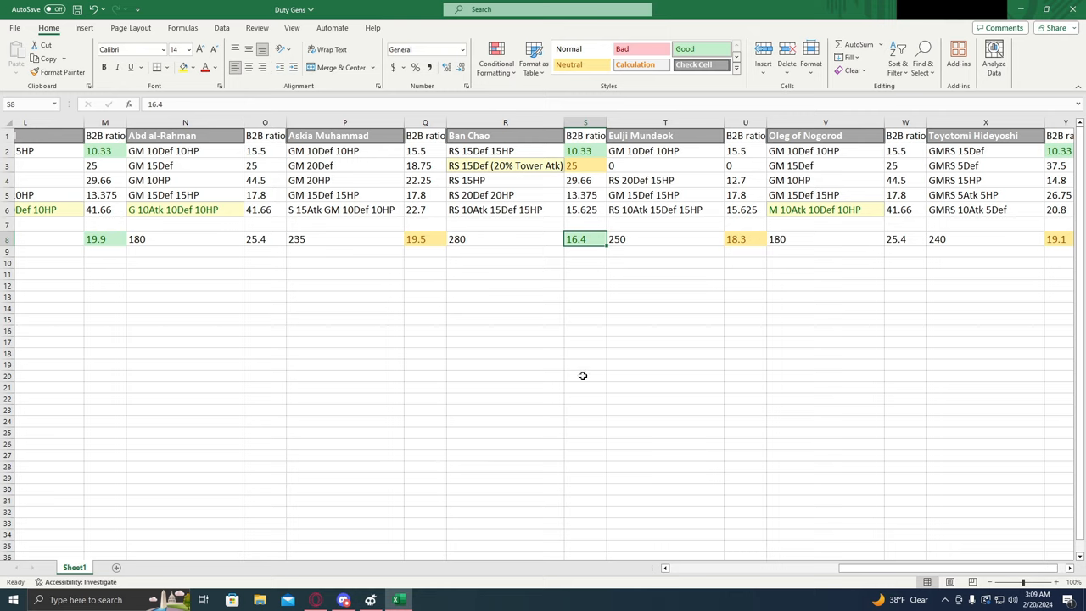
pyautogui.moveTo(847, 584)
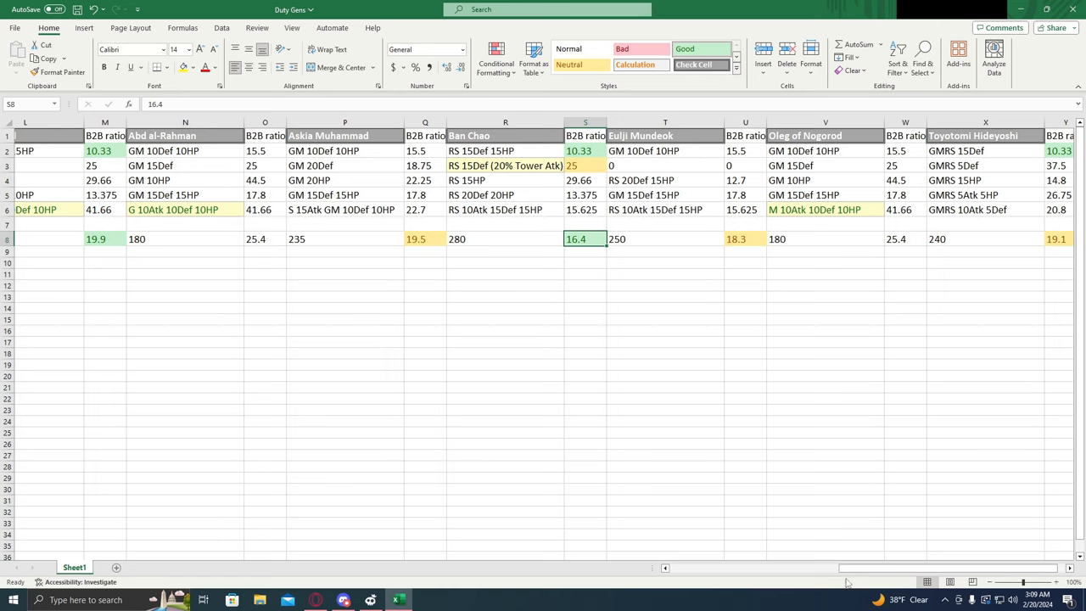
pyautogui.moveTo(550, 239)
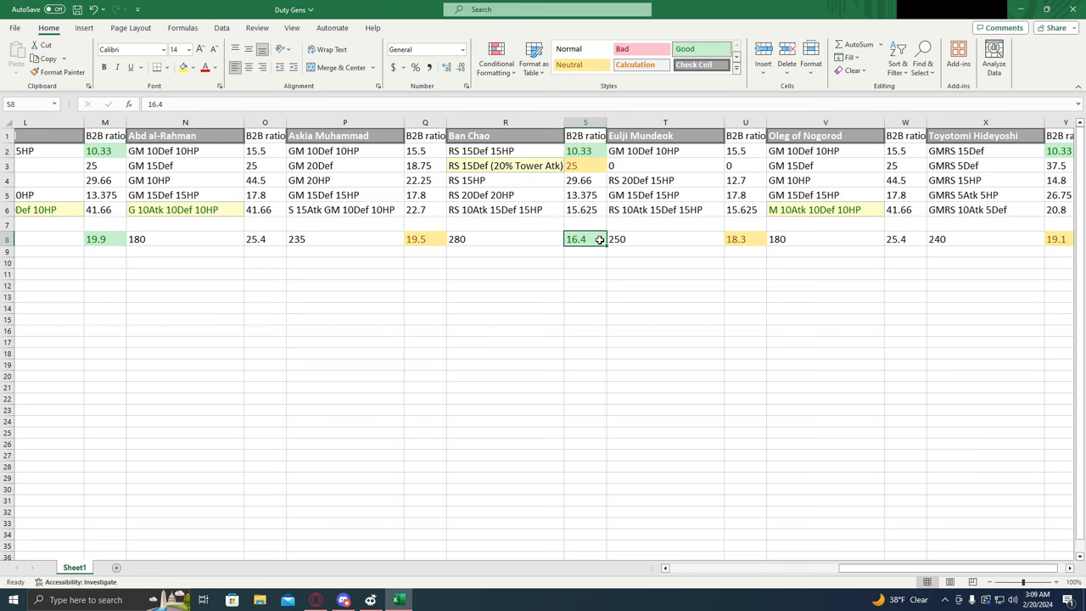
pyautogui.moveTo(855, 576)
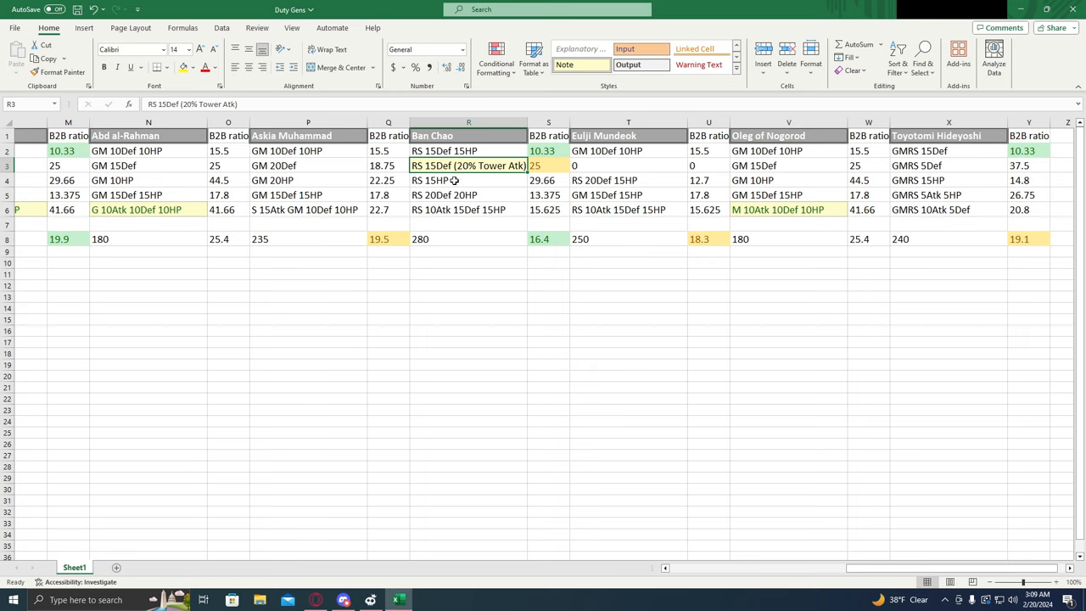
pyautogui.moveTo(504, 160)
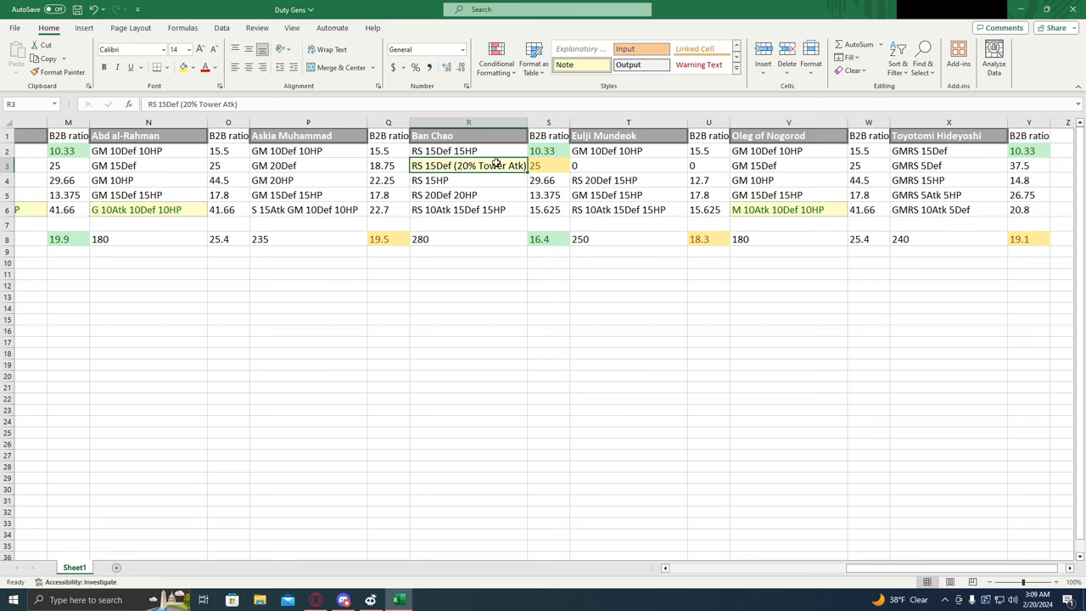
pyautogui.click(550, 238)
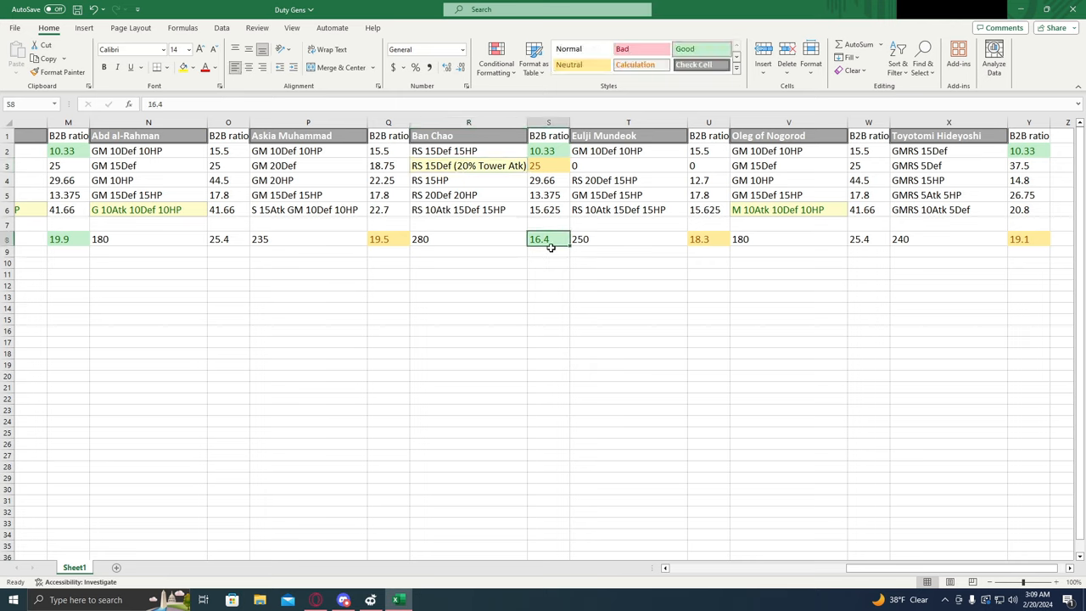
pyautogui.moveTo(553, 255)
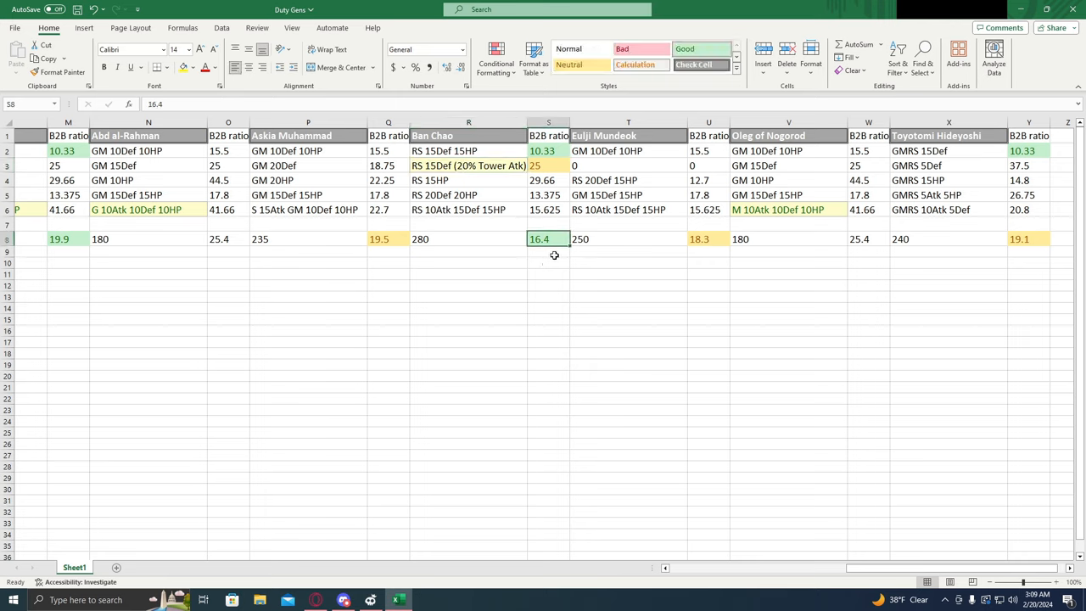
pyautogui.click(550, 224)
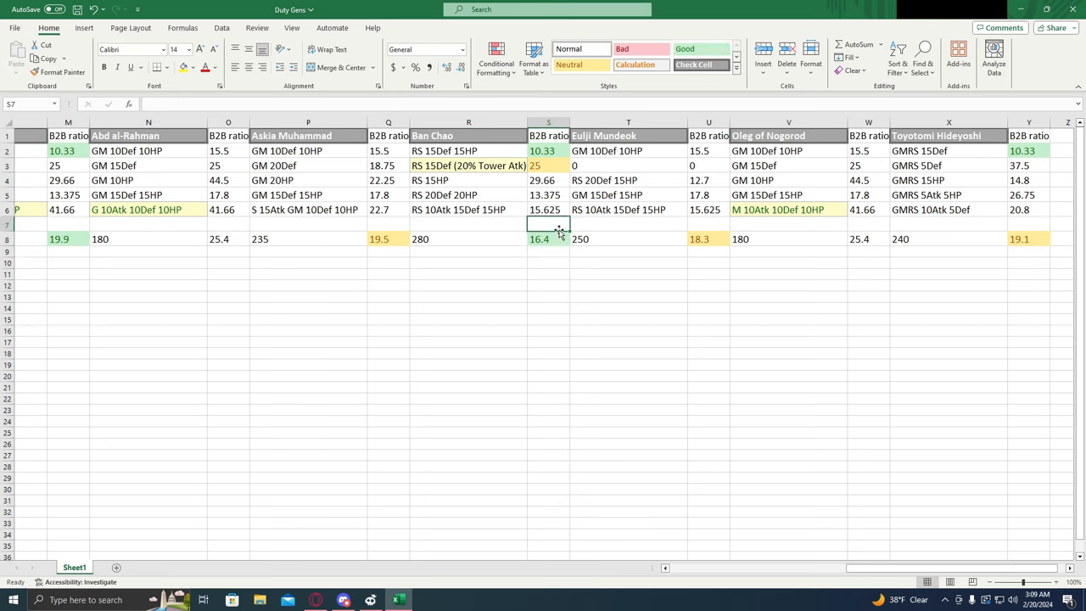
pyautogui.click(549, 179)
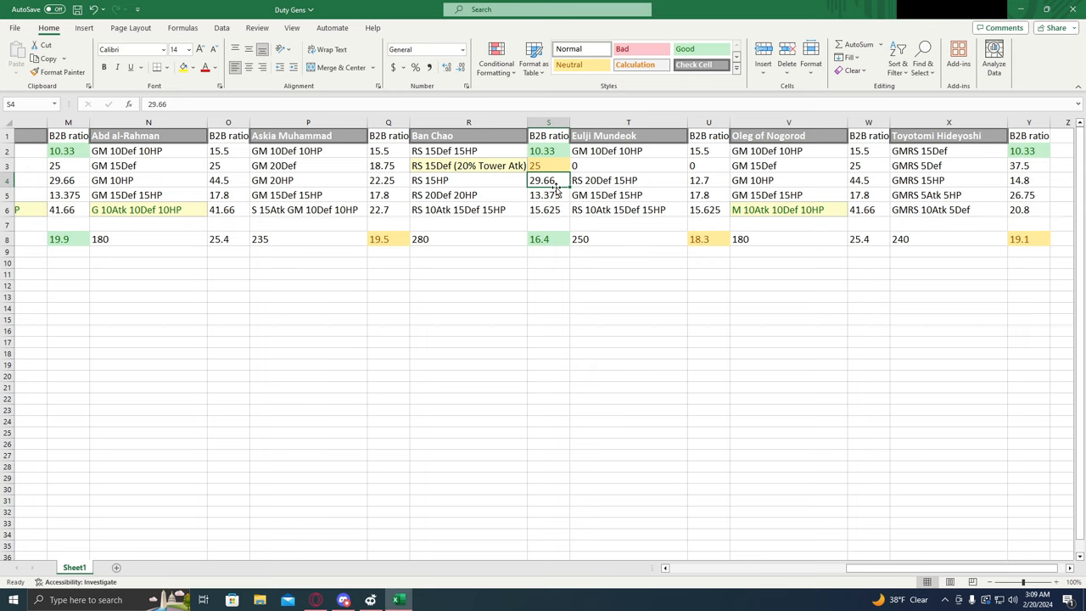
pyautogui.moveTo(526, 180)
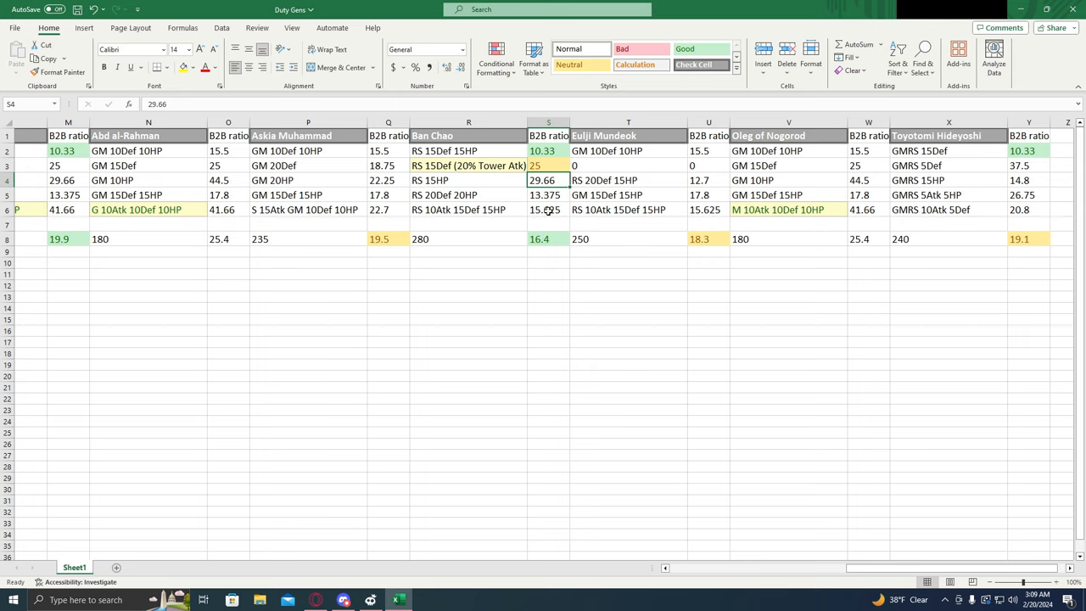
pyautogui.moveTo(851, 580)
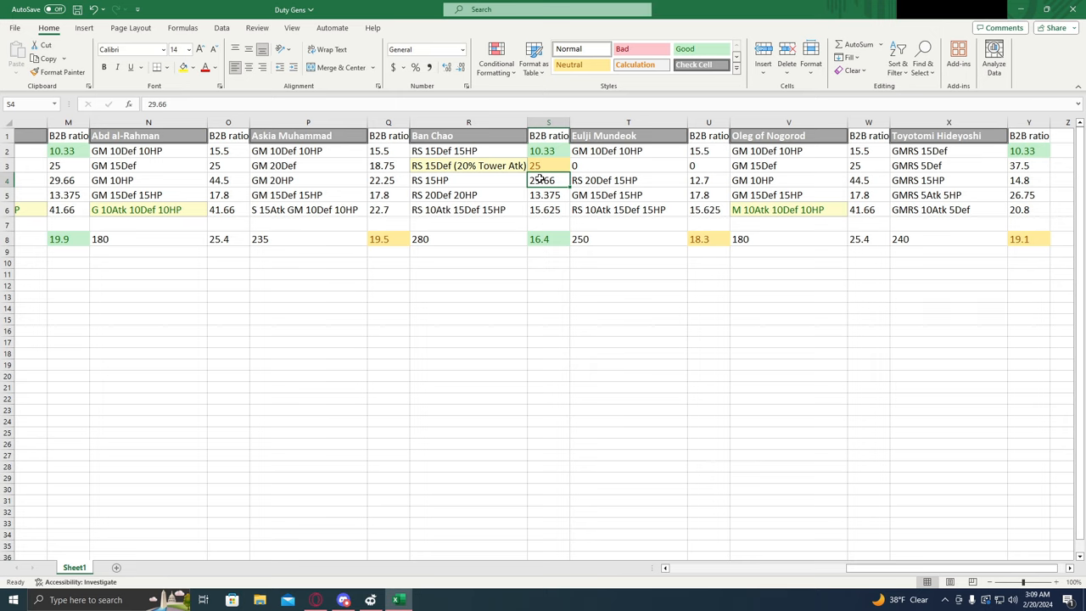
pyautogui.click(550, 193)
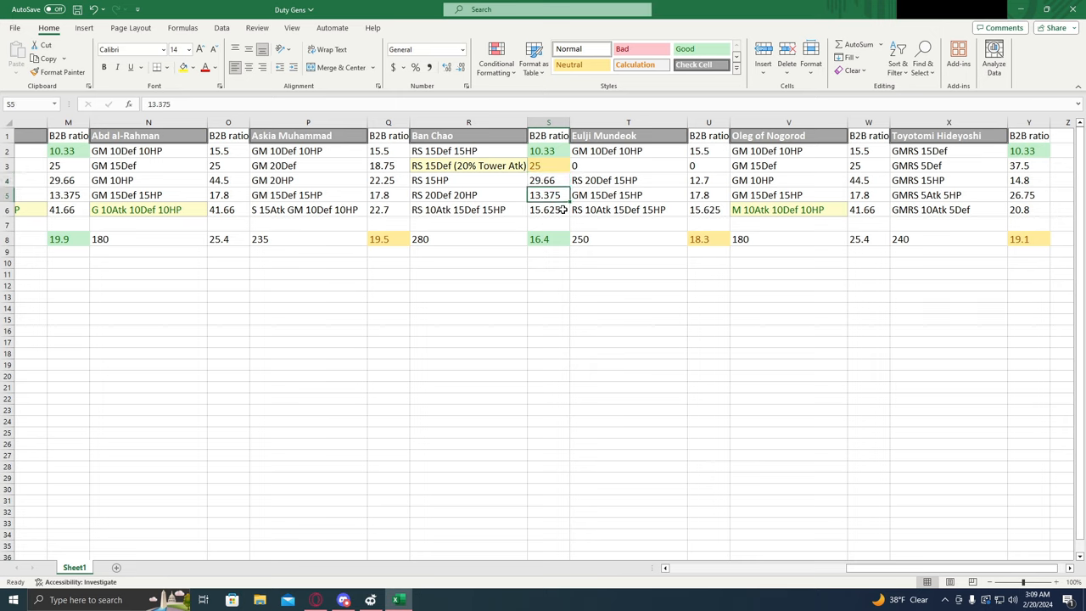
pyautogui.click(548, 210)
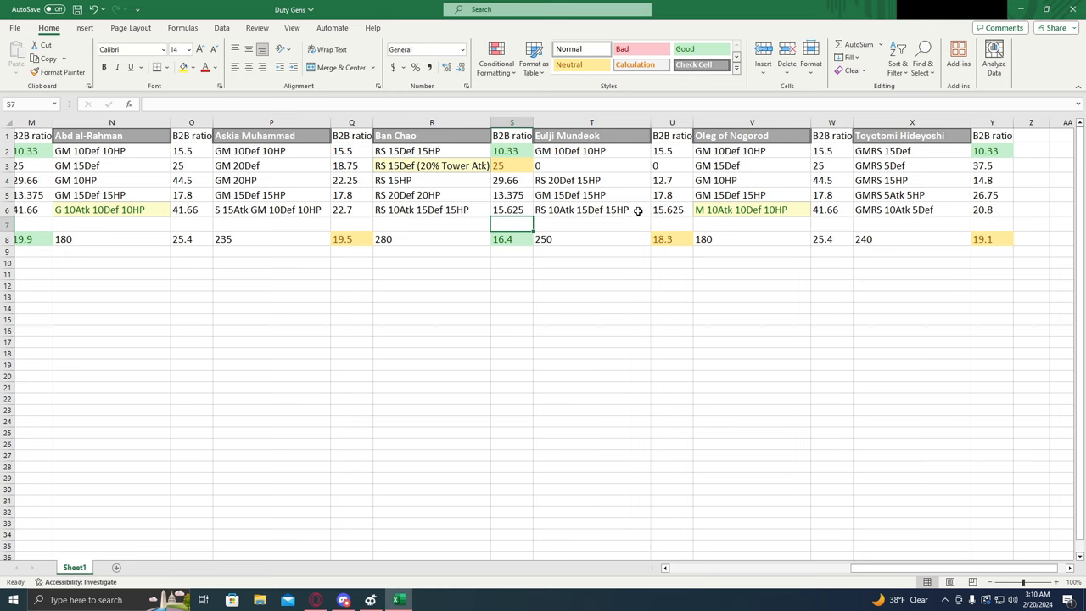
pyautogui.click(591, 237)
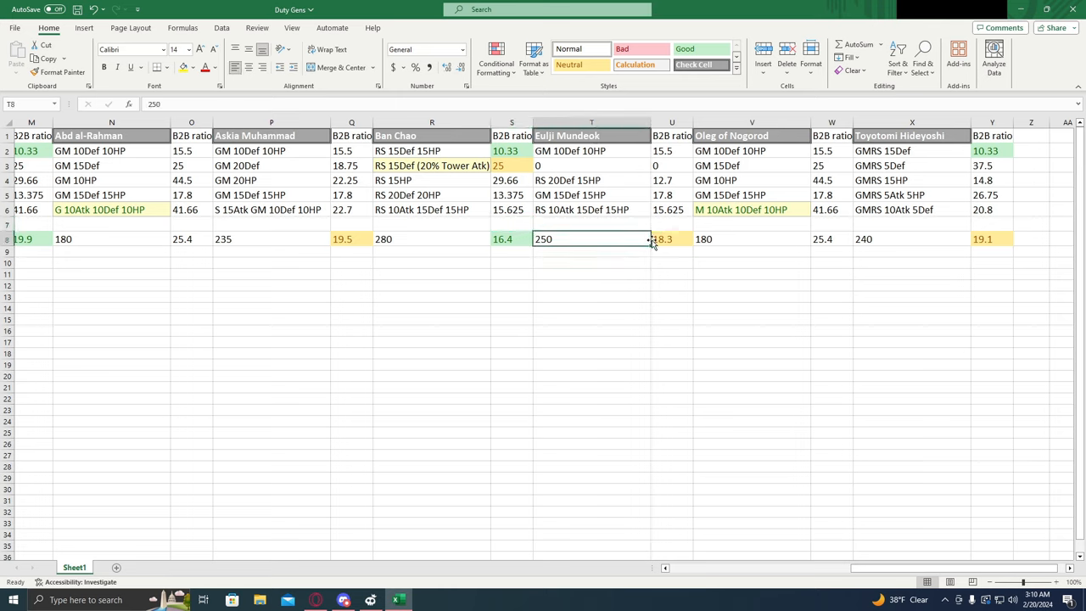
pyautogui.click(672, 238)
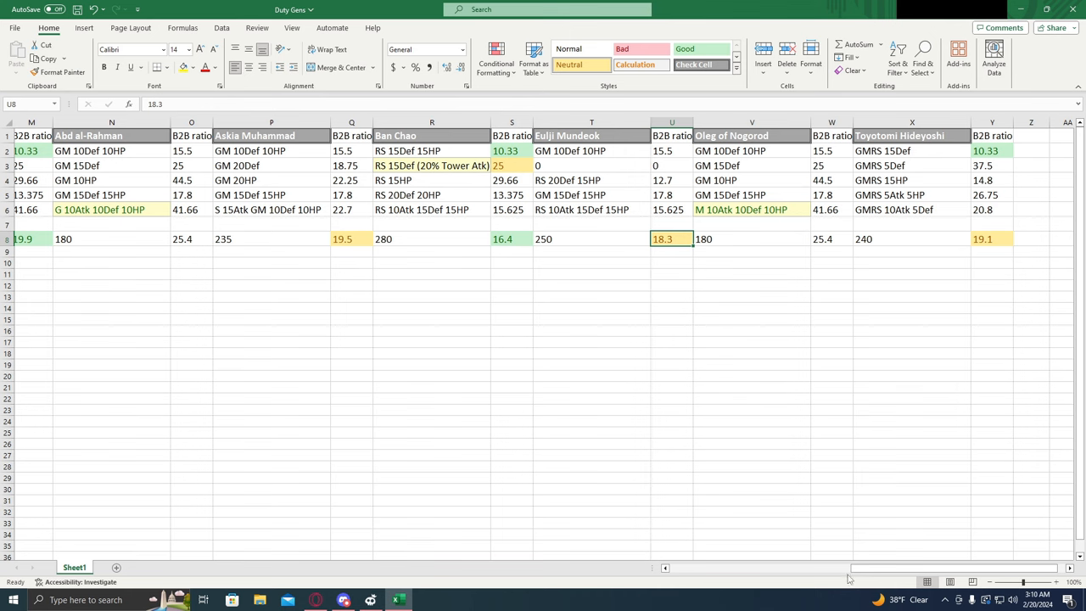
pyautogui.hscroll(3)
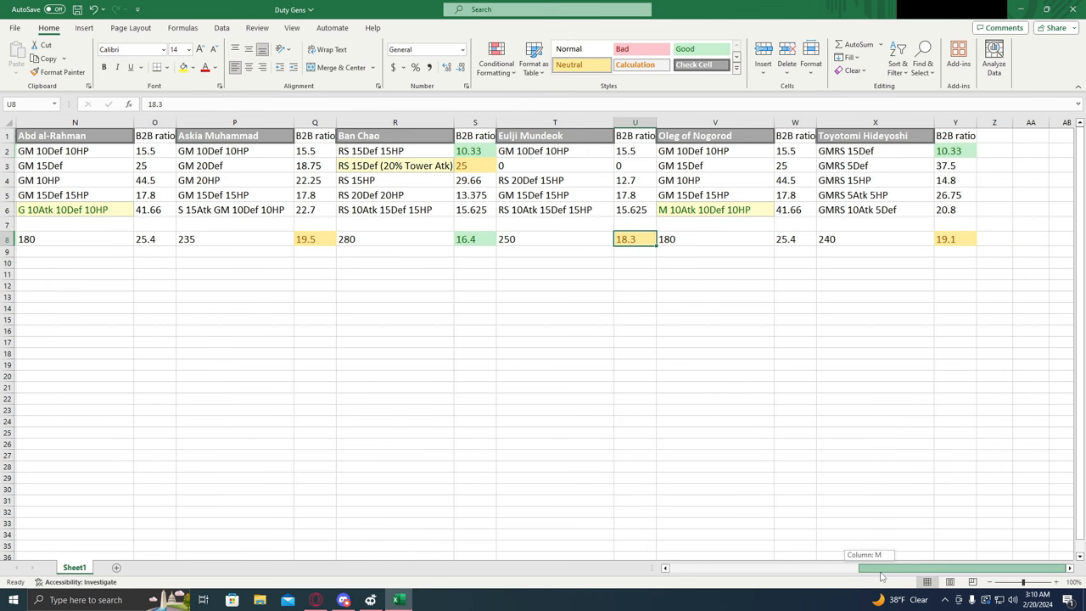
pyautogui.moveTo(899, 577)
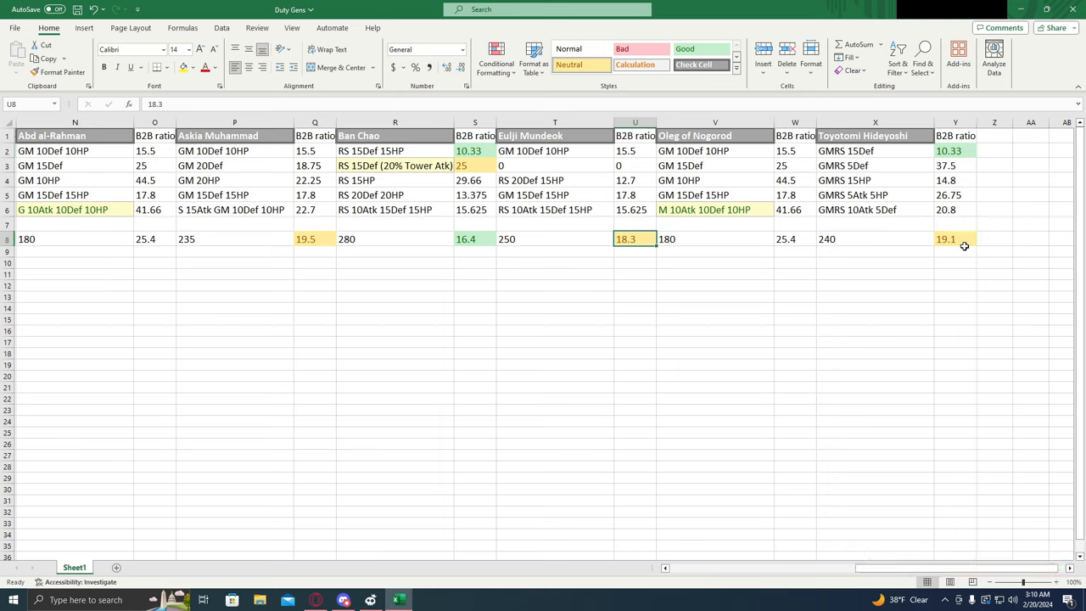
pyautogui.click(954, 237)
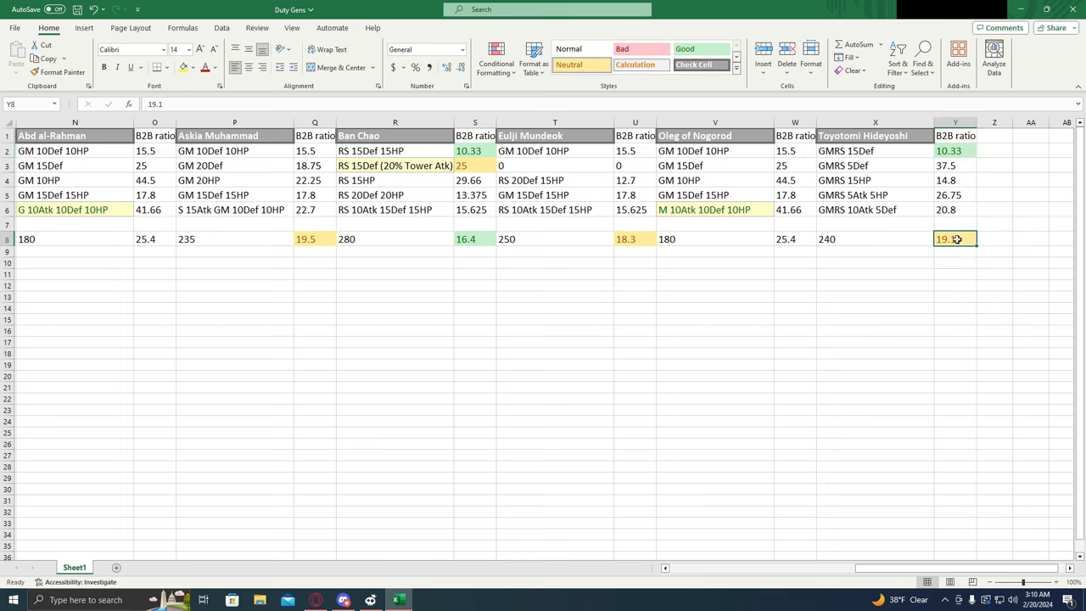
pyautogui.moveTo(930, 241)
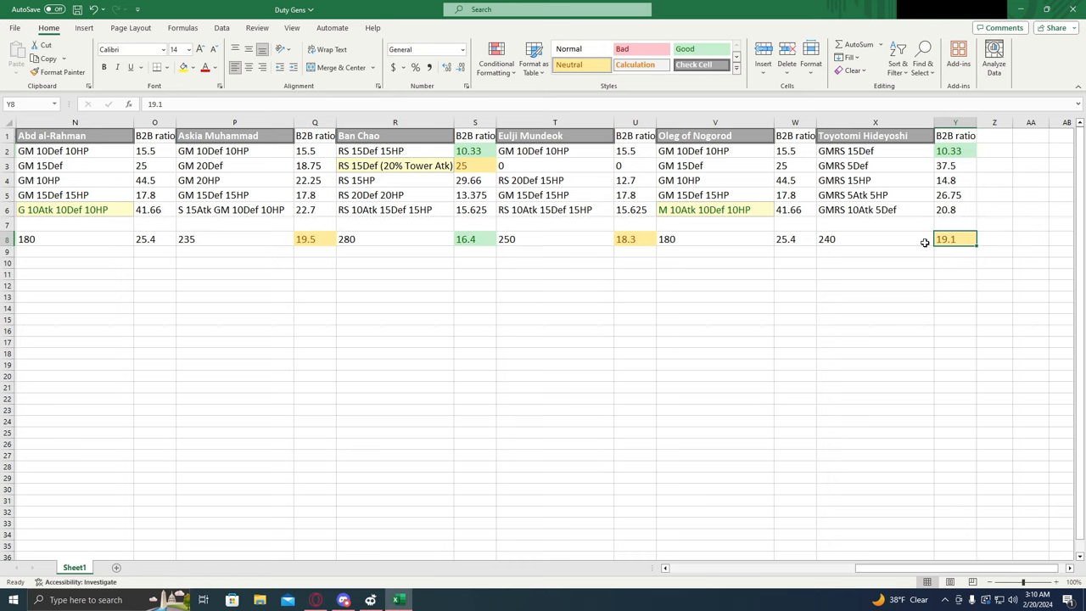
pyautogui.moveTo(955, 156)
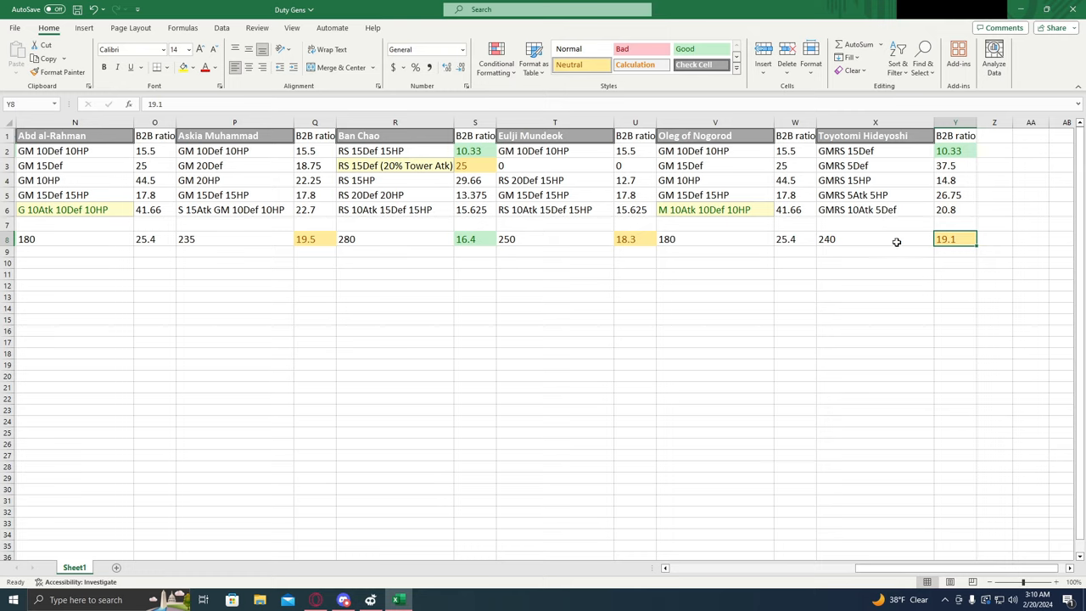
pyautogui.moveTo(872, 255)
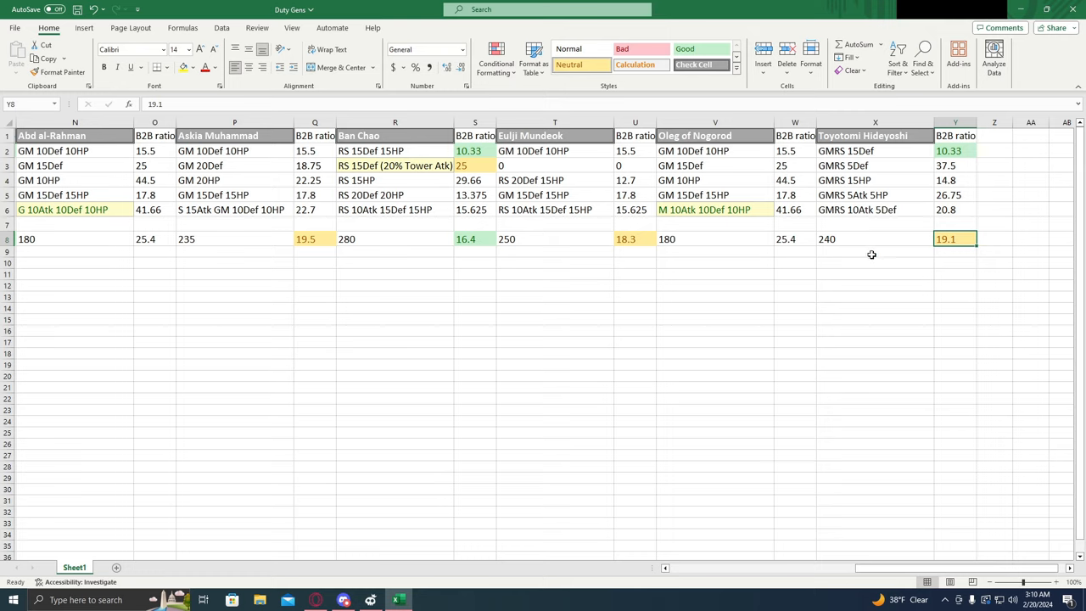
pyautogui.moveTo(916, 243)
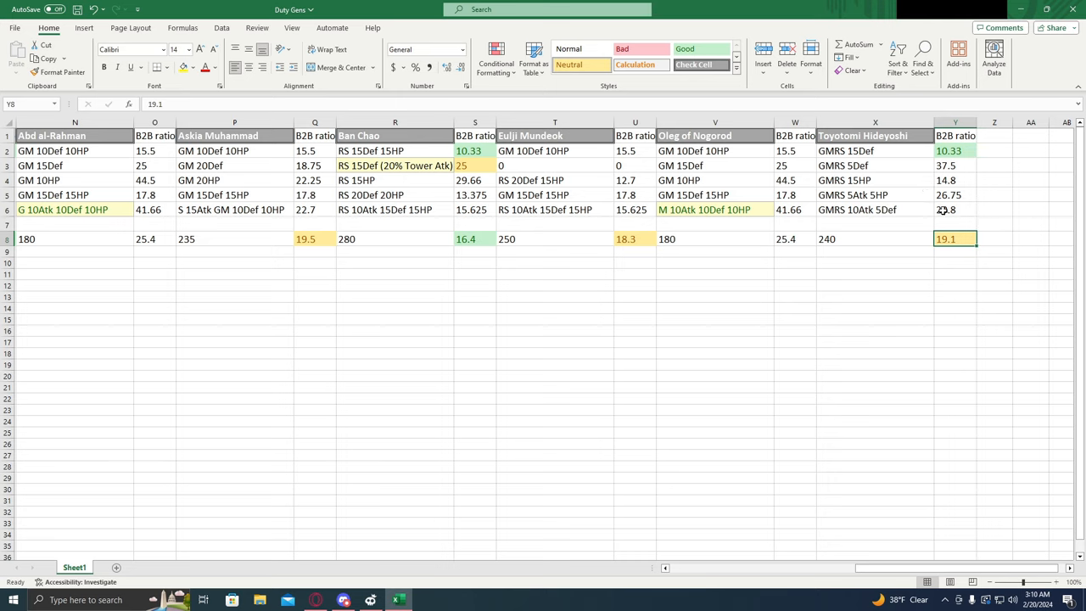
pyautogui.moveTo(981, 271)
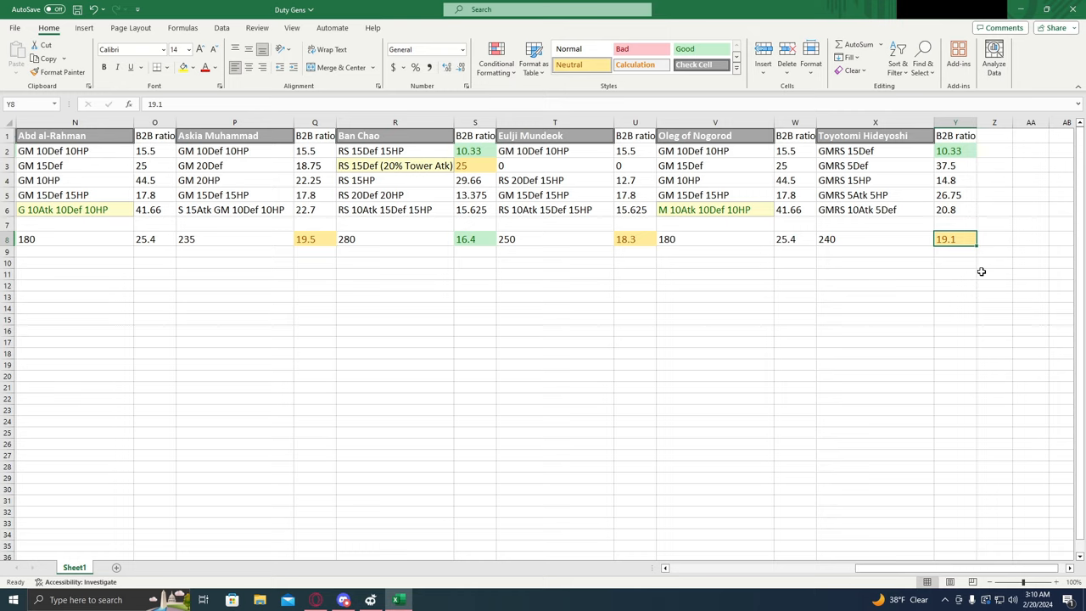
pyautogui.moveTo(957, 221)
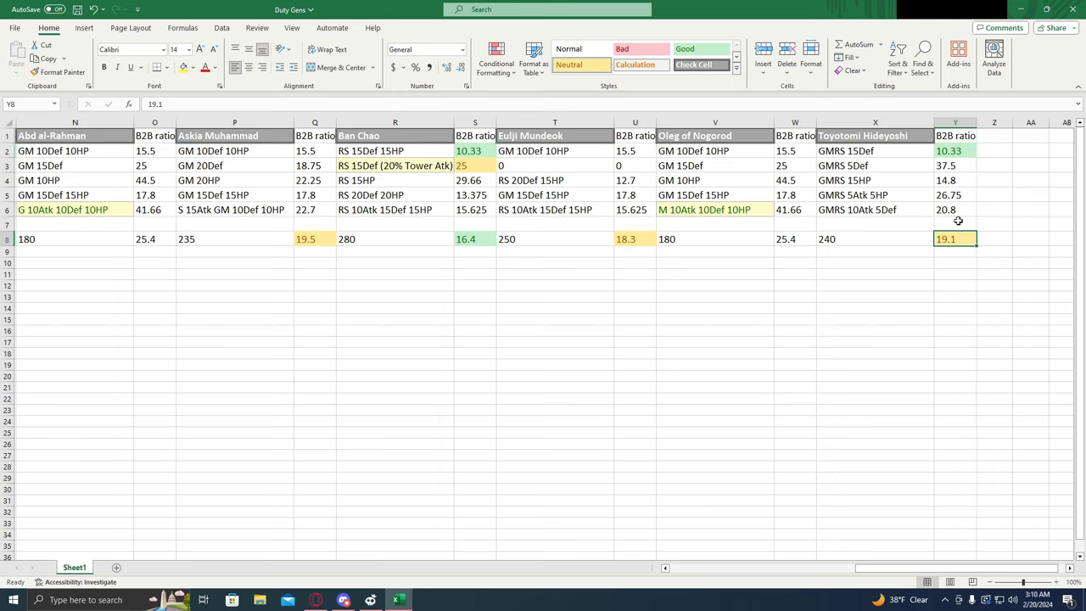
pyautogui.moveTo(974, 568)
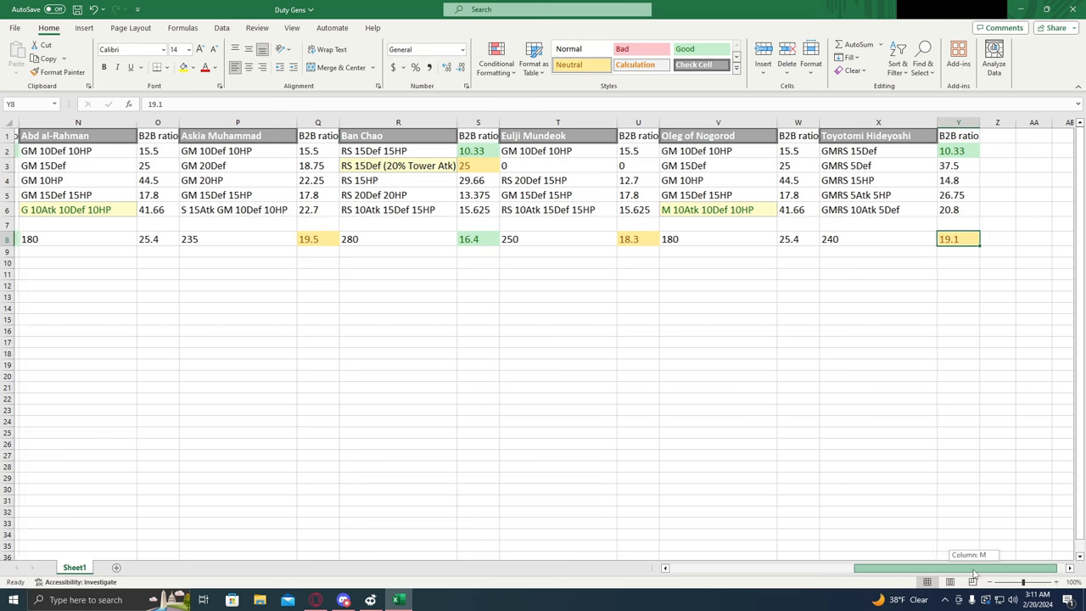
pyautogui.hscroll(-3)
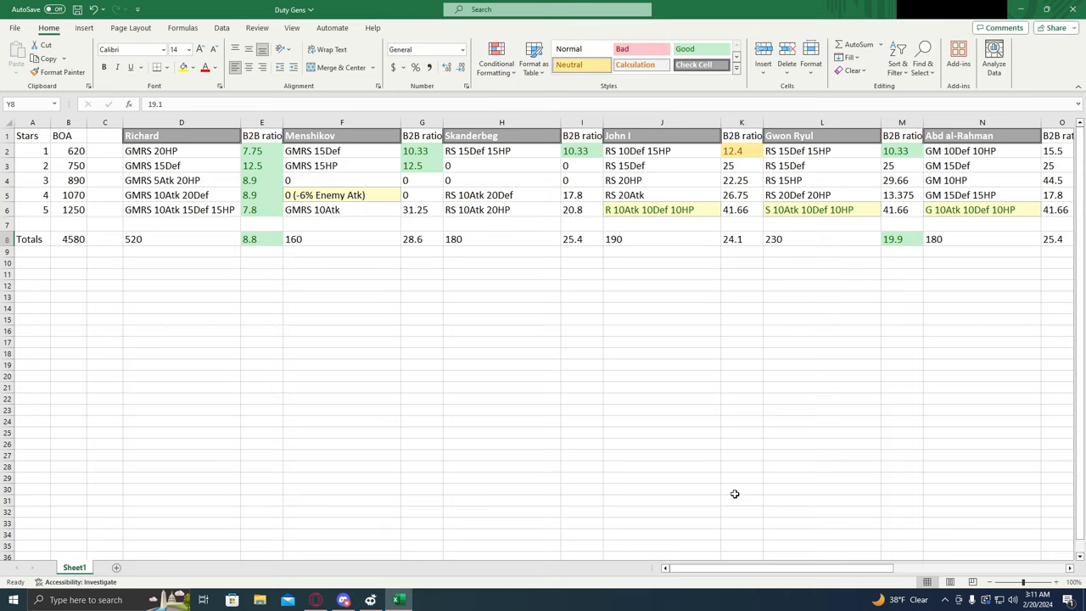
pyautogui.moveTo(735, 494)
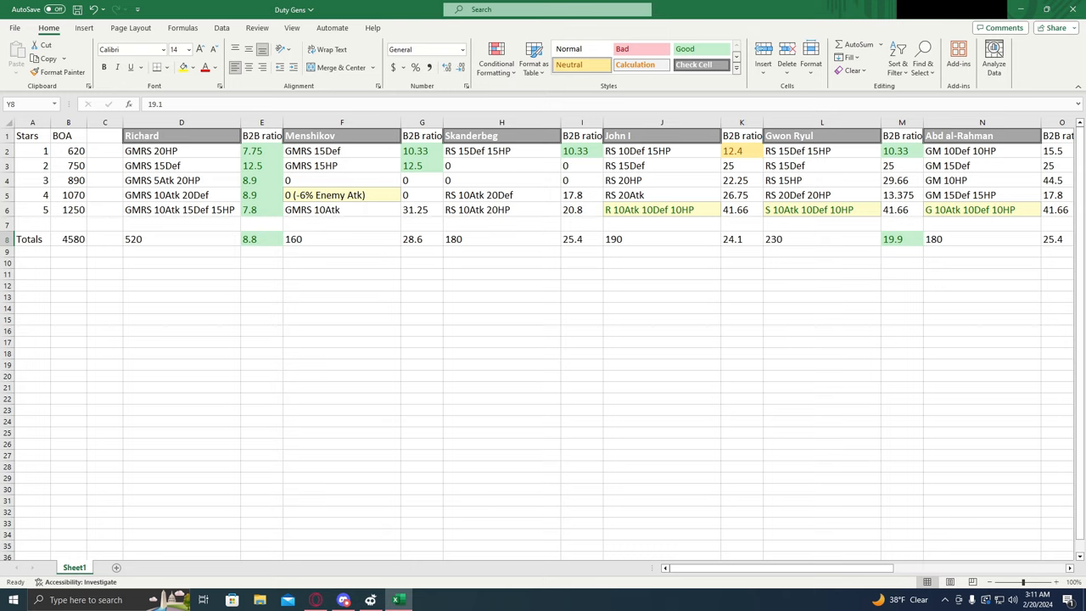